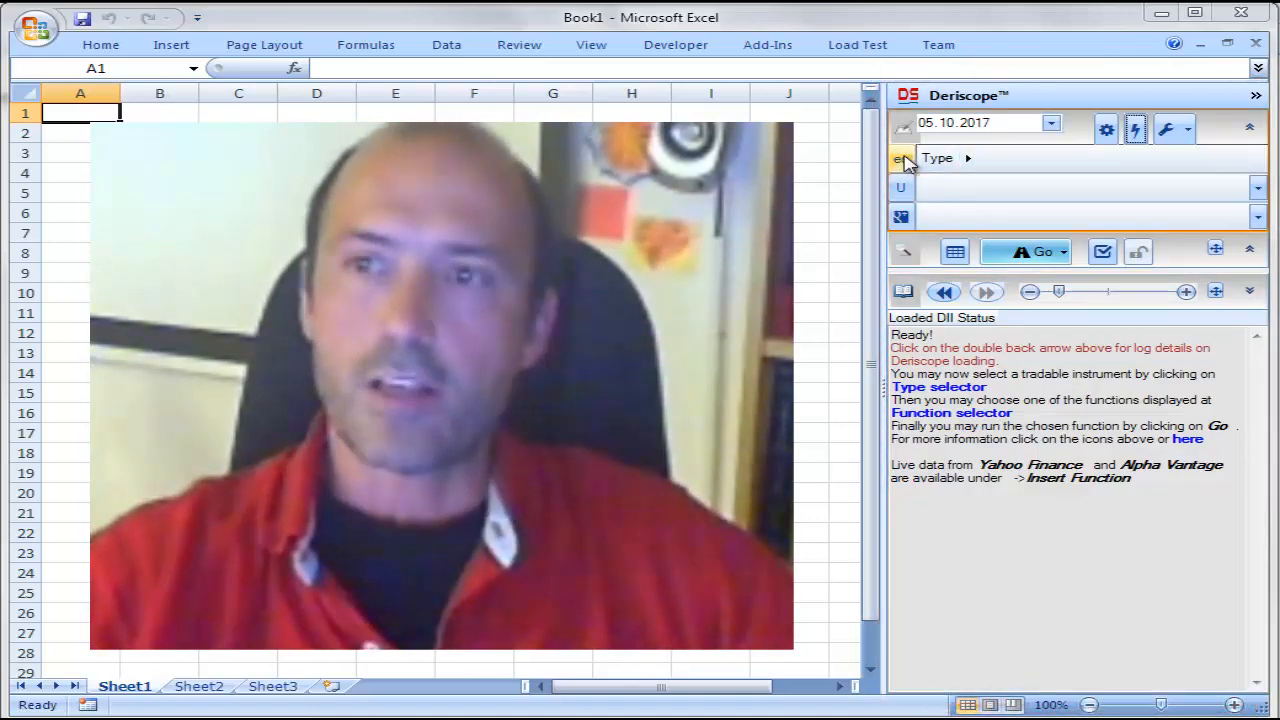
Step: Choose Tradable > Swap > CDS as the Deriscope object type and show its optional parameters
left_click(902, 158)
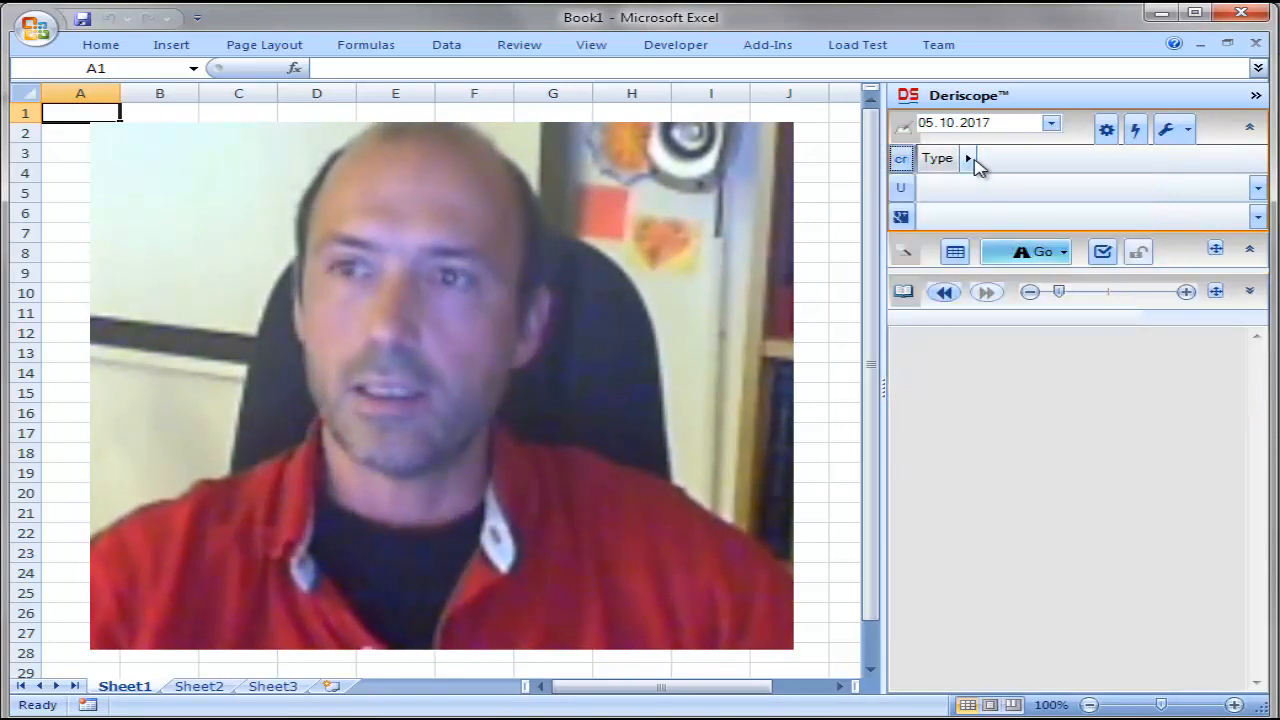
left_click(967, 158)
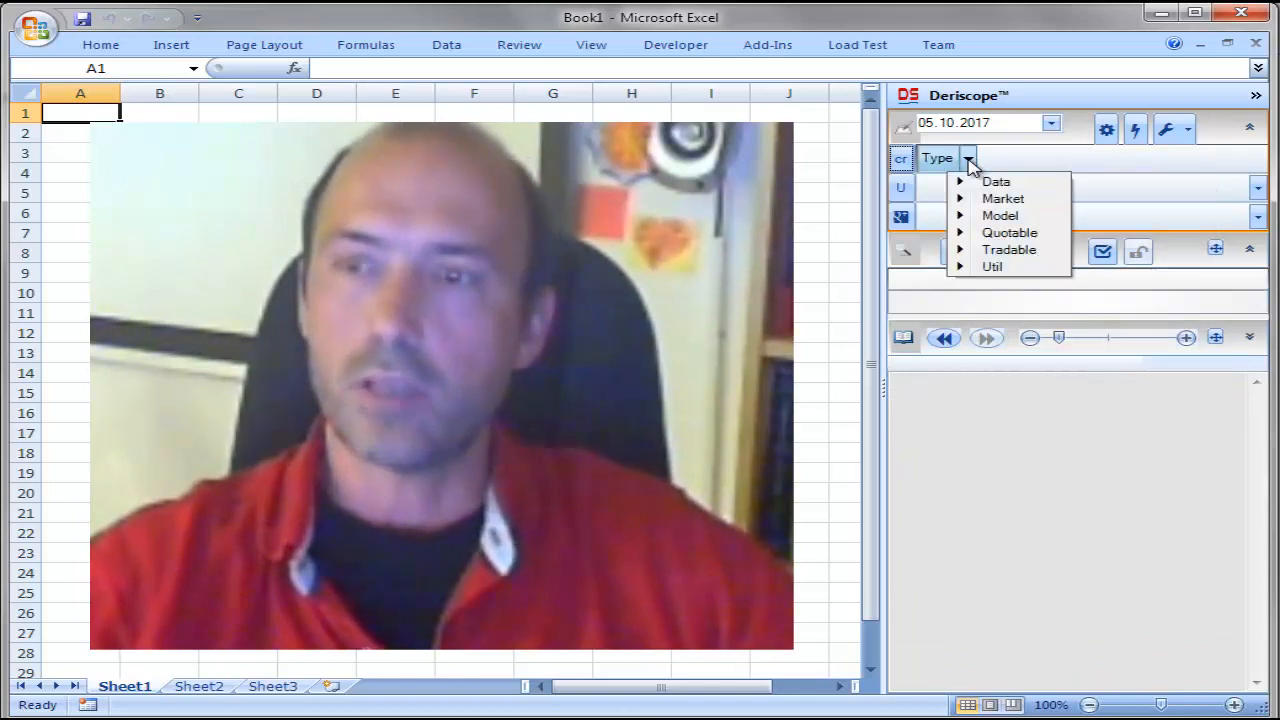
left_click(1009, 249)
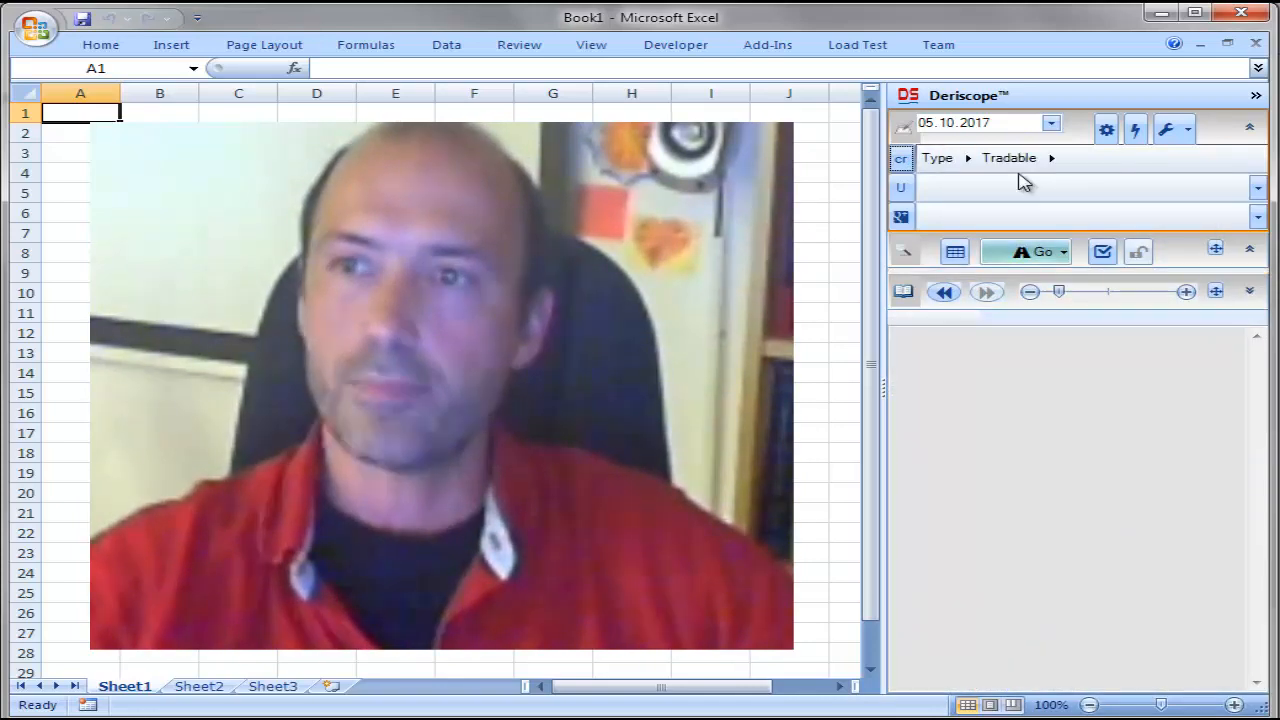
left_click(1051, 157)
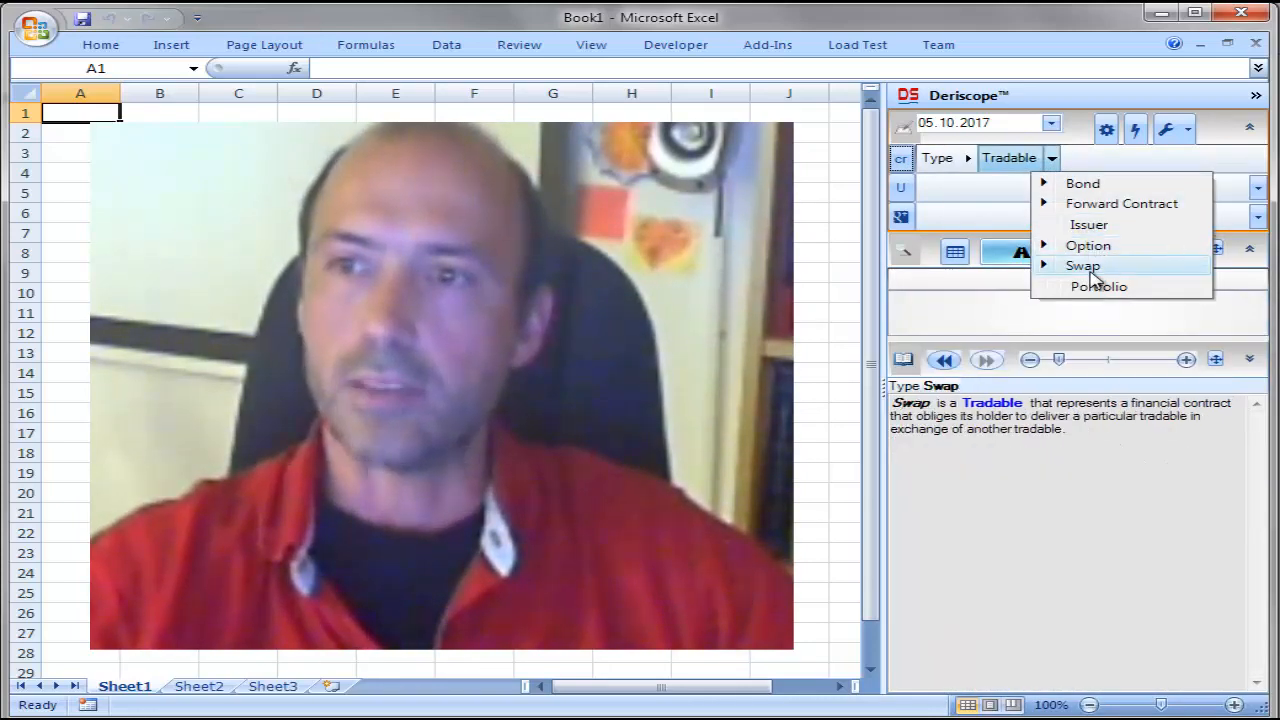
left_click(1082, 265)
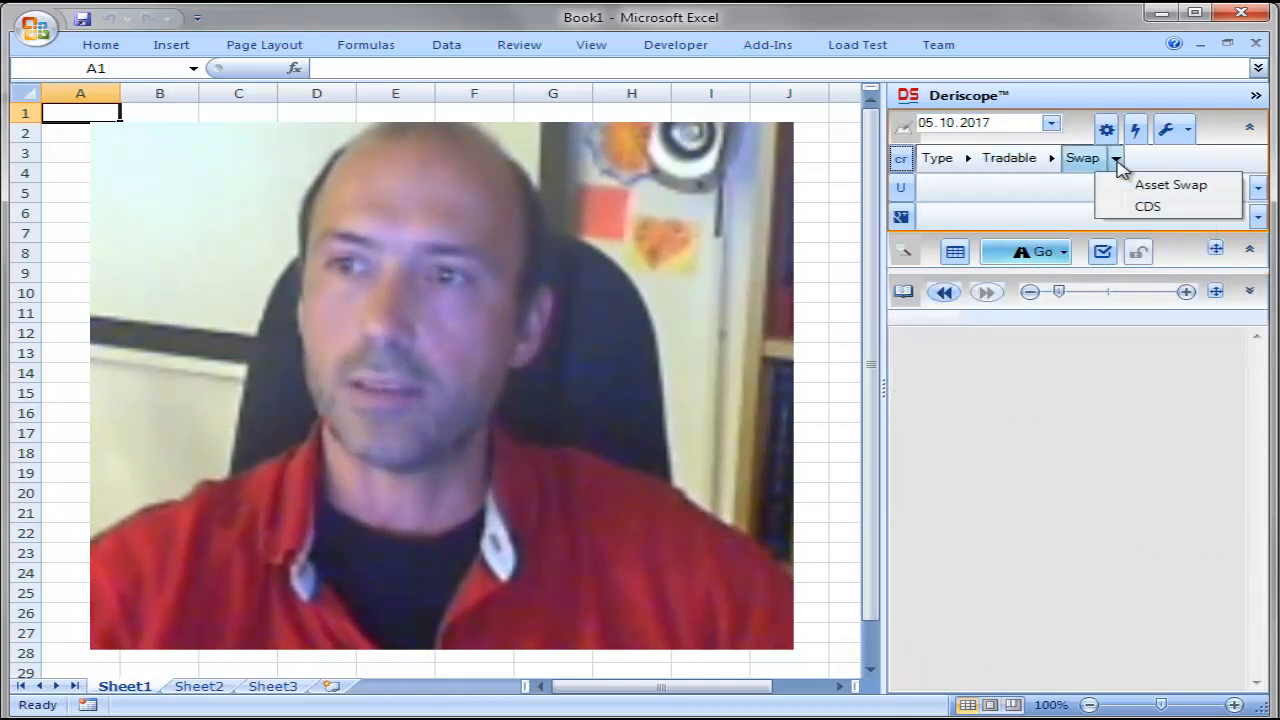
left_click(1147, 206)
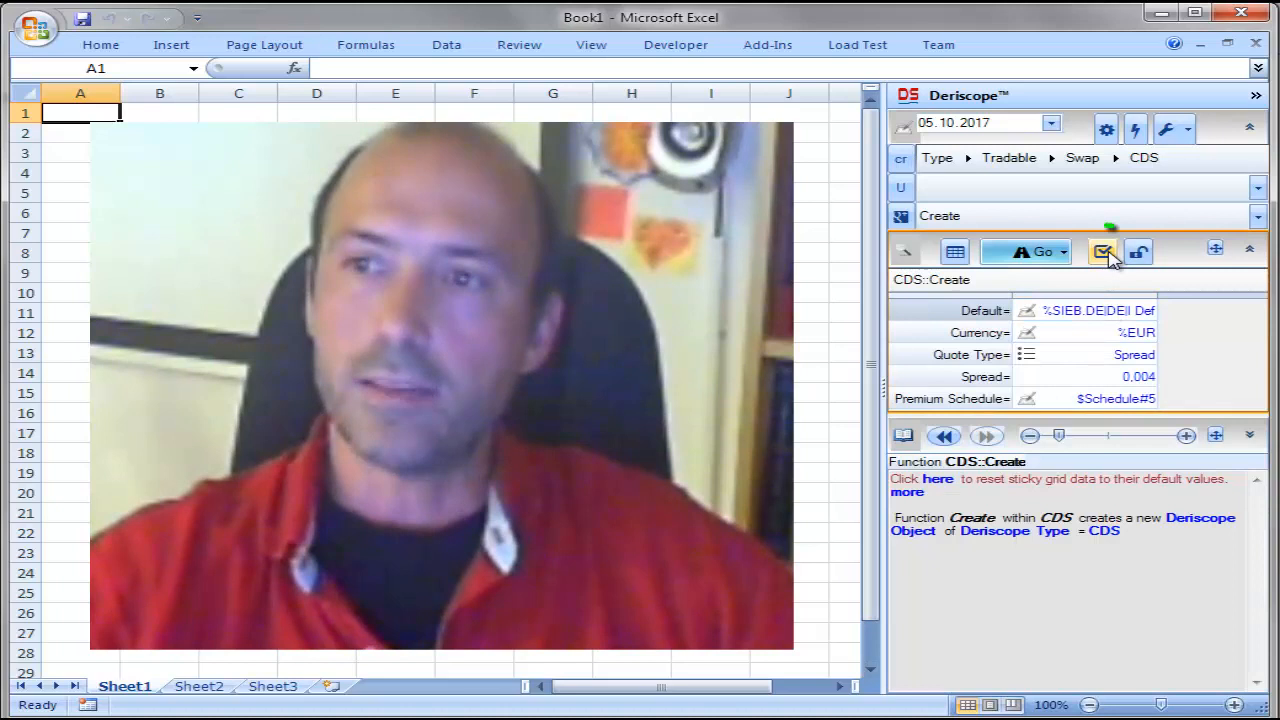
left_click(1103, 251)
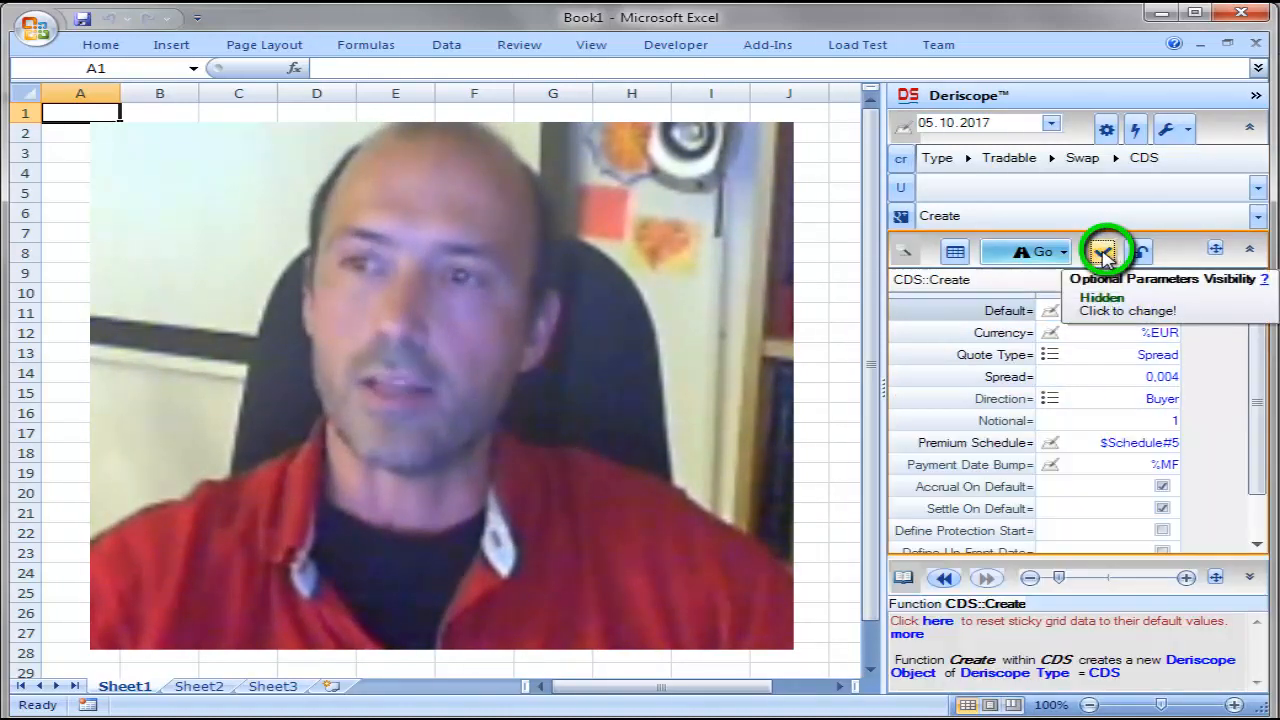
left_click(1103, 251)
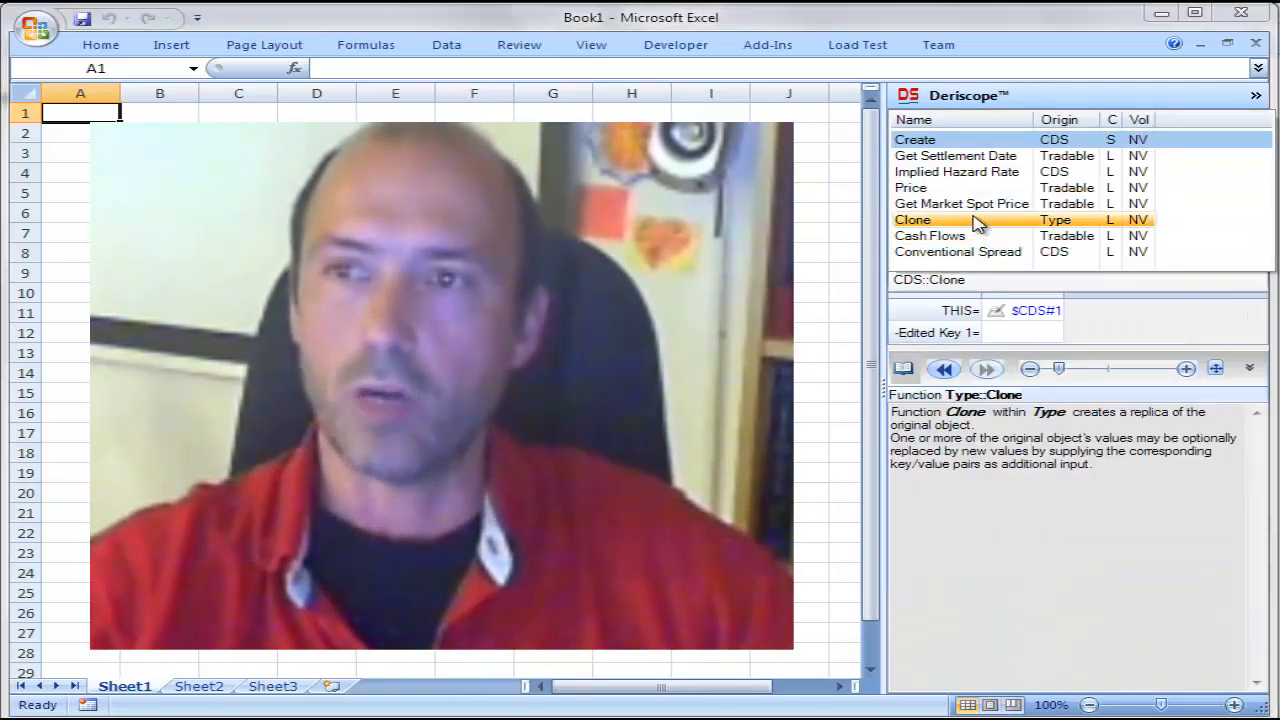
Step: Price the CDS with the model's pricing method set to Isda Cds, giving -0.0047
left_click(911, 188)
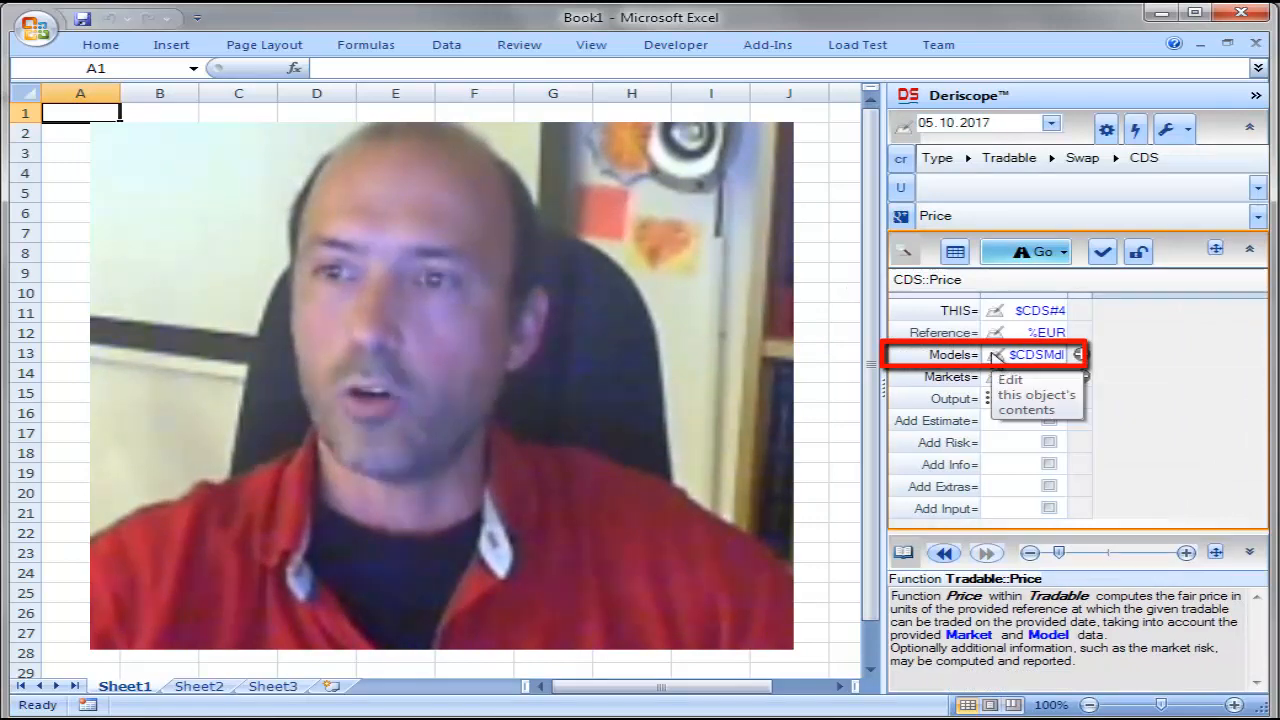
left_click(996, 354)
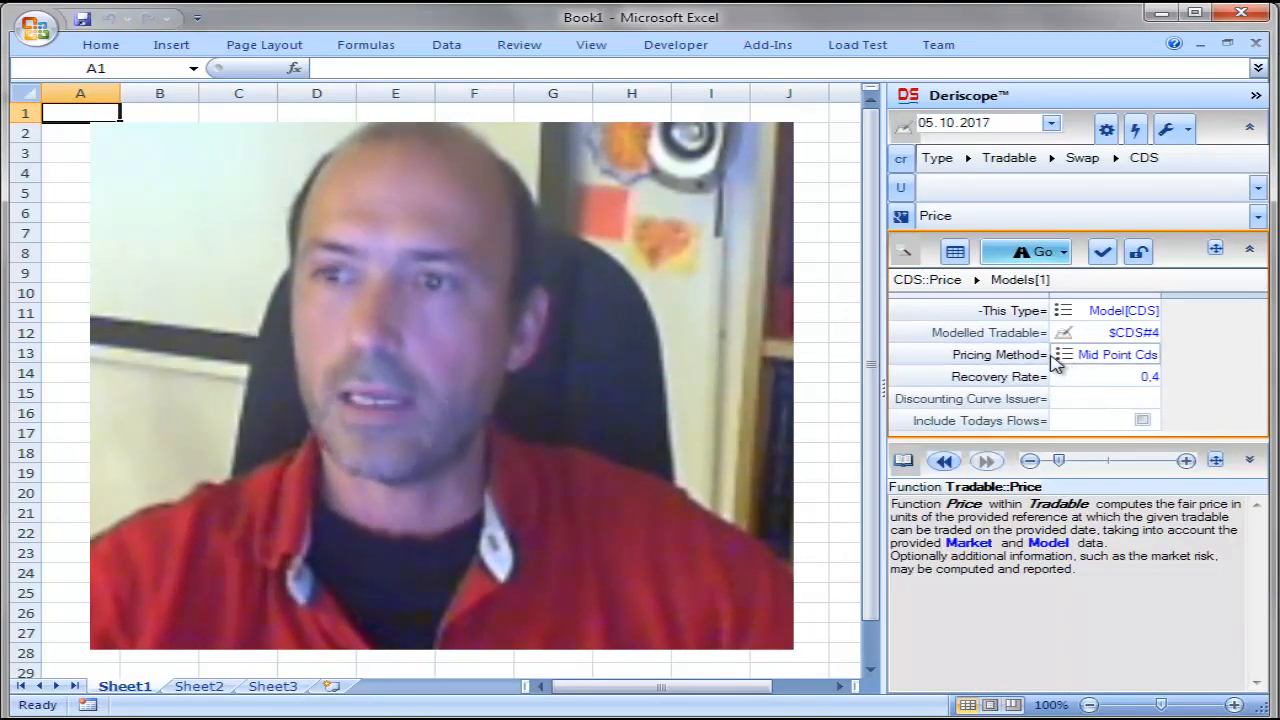
left_click(997, 354)
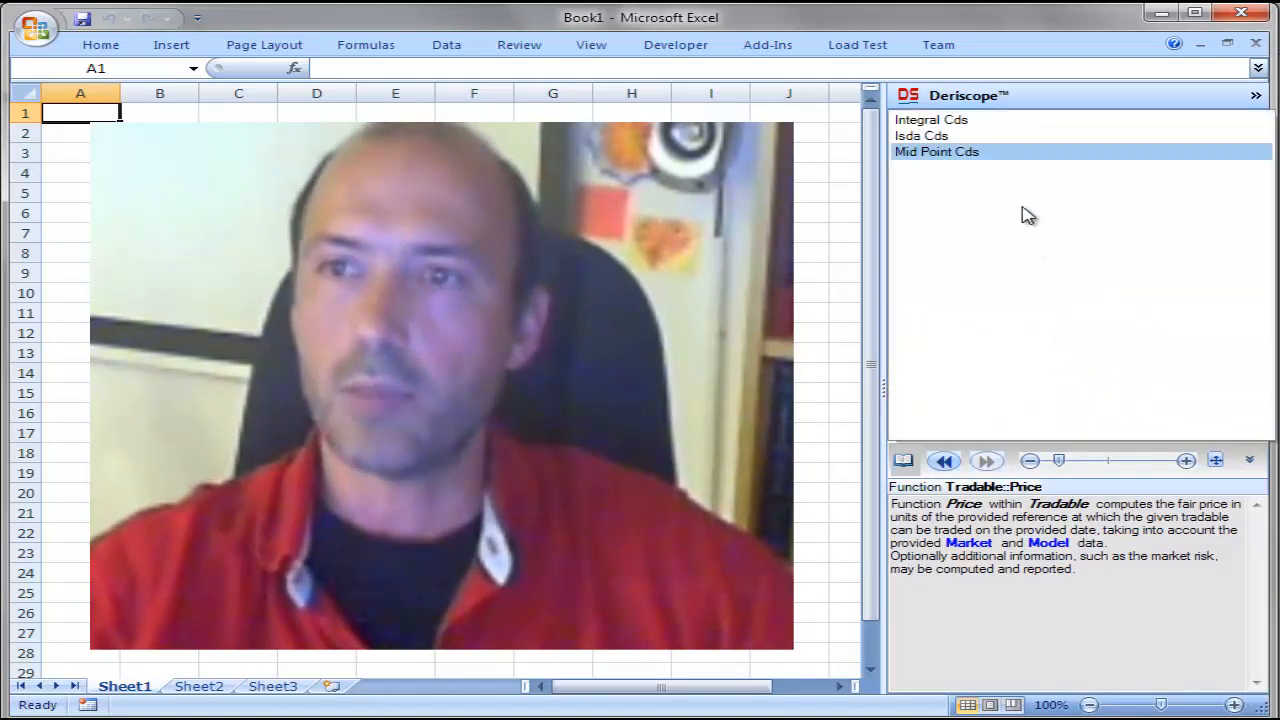
left_click(921, 135)
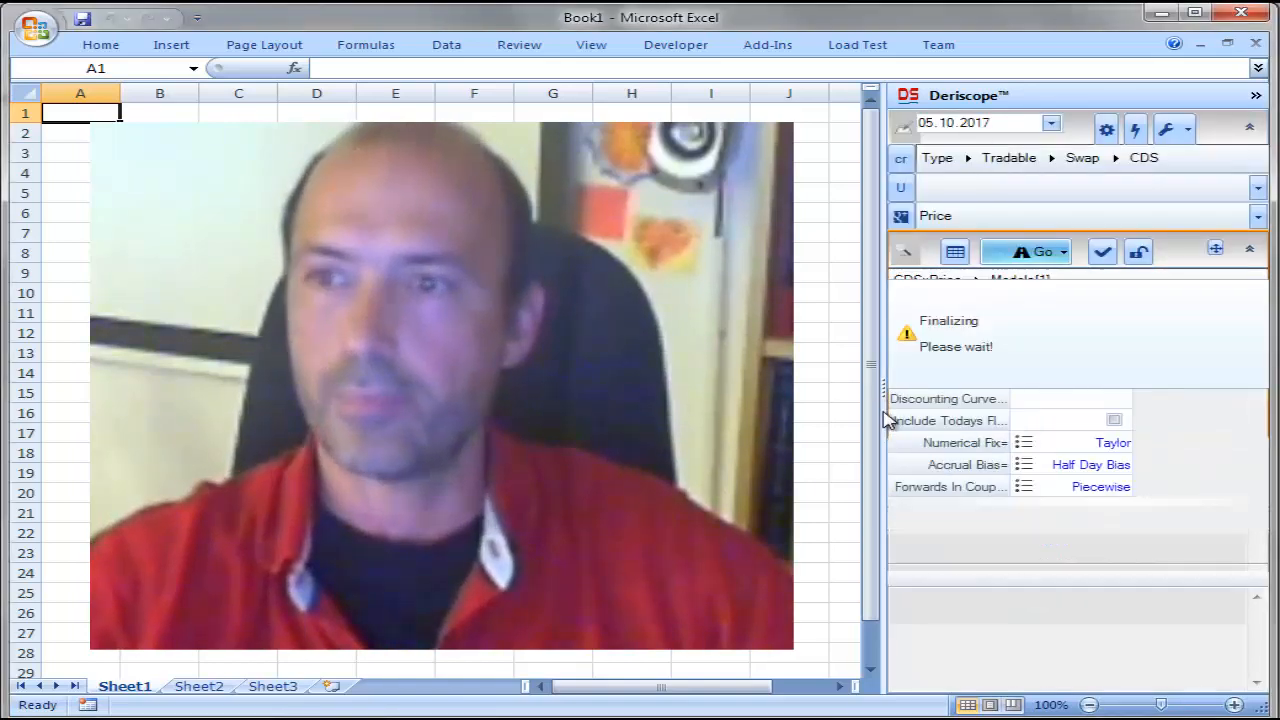
left_click(1035, 251)
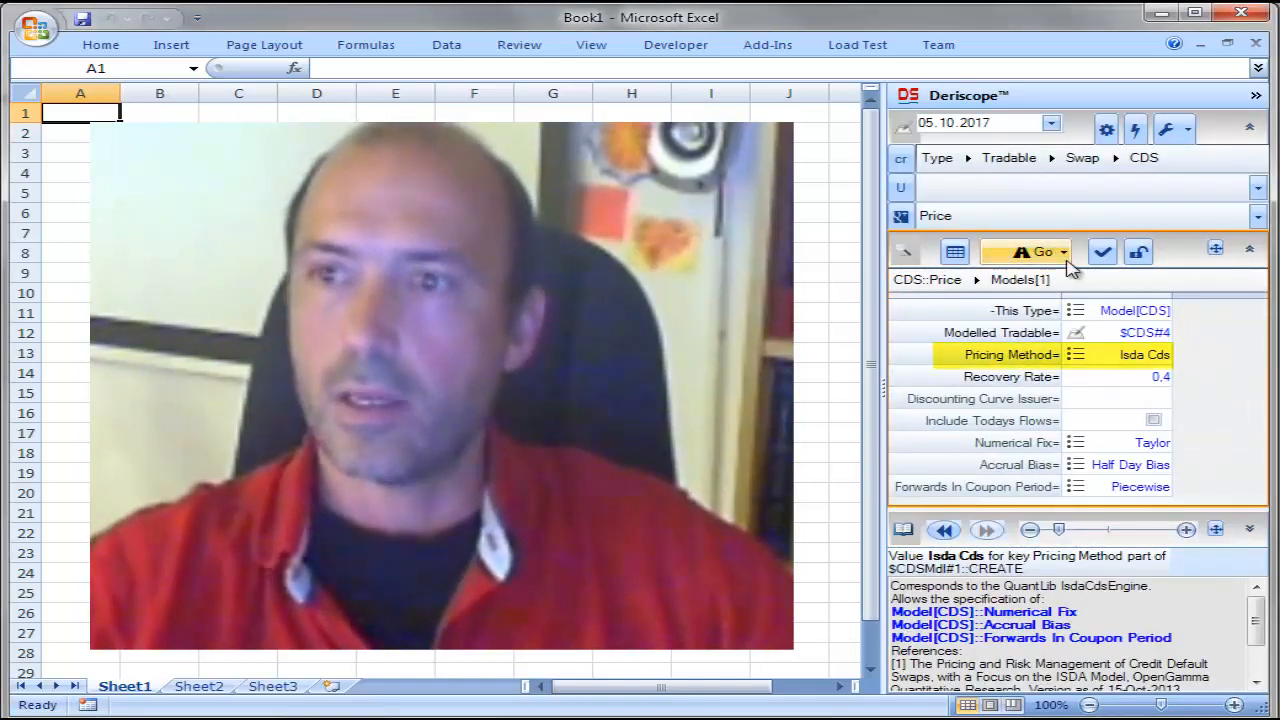
left_click(1038, 251)
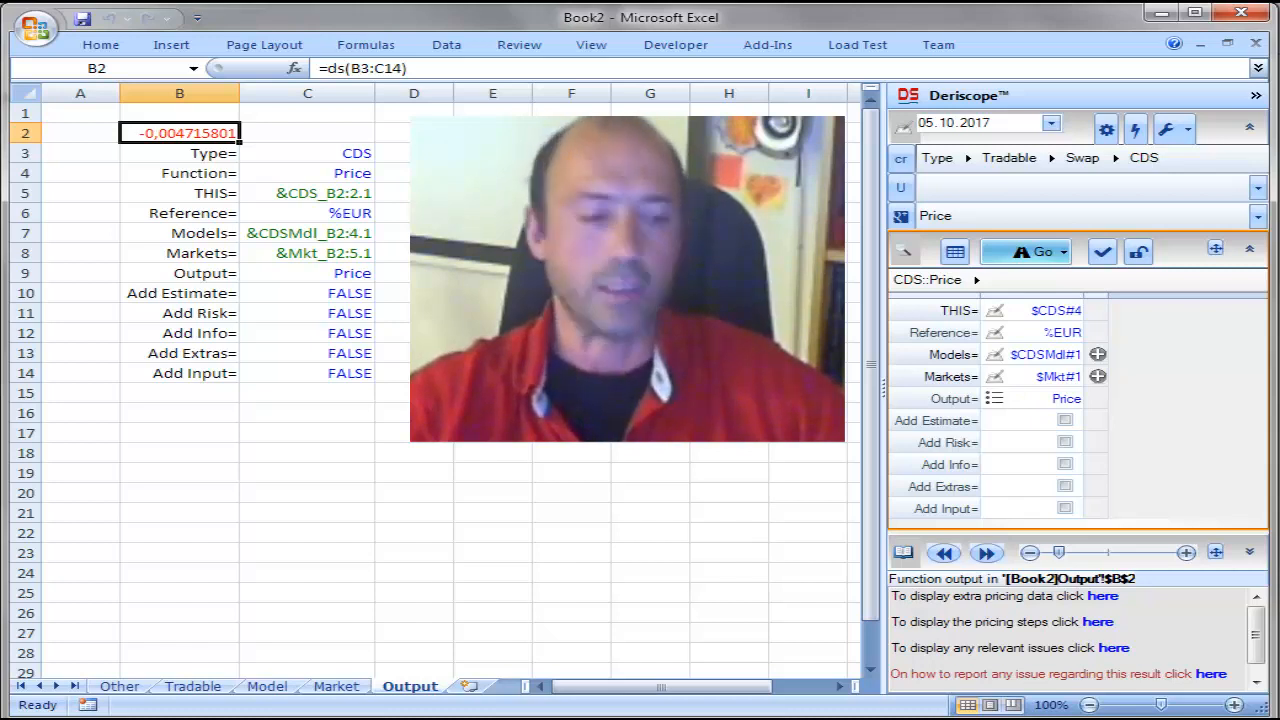
mouse_move(348, 493)
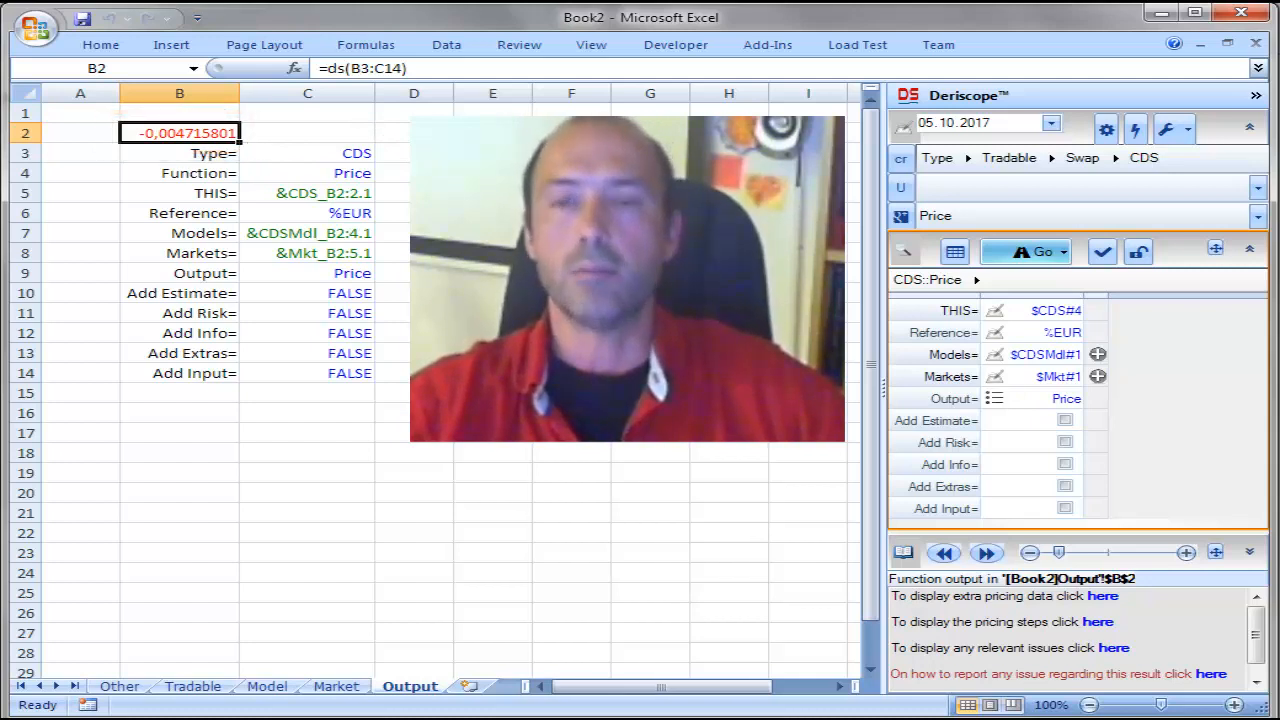
mouse_move(426, 595)
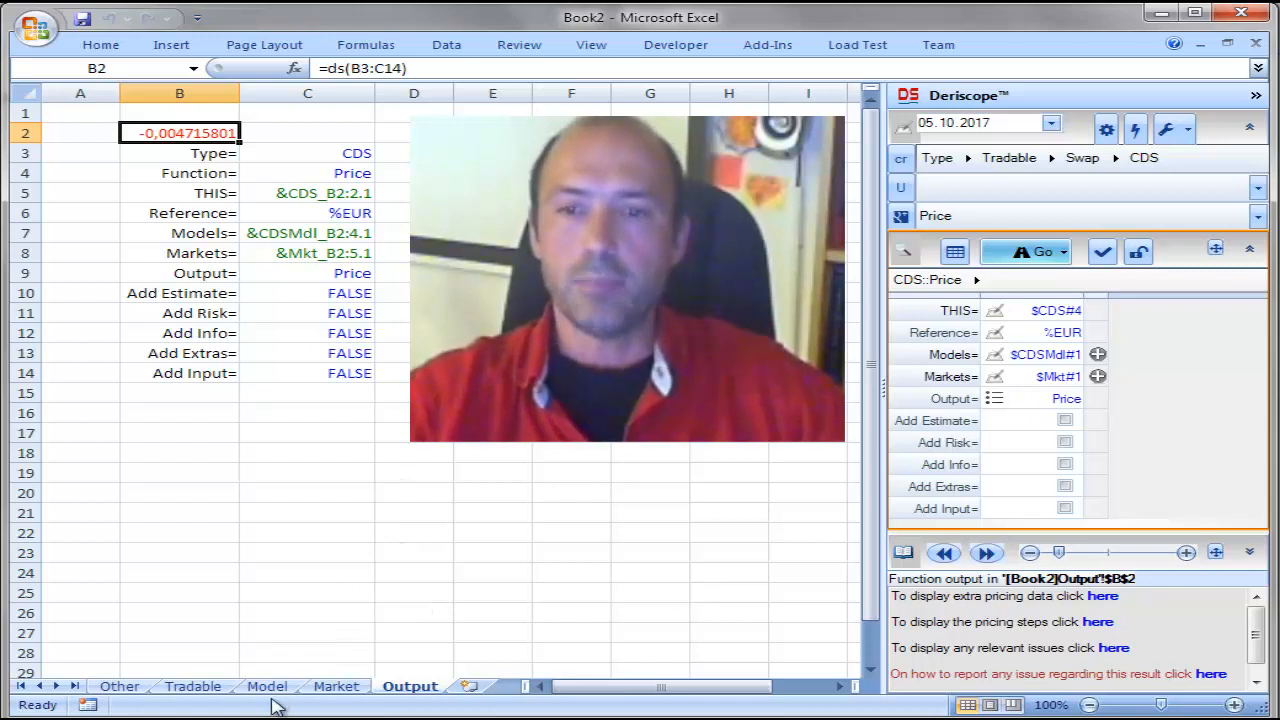
left_click(267, 686)
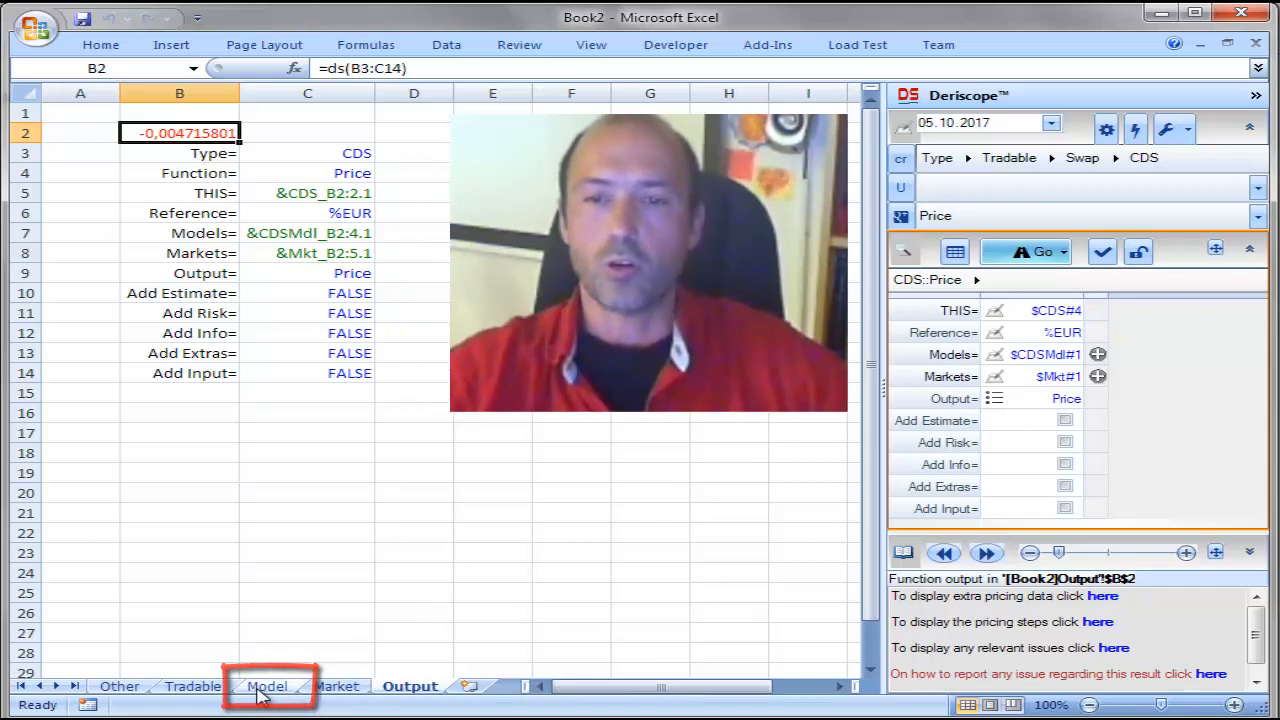
Step: On the Model sheet, review the Numerical Fix and Forwards In Coupon Period options, keeping Piecewise
left_click(267, 686)
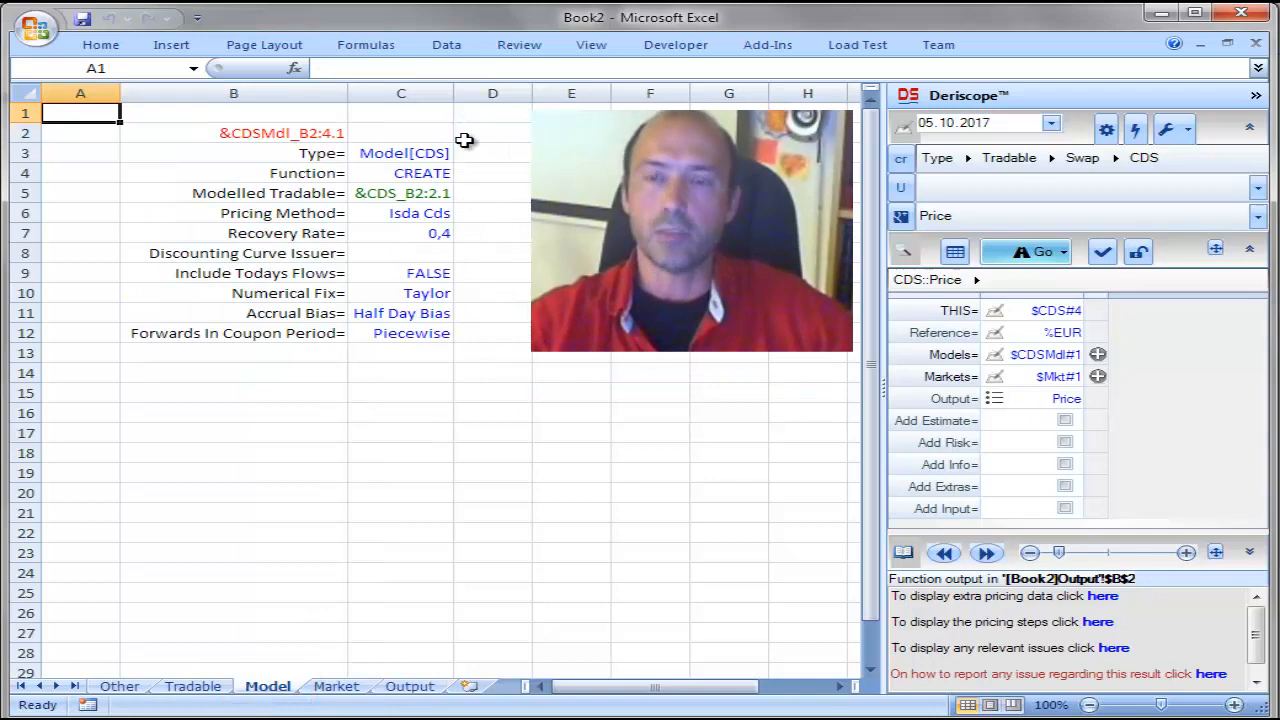
mouse_move(484, 161)
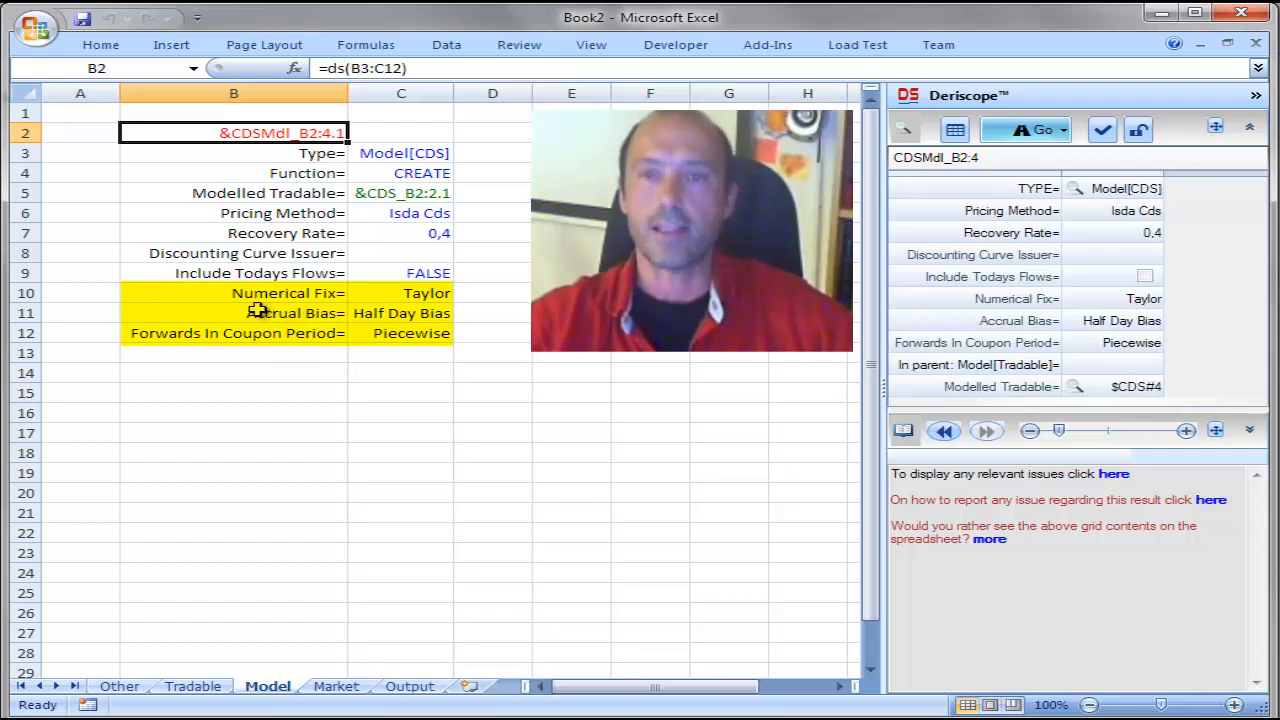
mouse_move(493, 292)
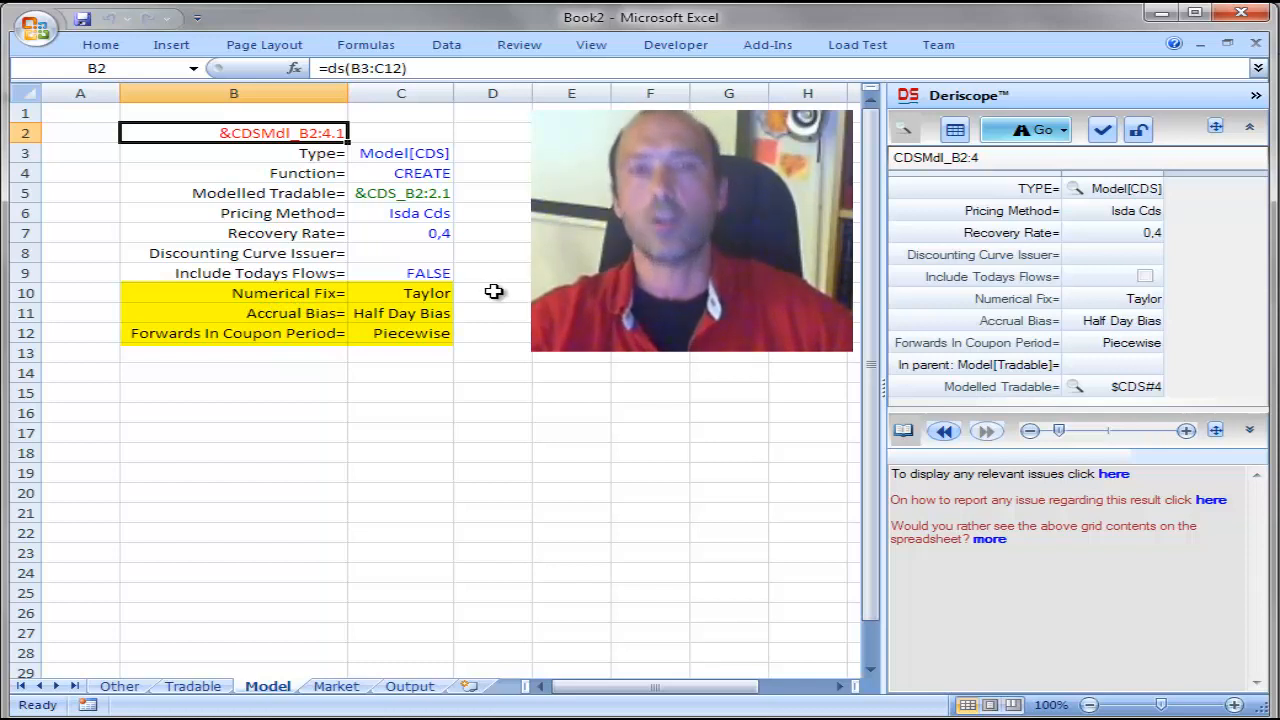
mouse_move(280, 362)
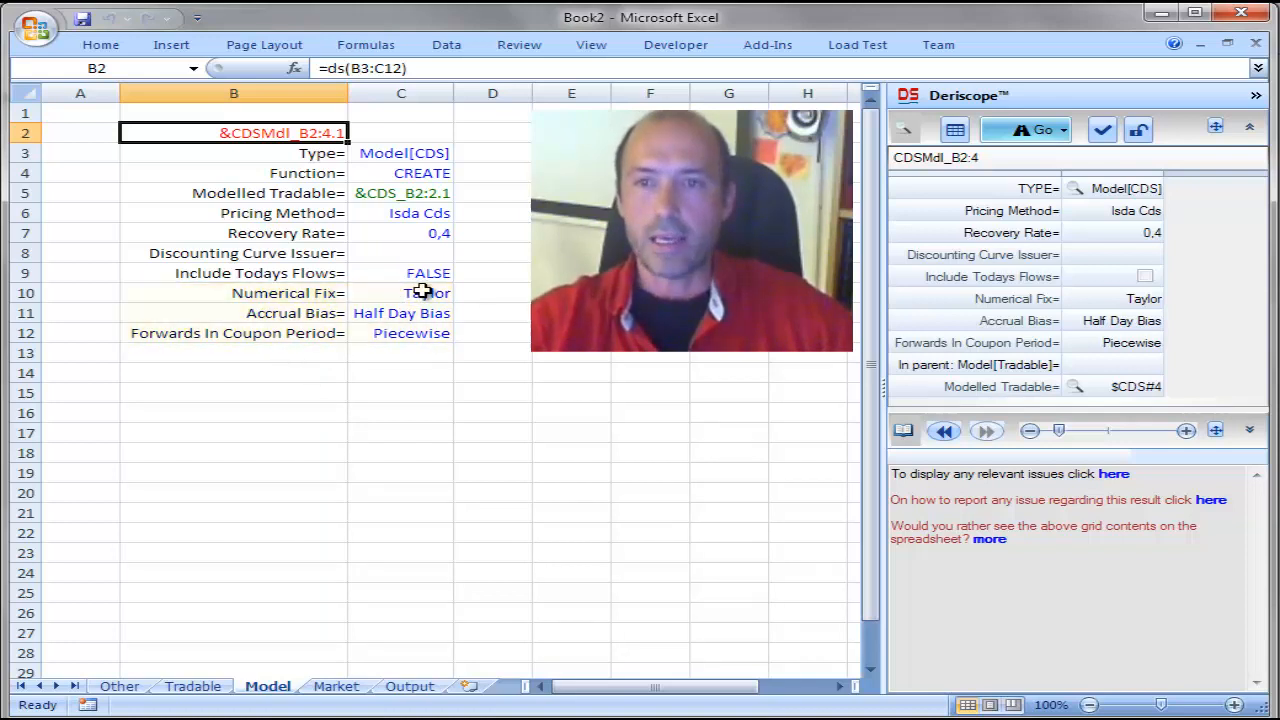
left_click(400, 293)
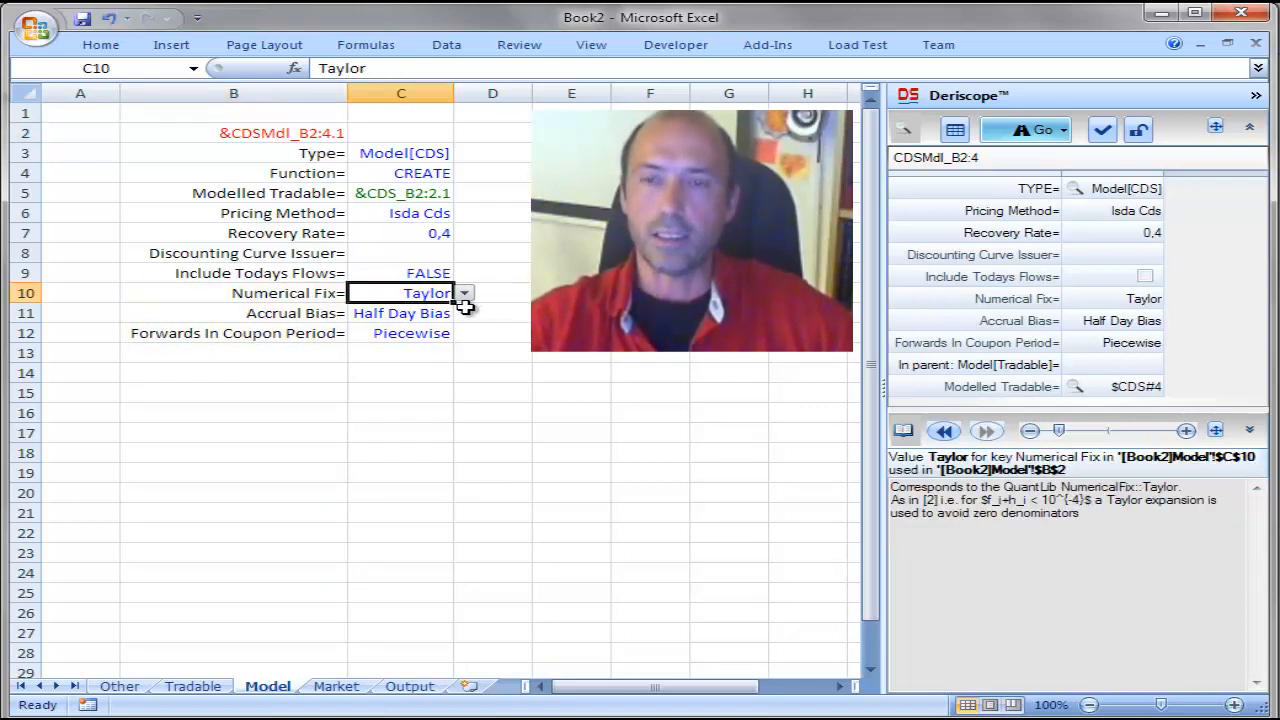
left_click(464, 293)
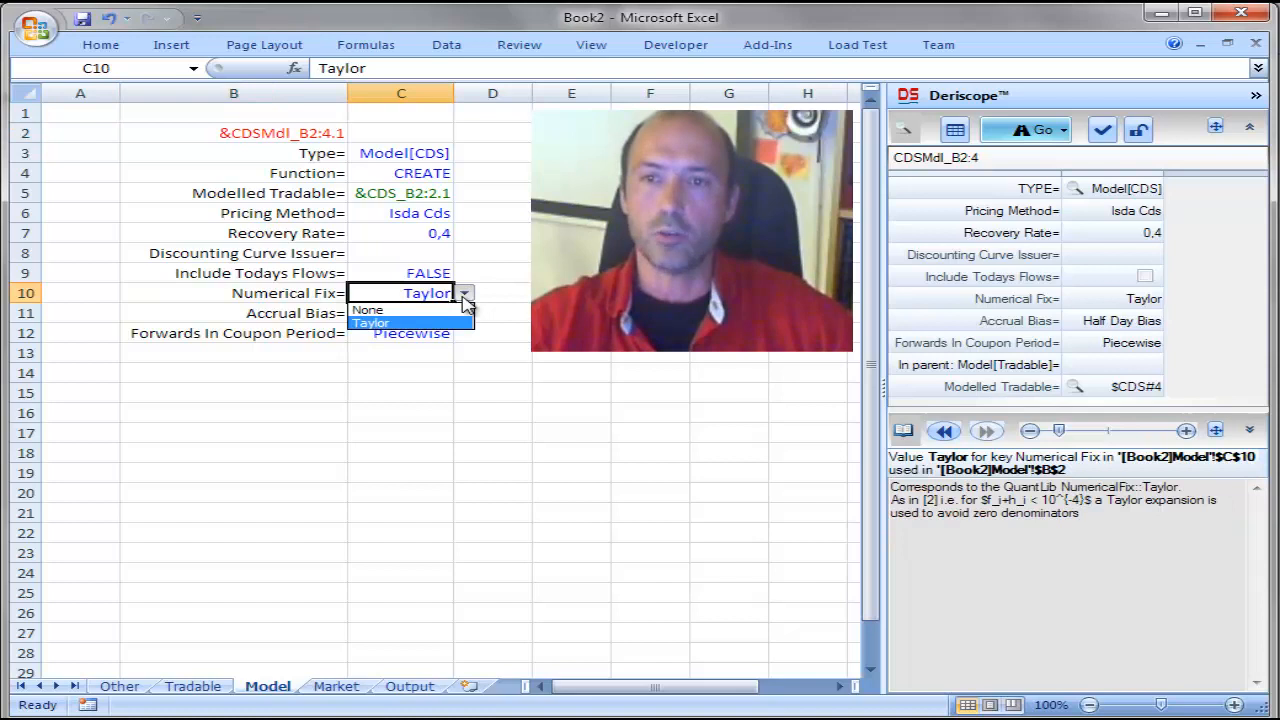
left_click(401, 313)
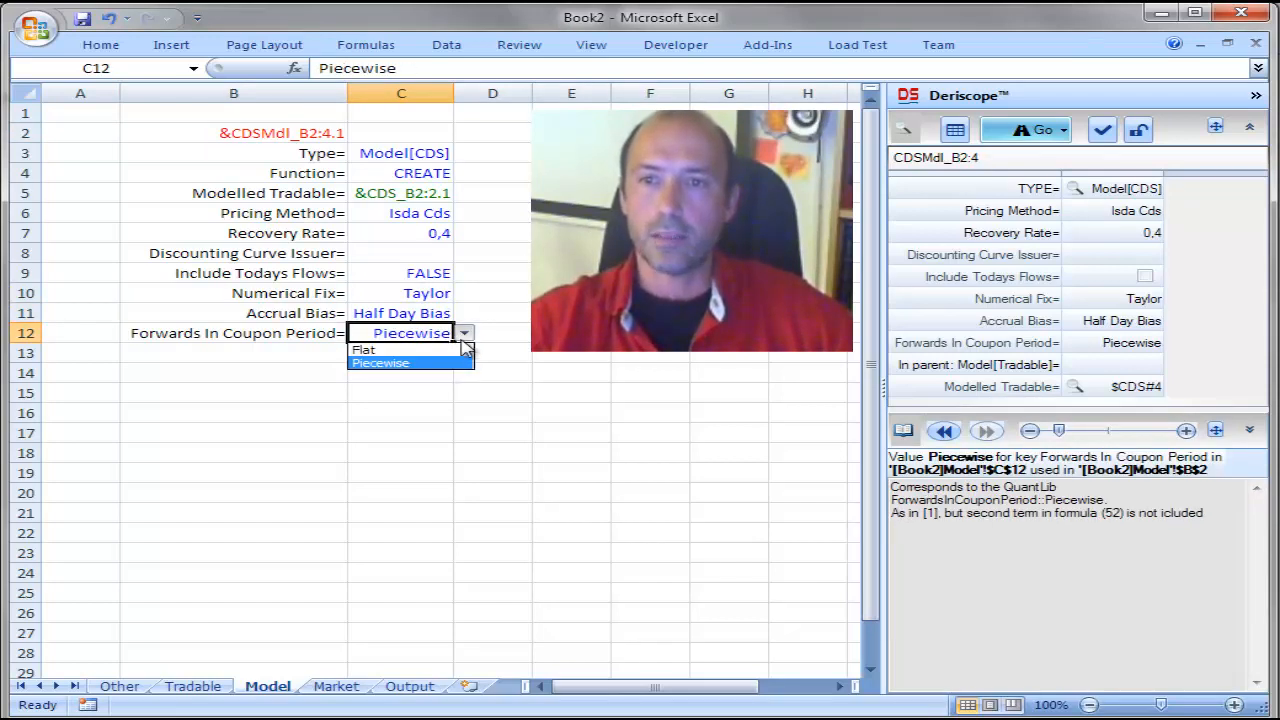
left_click(380, 362)
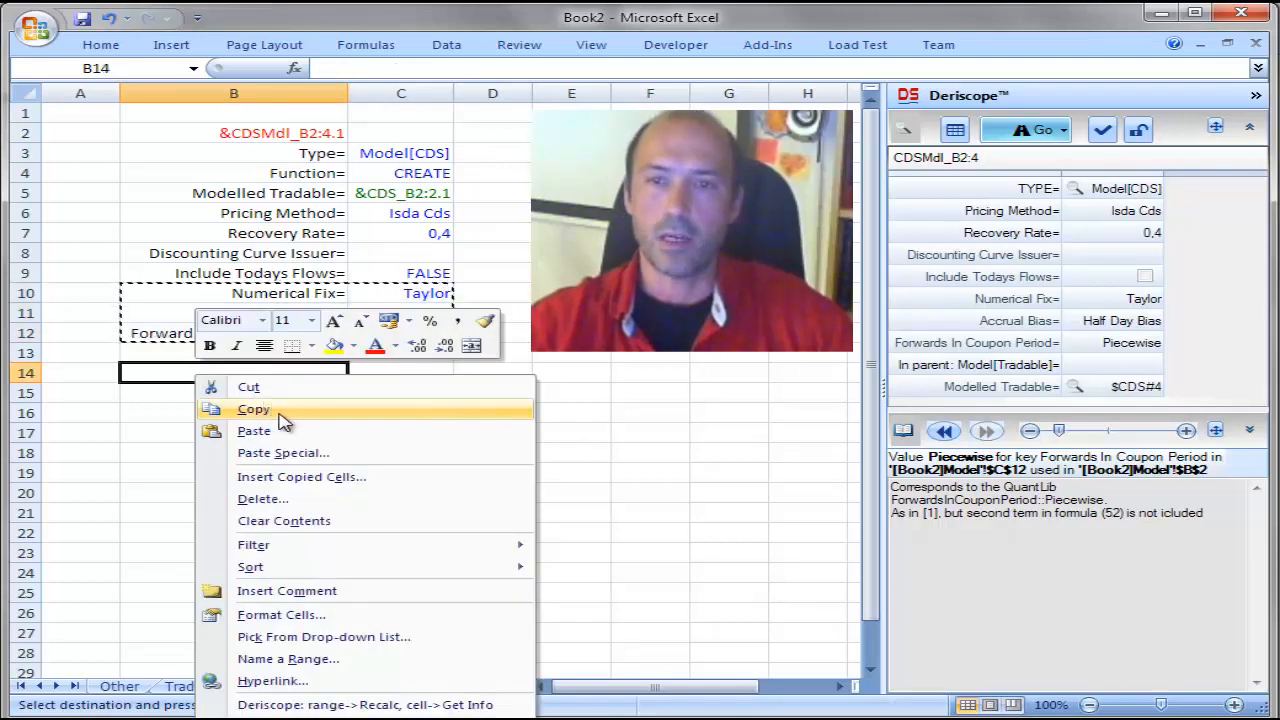
Step: Paste Special the copied parameters at B14 with Transpose so they lie in one row
left_click(283, 452)
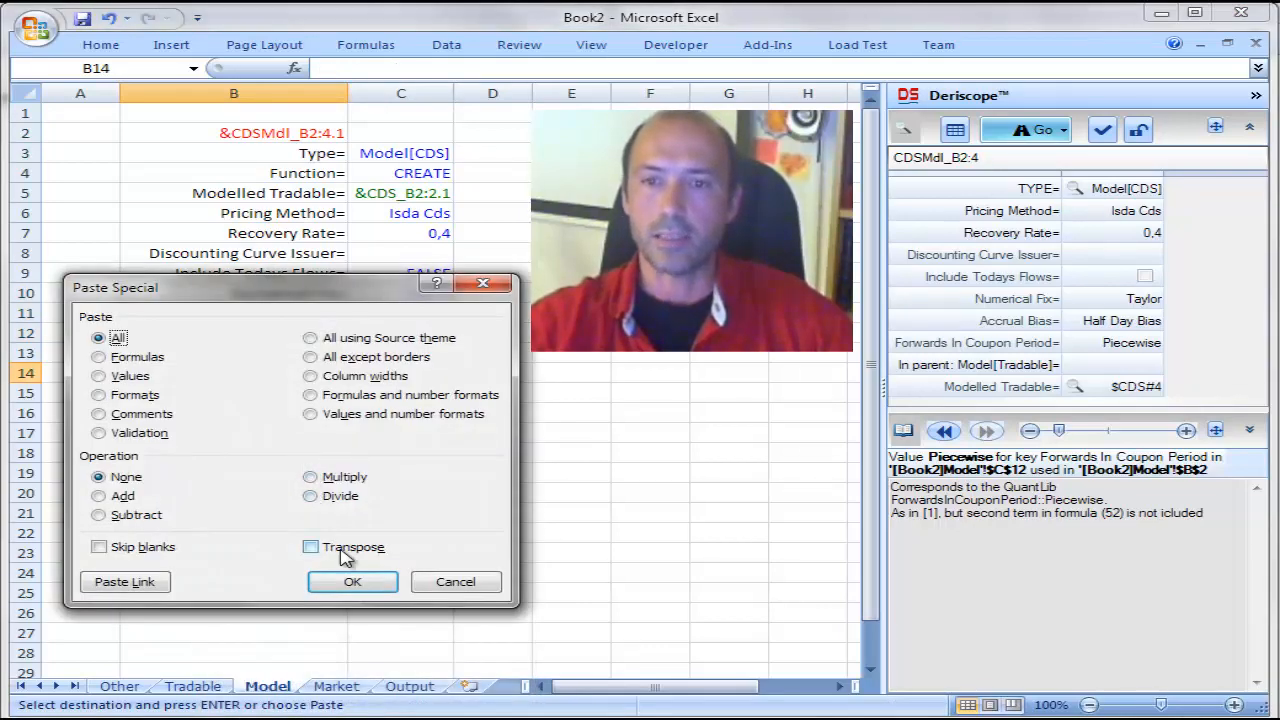
left_click(310, 547)
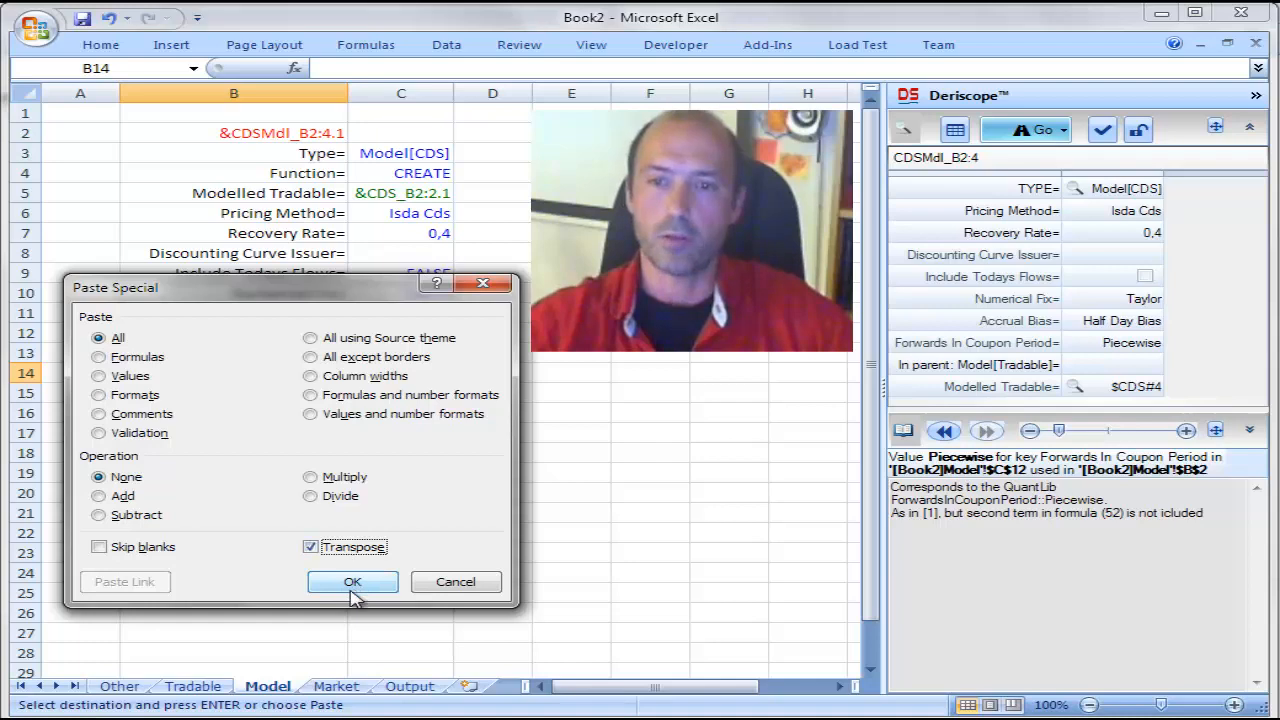
left_click(352, 582)
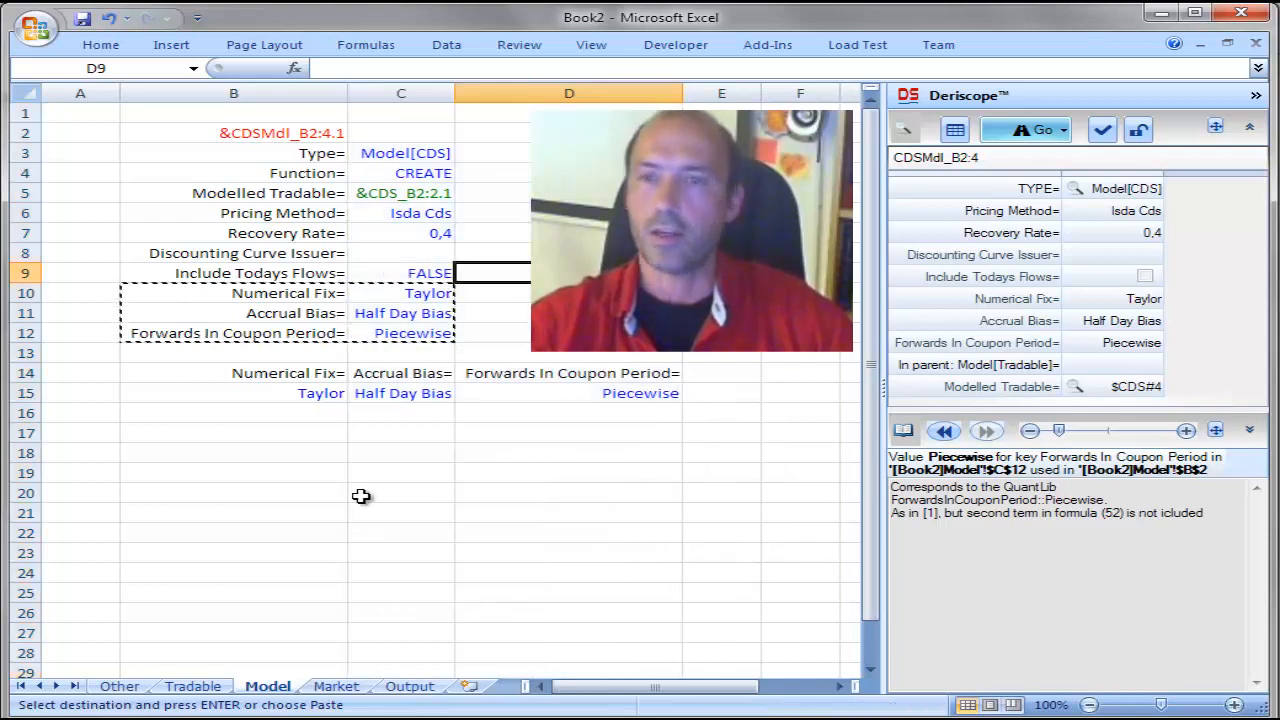
mouse_move(337, 434)
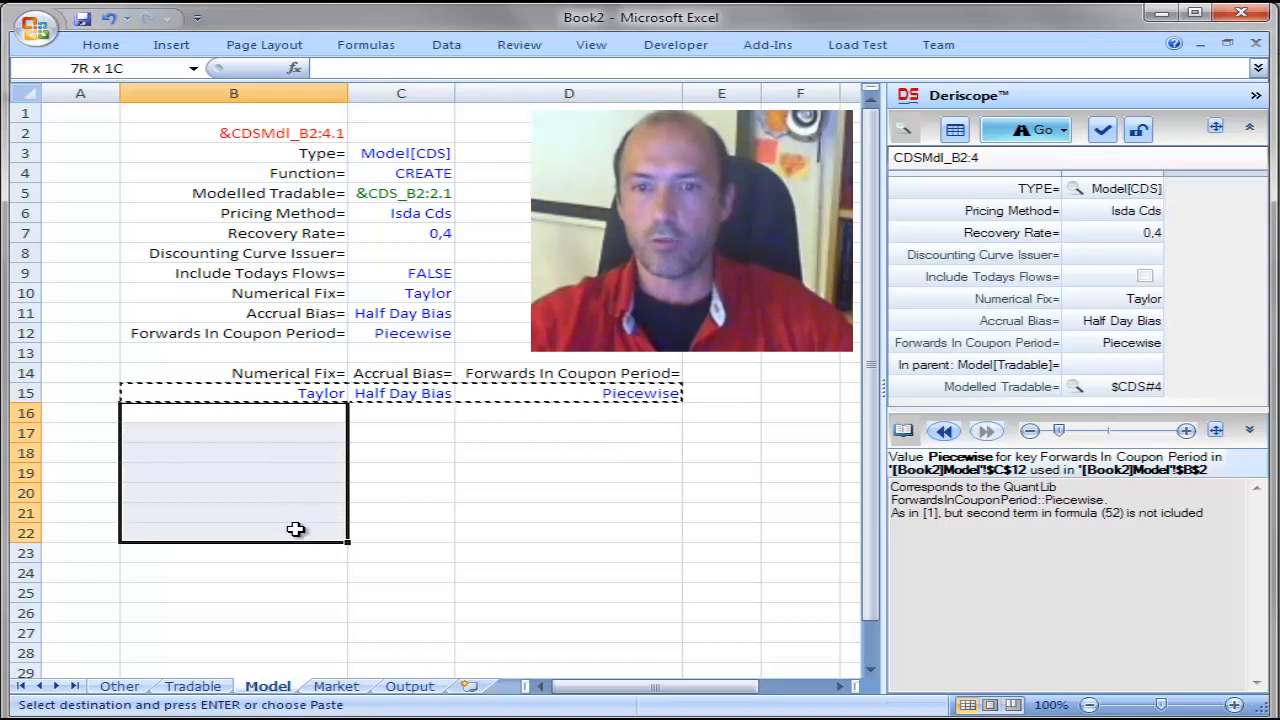
Step: Copy row 15's values into rows 16–22 and set None in cells B19:B22
left_click_drag(295, 530, 569, 530)
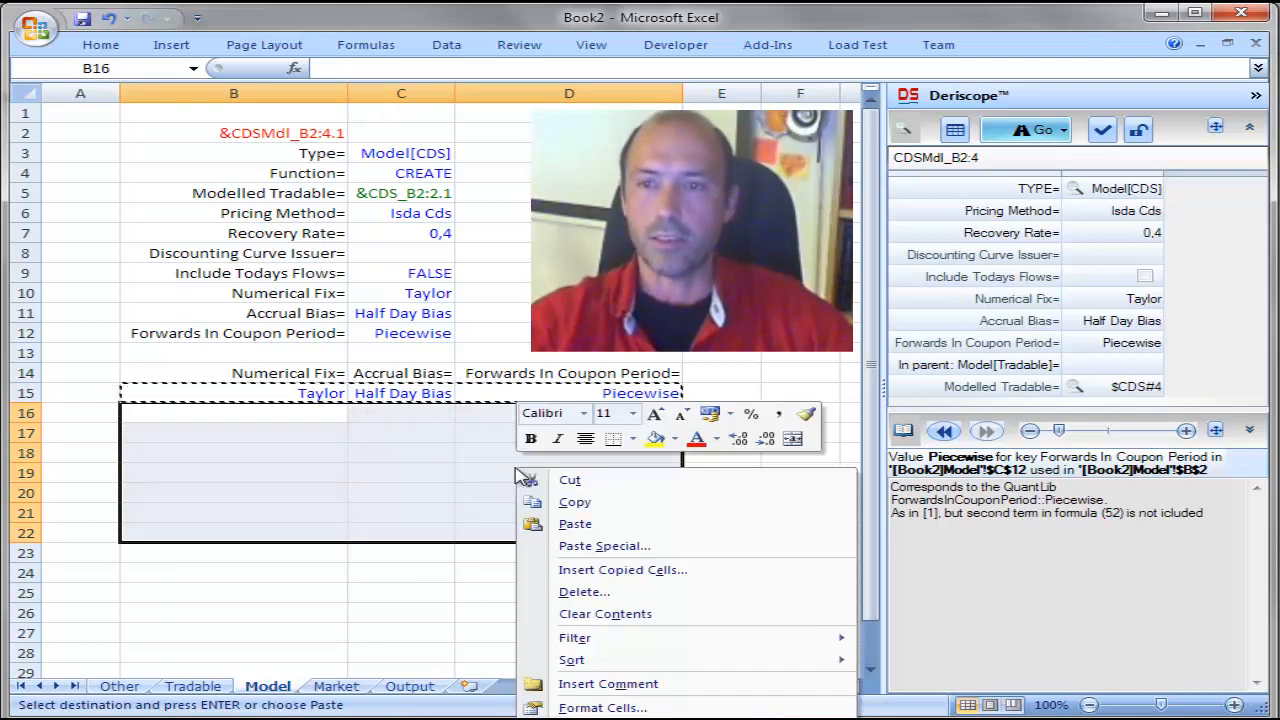
left_click(575, 523)
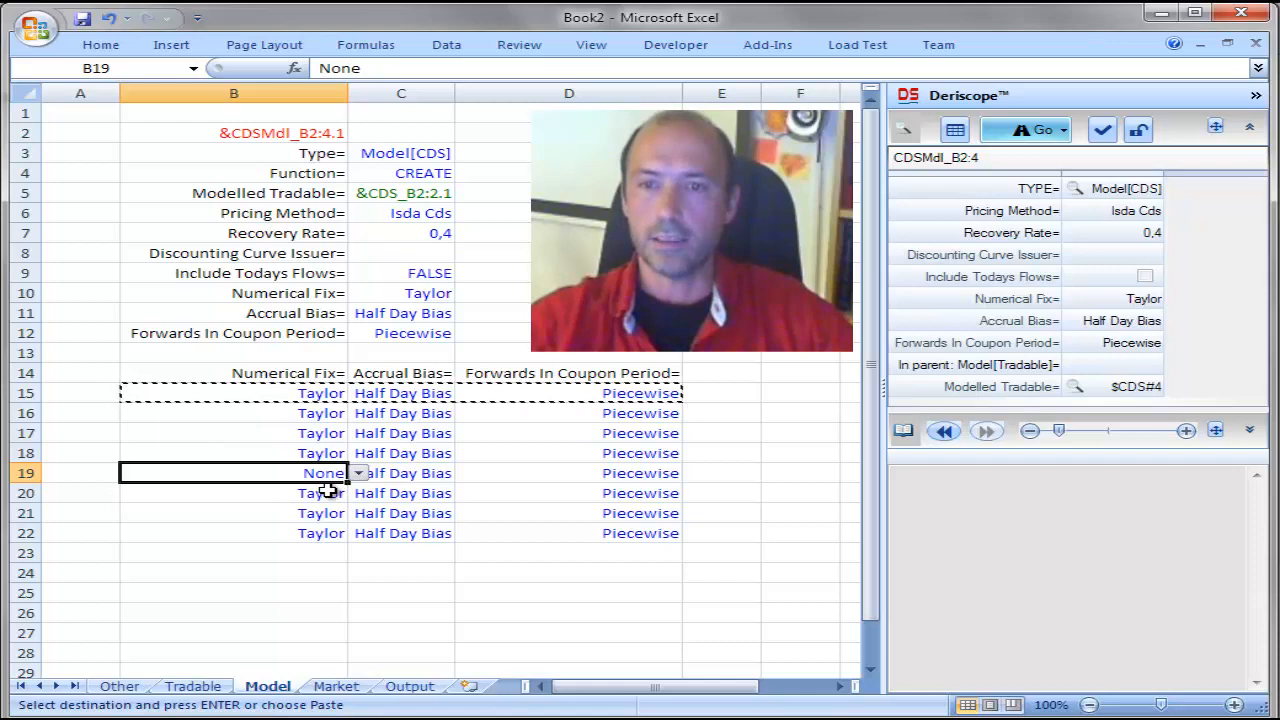
right_click(233, 473)
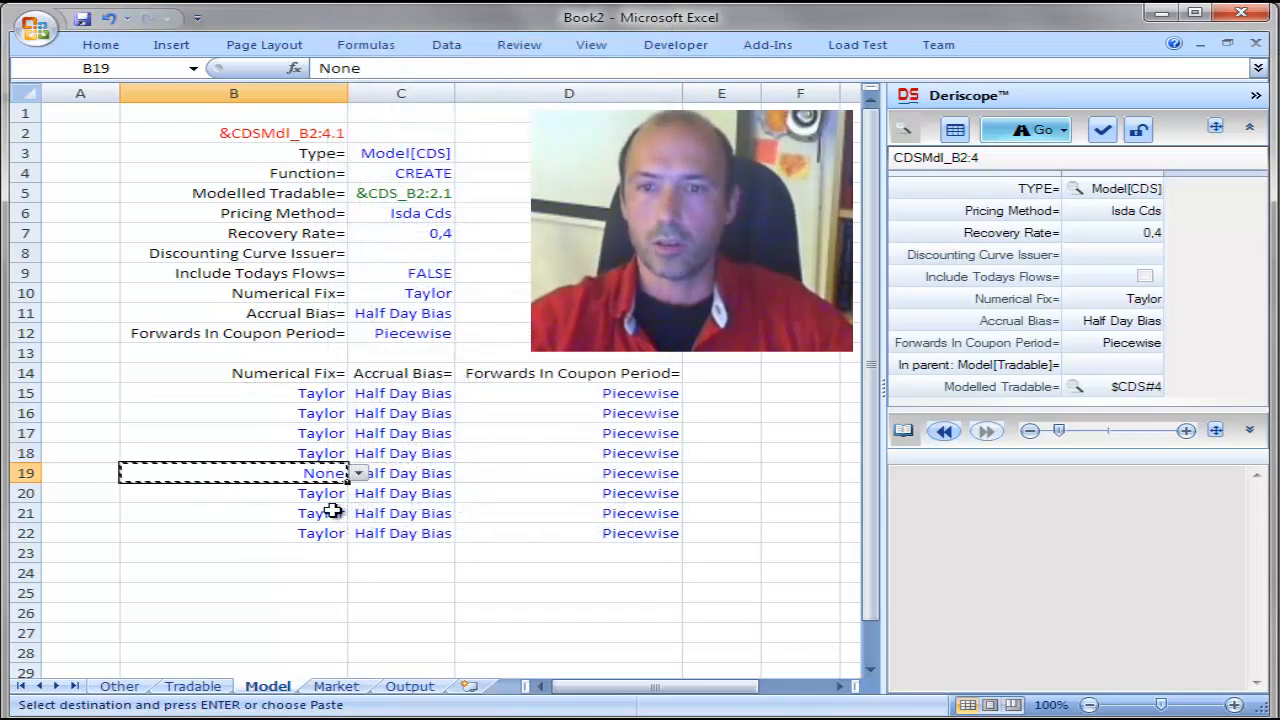
left_click_drag(233, 493, 233, 533)
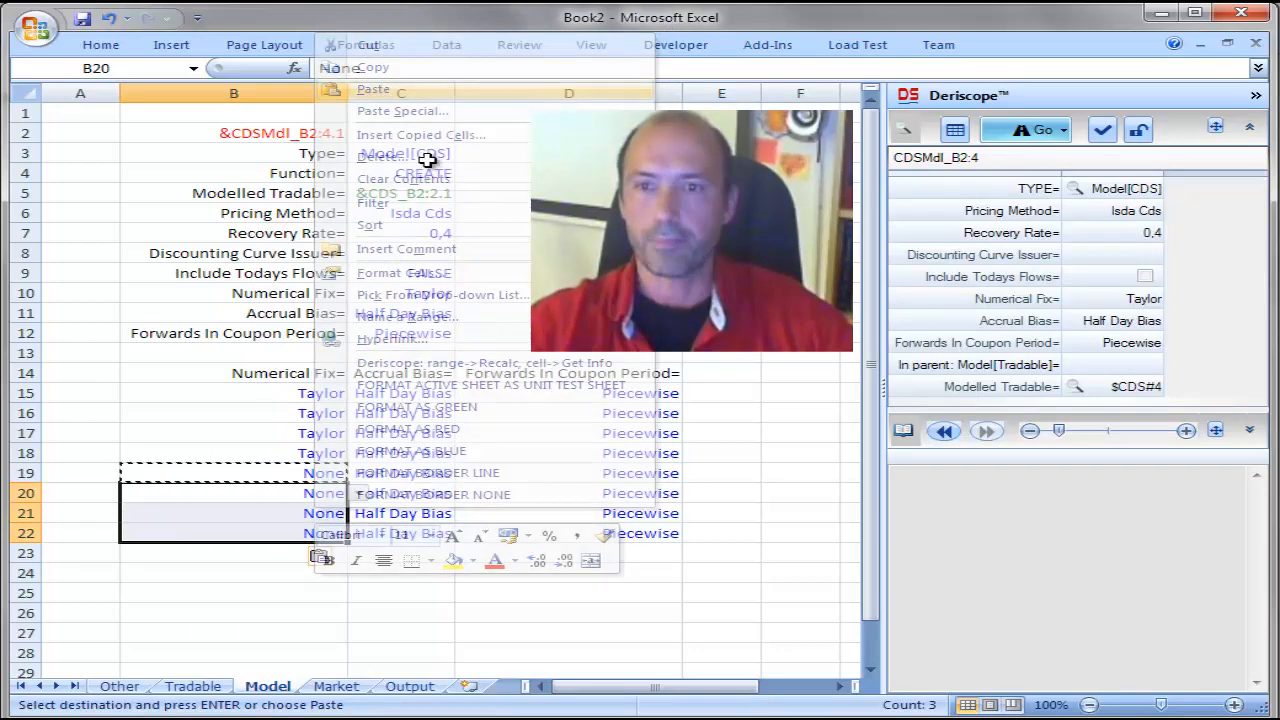
left_click(400, 433)
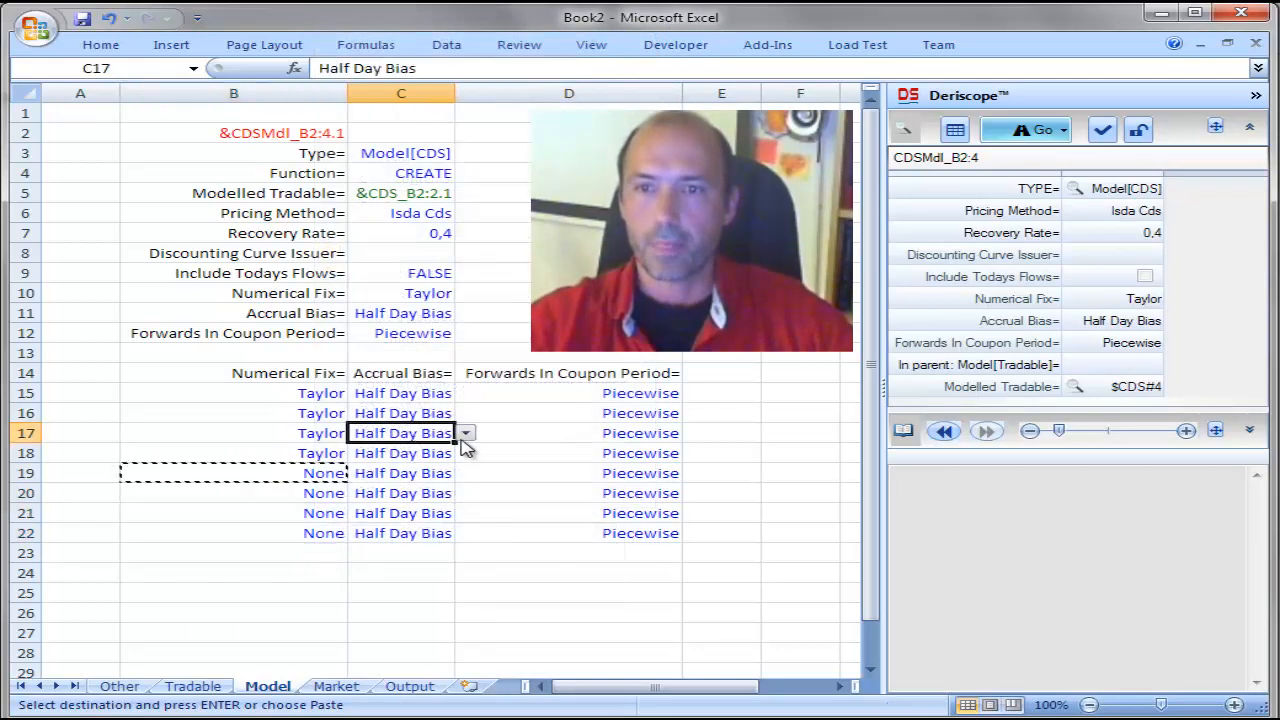
Step: Set No Bias and Flat in alternating Accrual Bias and Forwards In Coupon Period cells
left_click(401, 433)
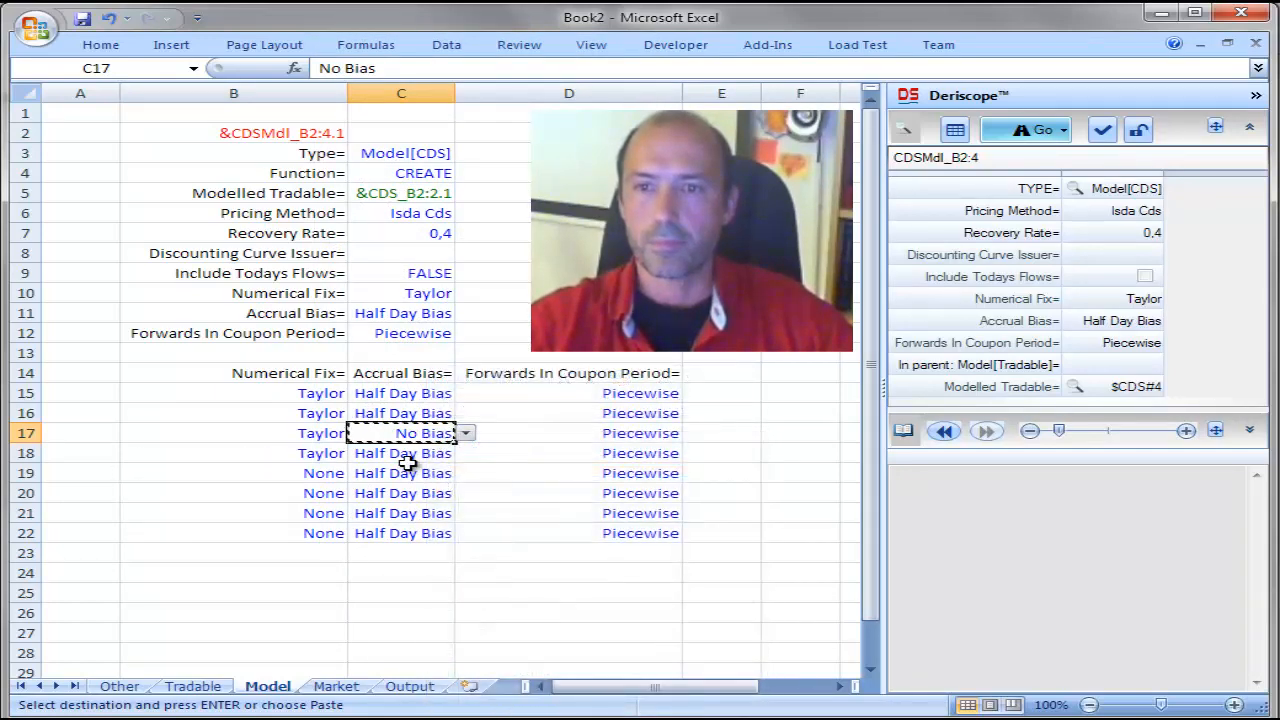
left_click(401, 453)
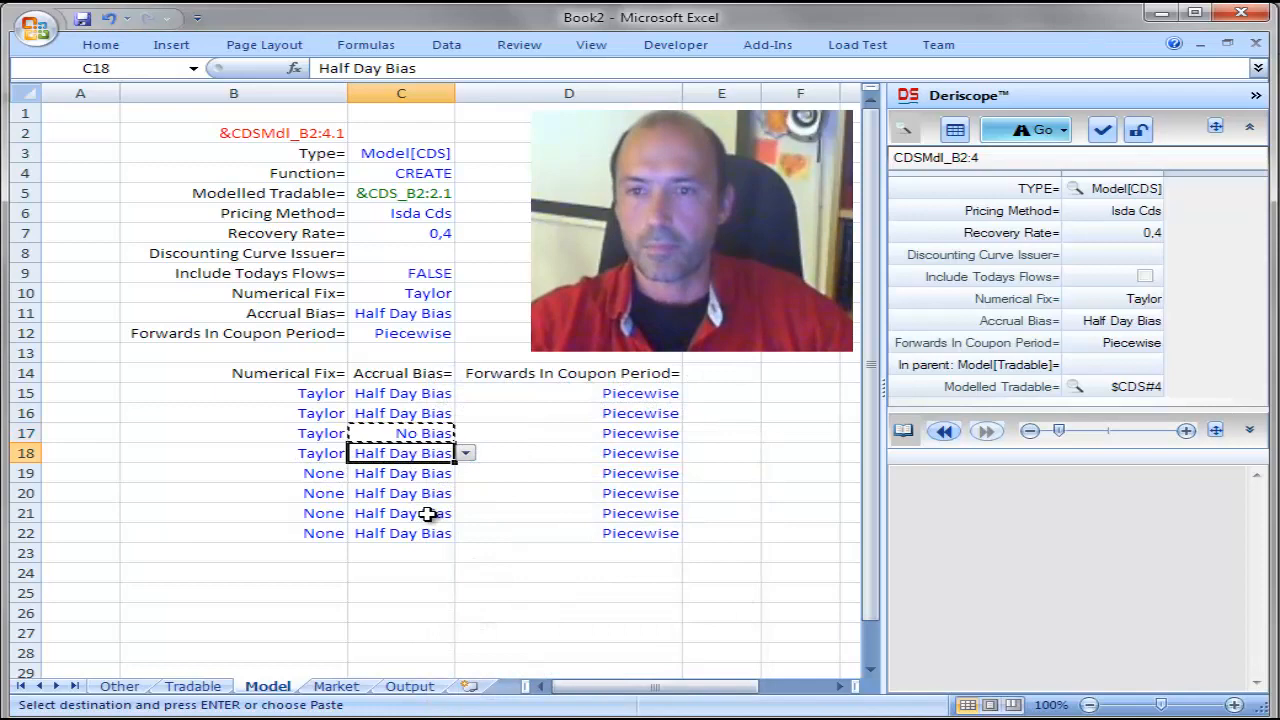
right_click(402, 513)
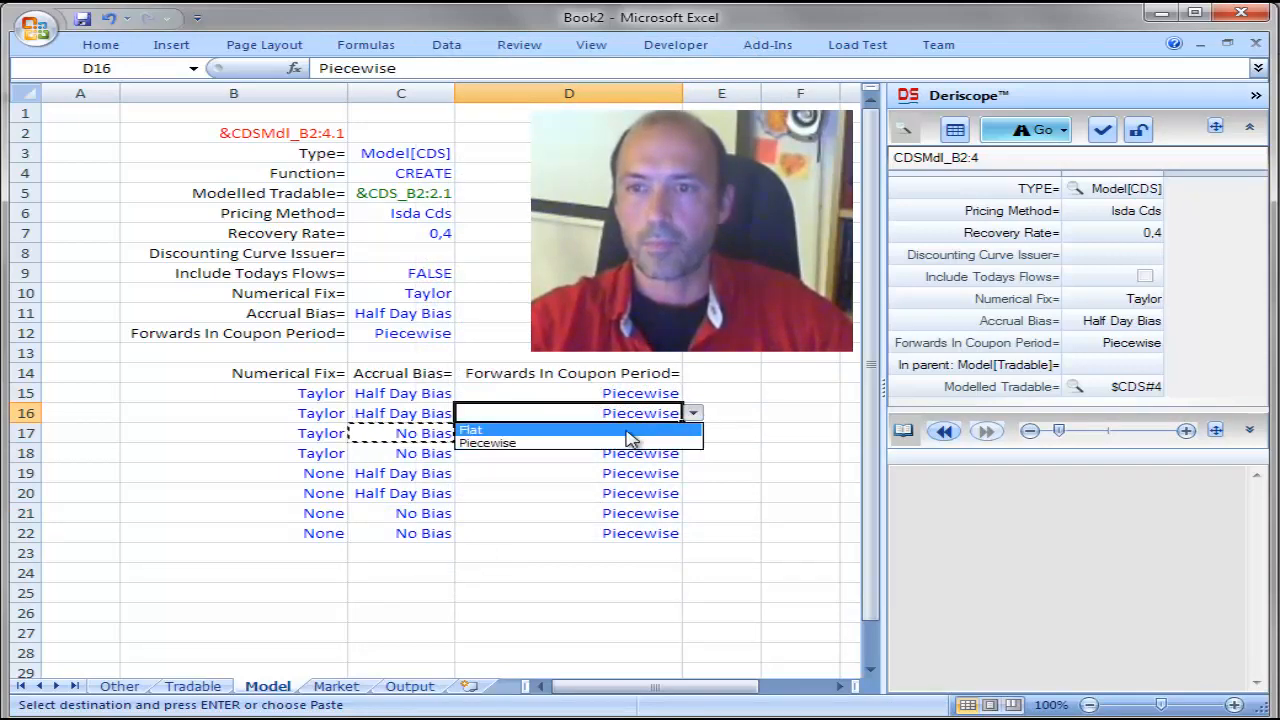
right_click(569, 413)
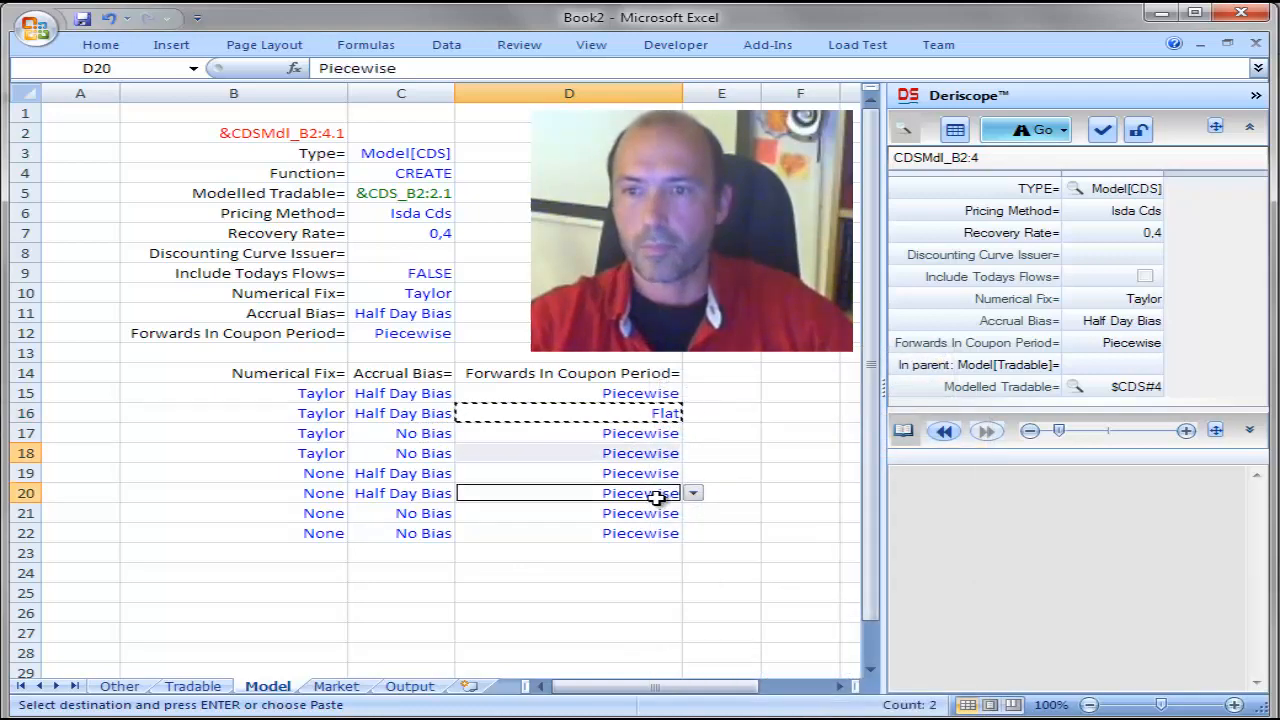
right_click(569, 532)
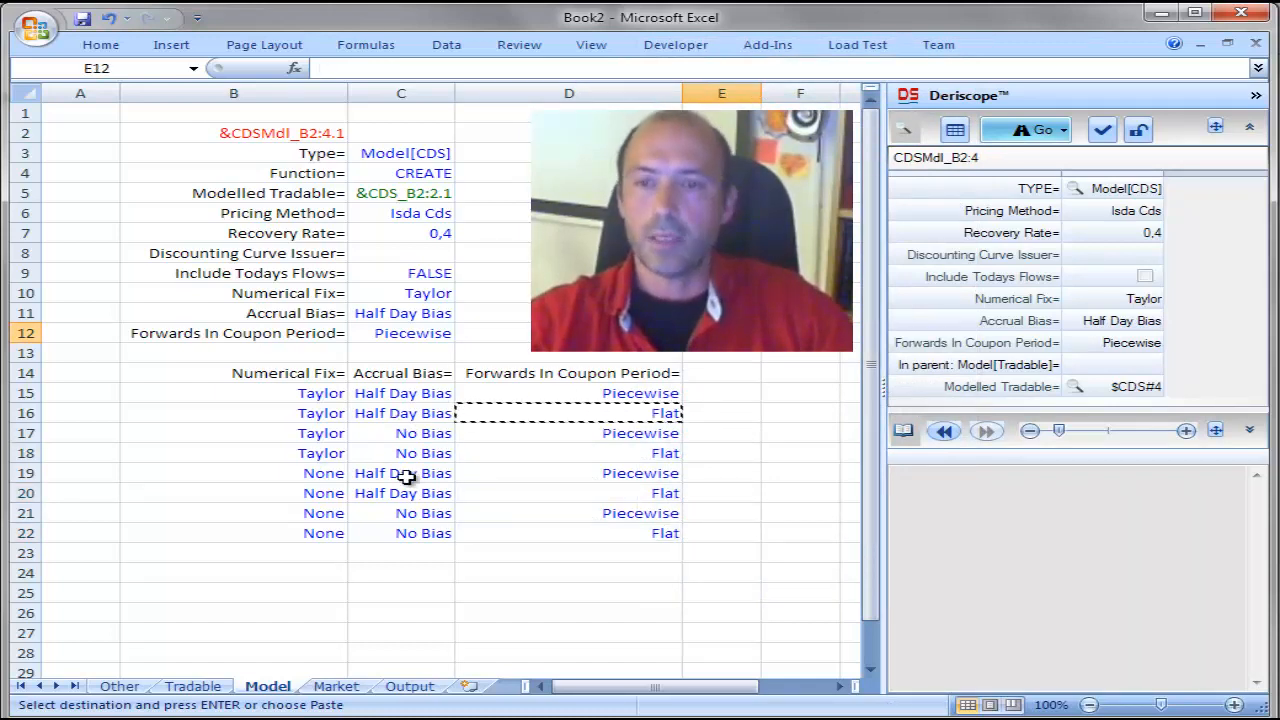
mouse_move(300, 418)
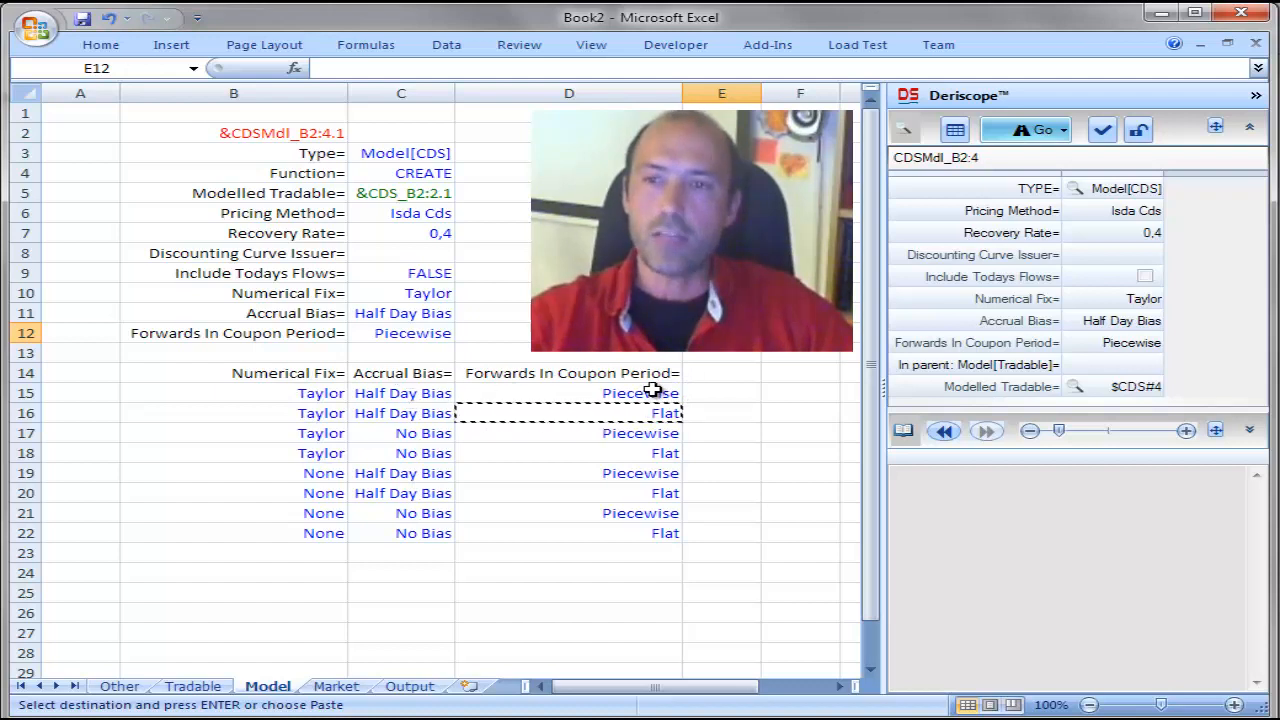
left_click(721, 392)
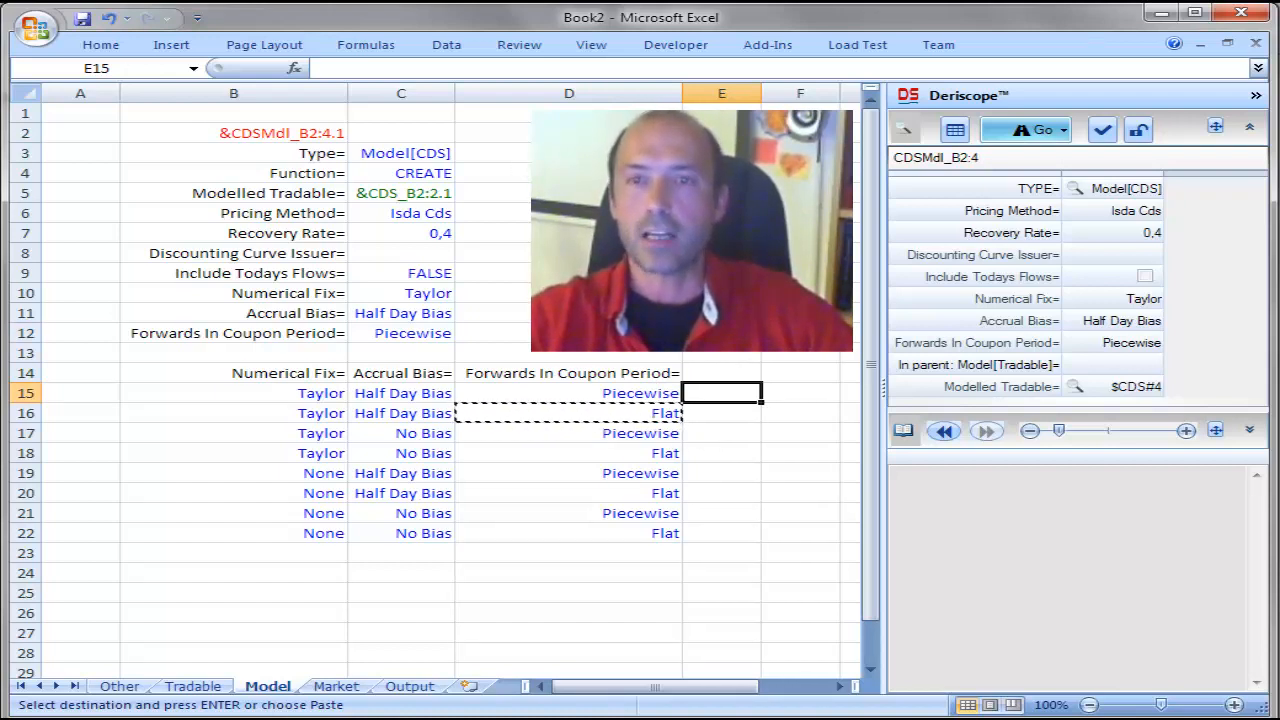
left_click(233, 132)
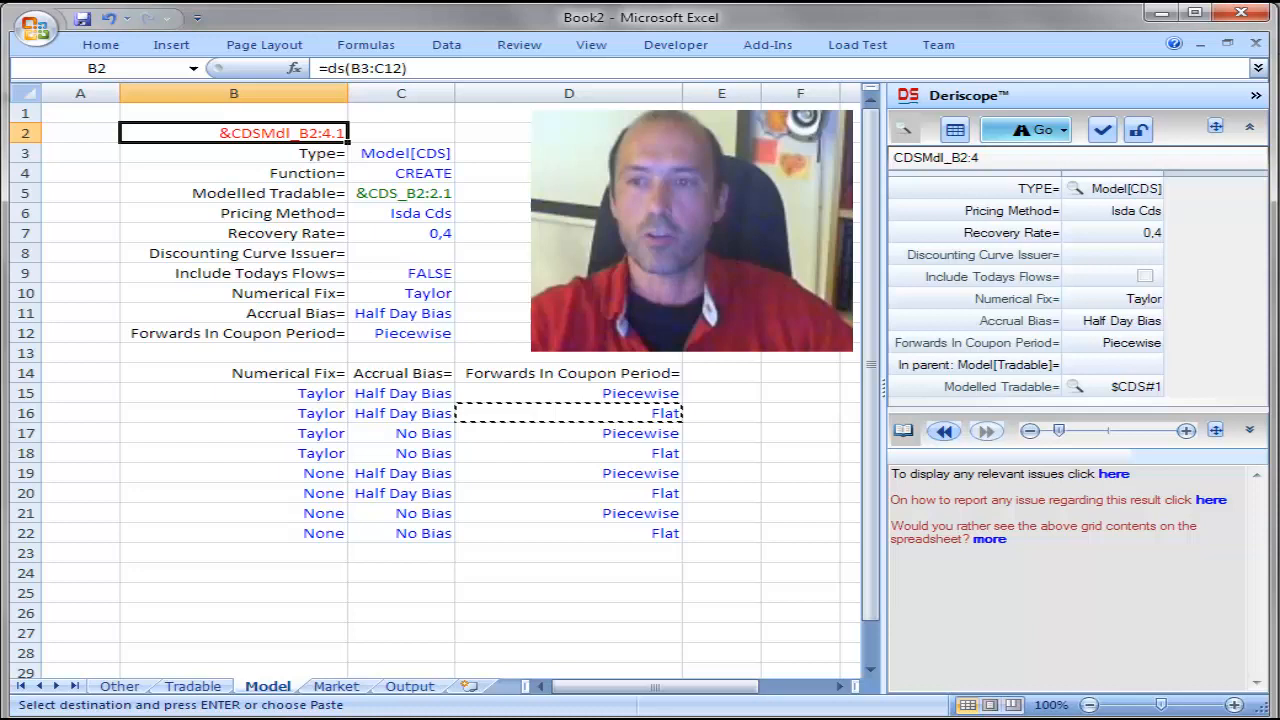
mouse_move(724, 360)
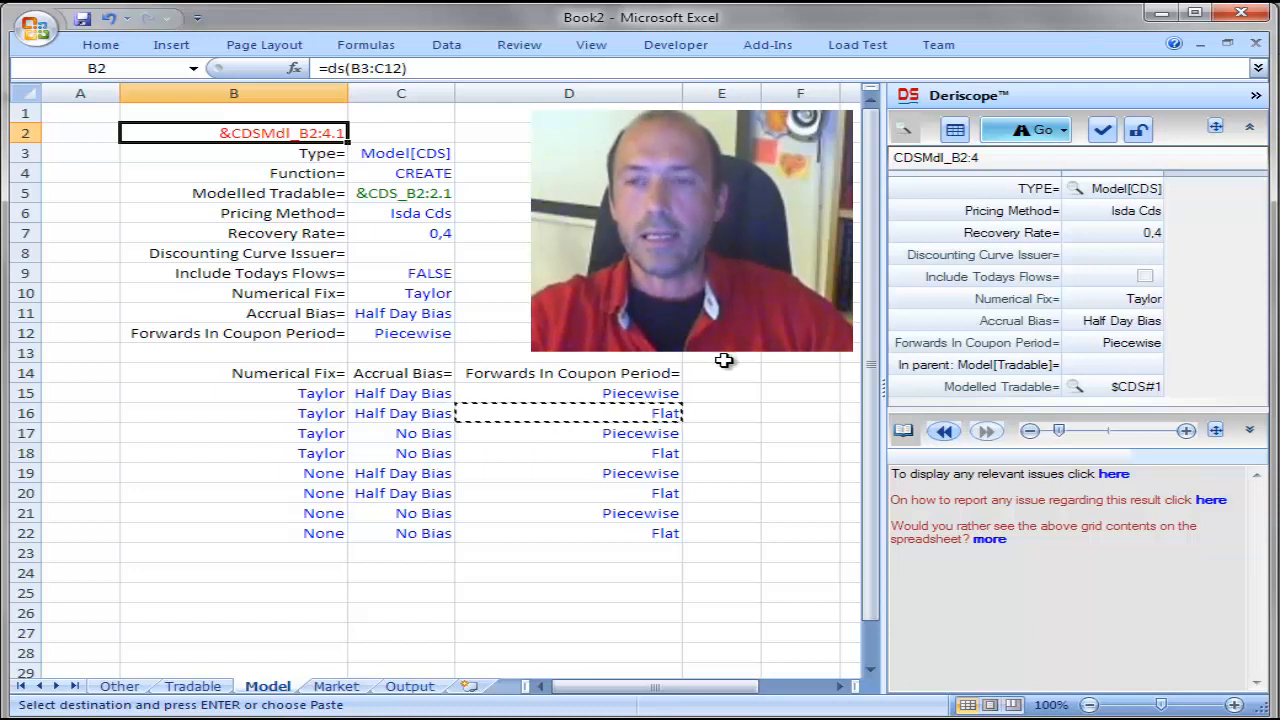
mouse_move(730, 394)
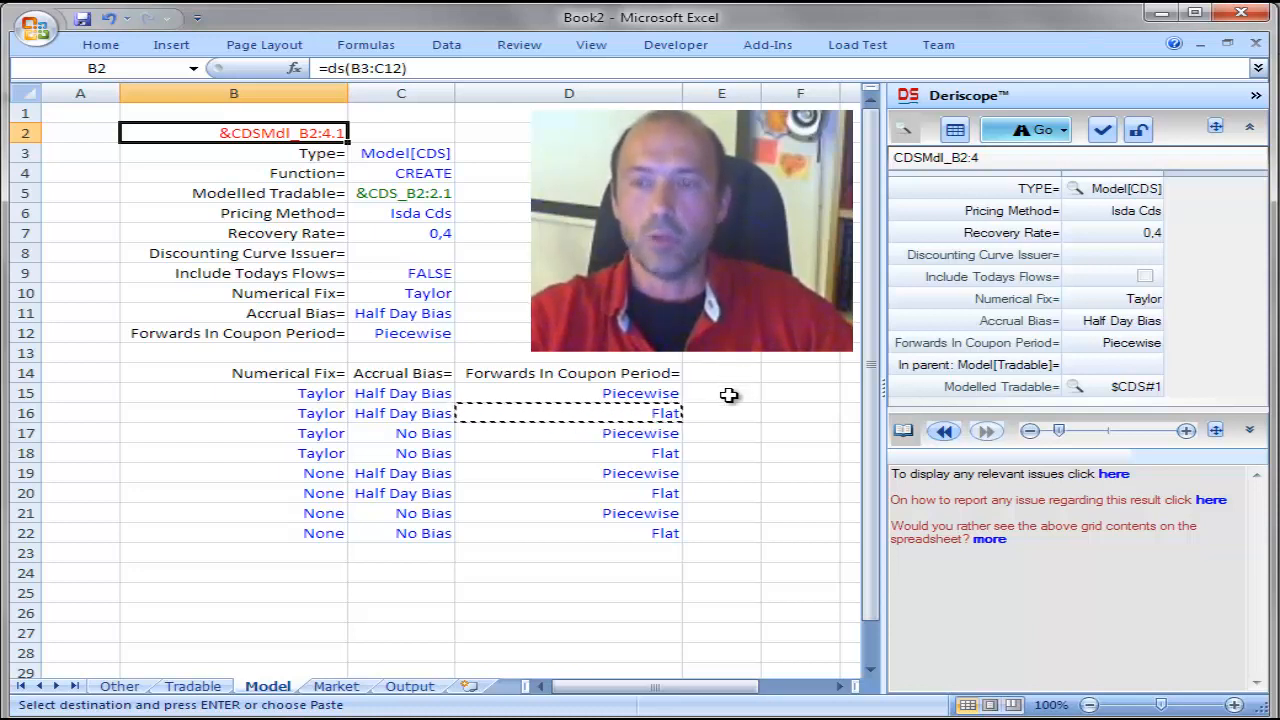
left_click(721, 392)
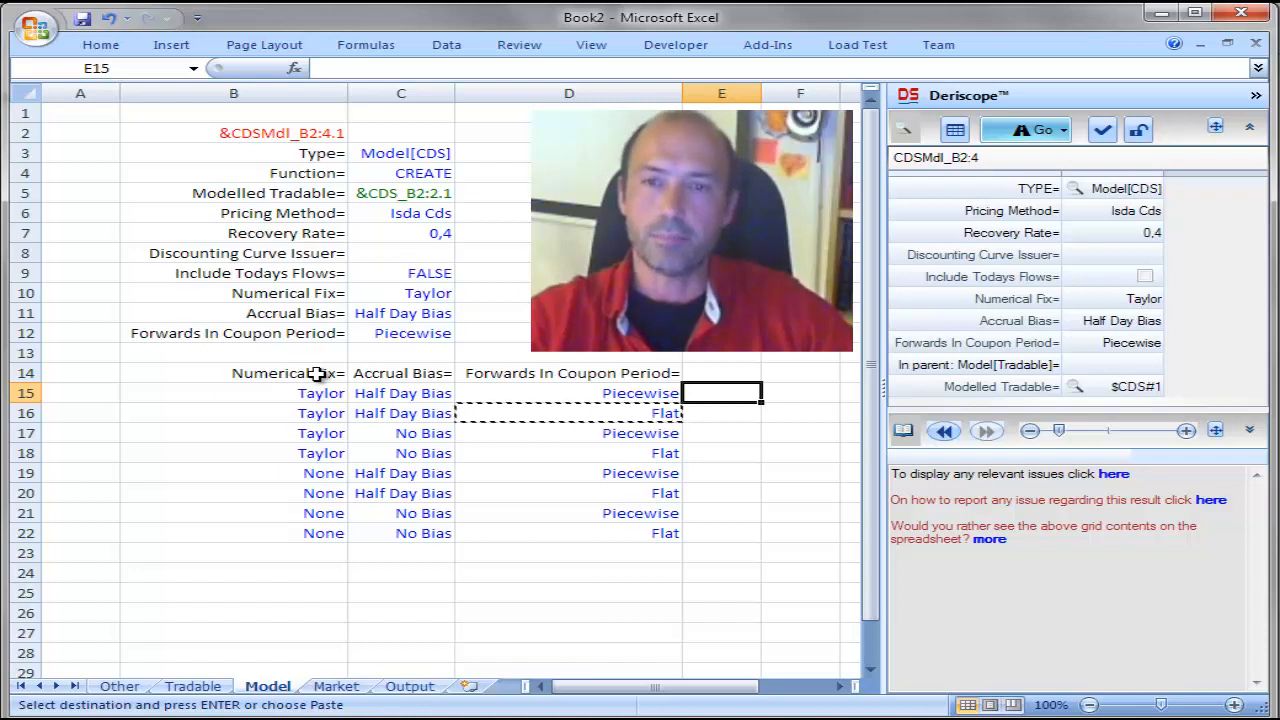
left_click(233, 373)
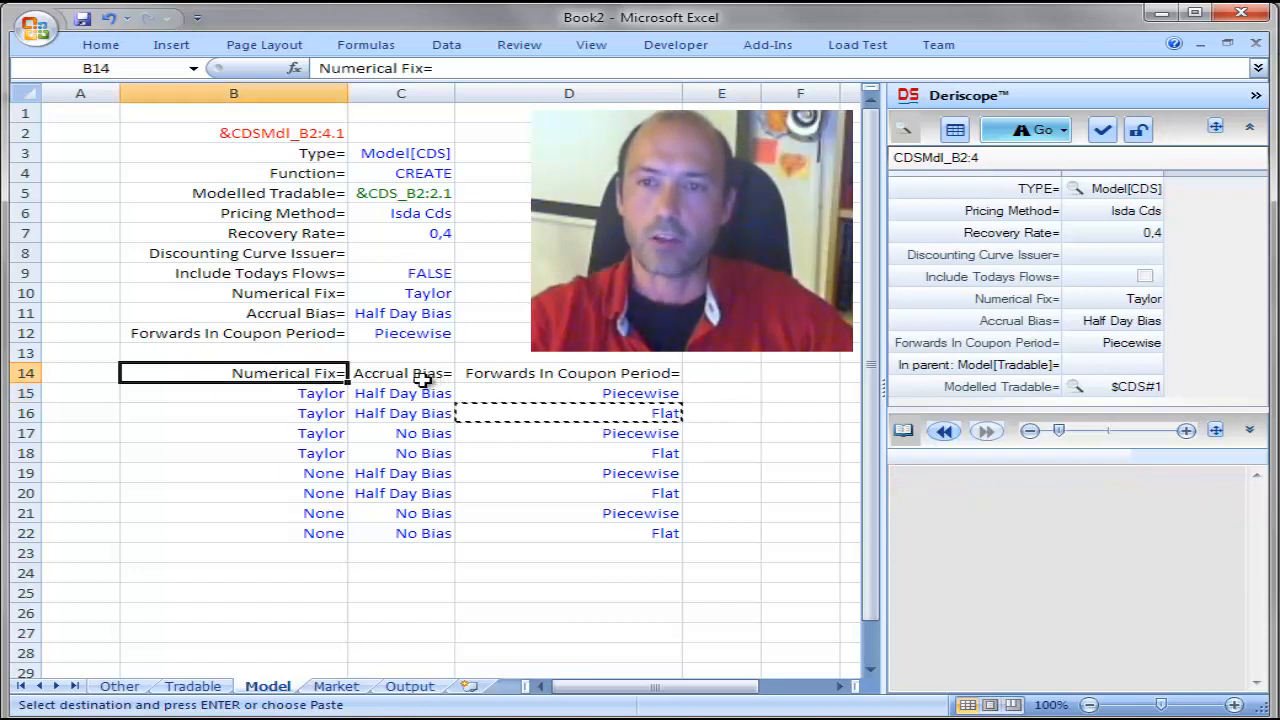
left_click(569, 373)
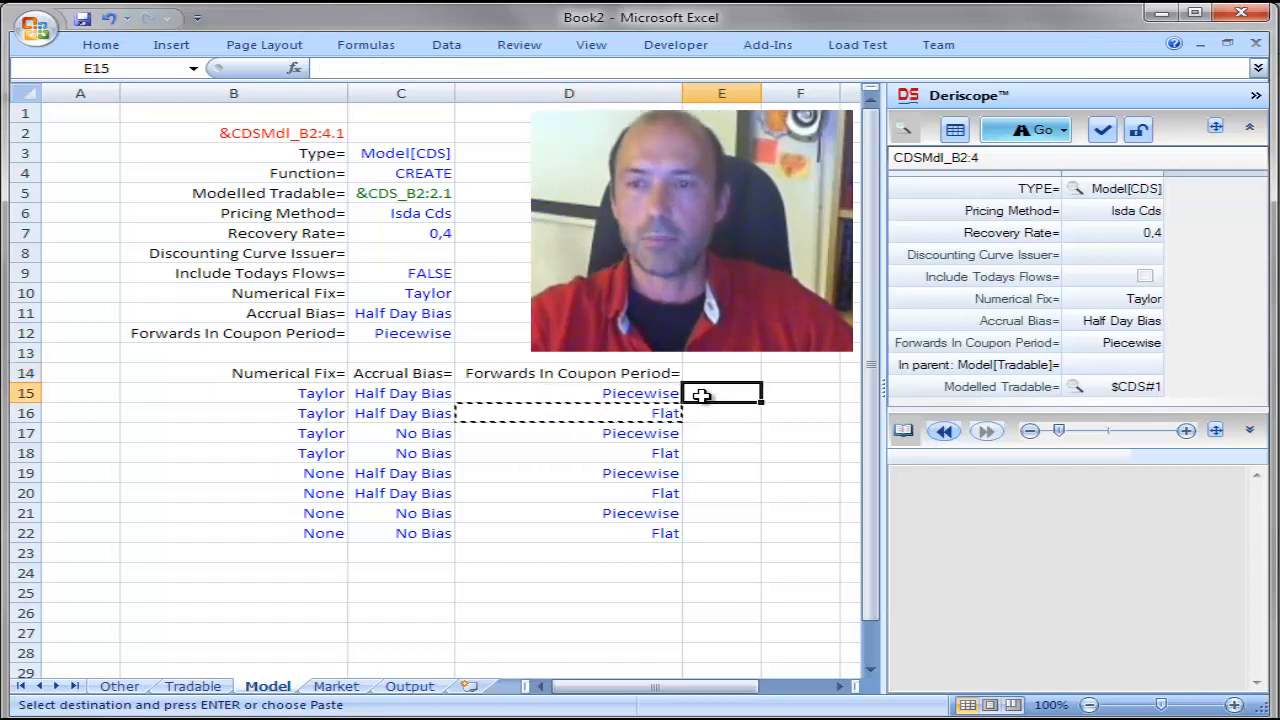
left_click(233, 392)
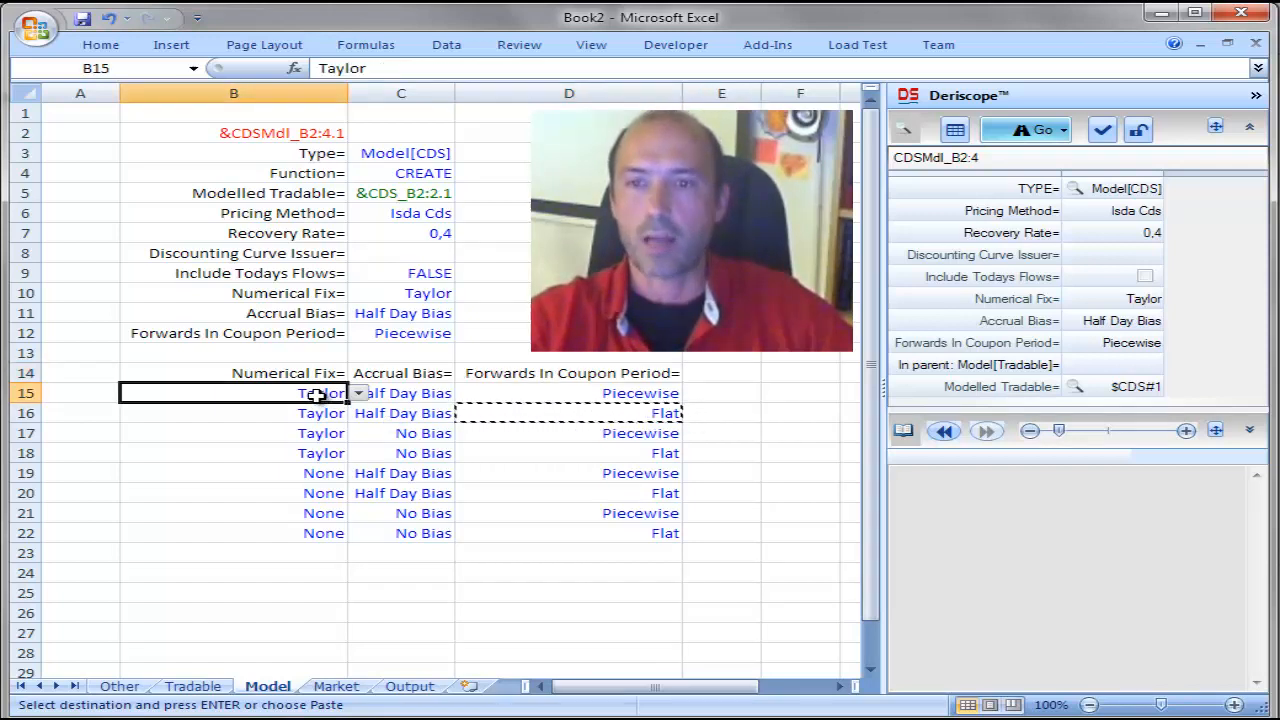
left_click(721, 393)
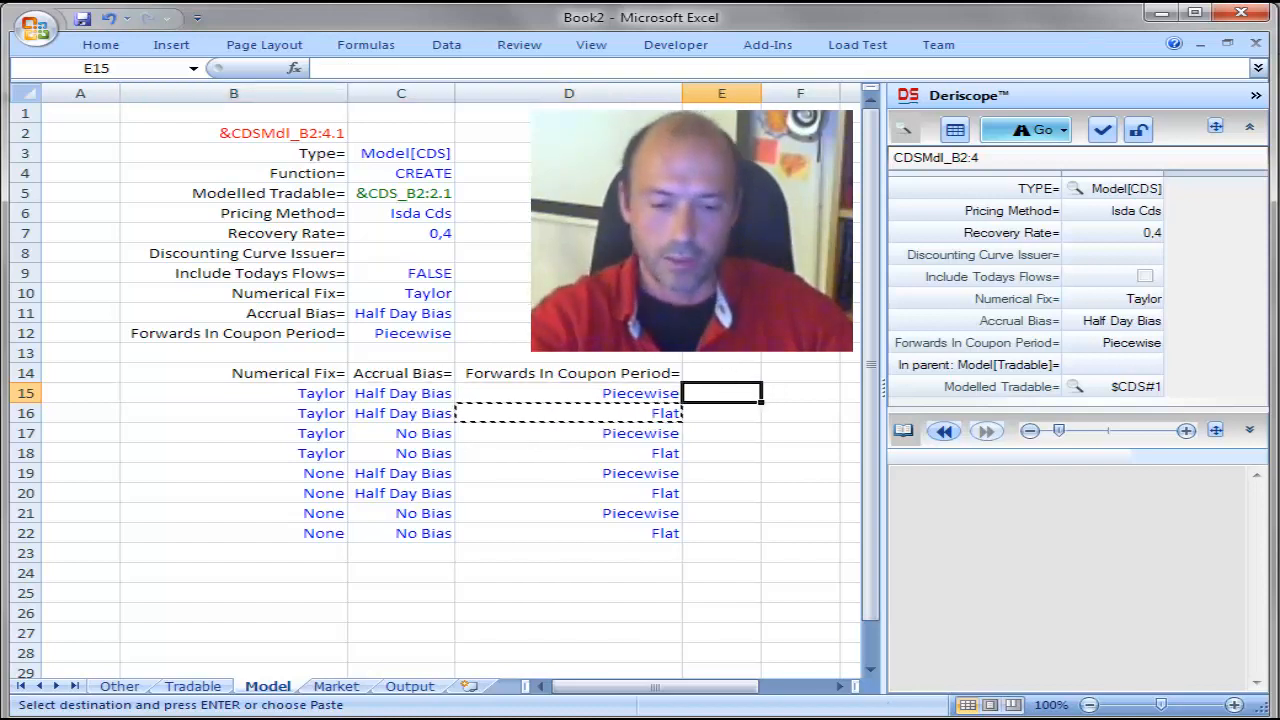
Step: Type =ds("clone";$B$2;$B$14:$D$14;B15:D15) in E15, referencing the CDS model in B2
type("=ds")
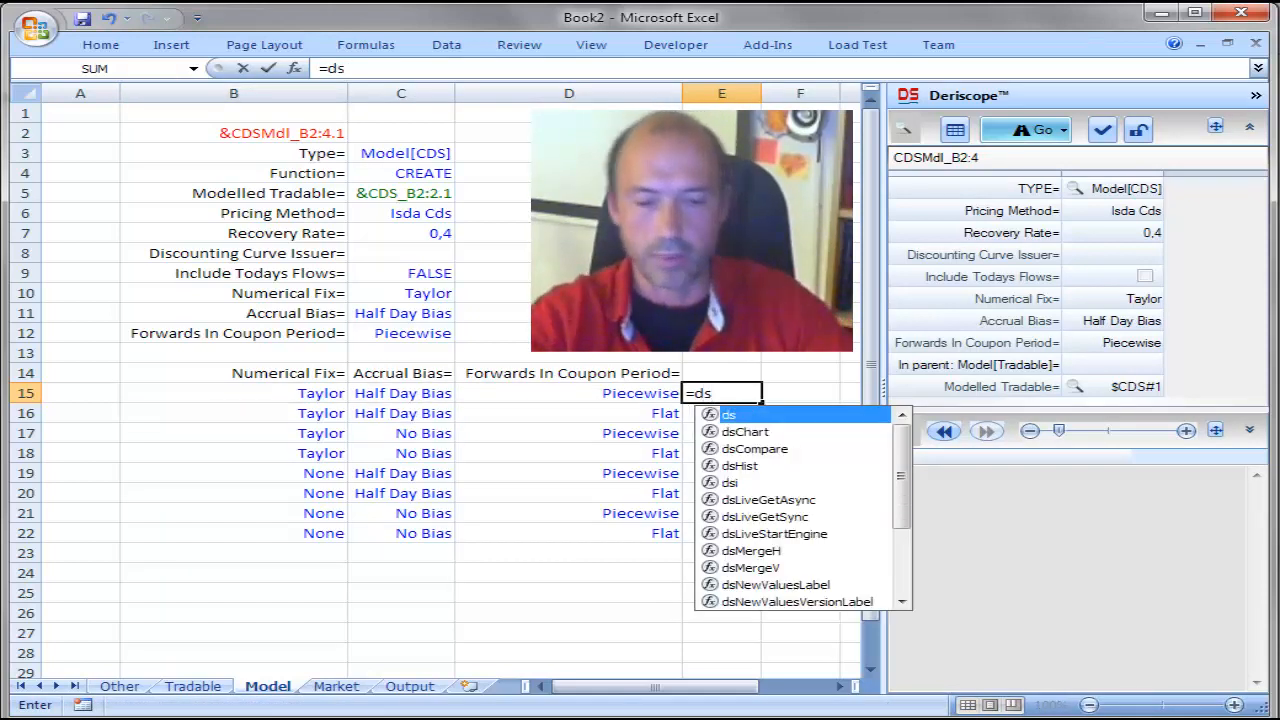
type("(\"")
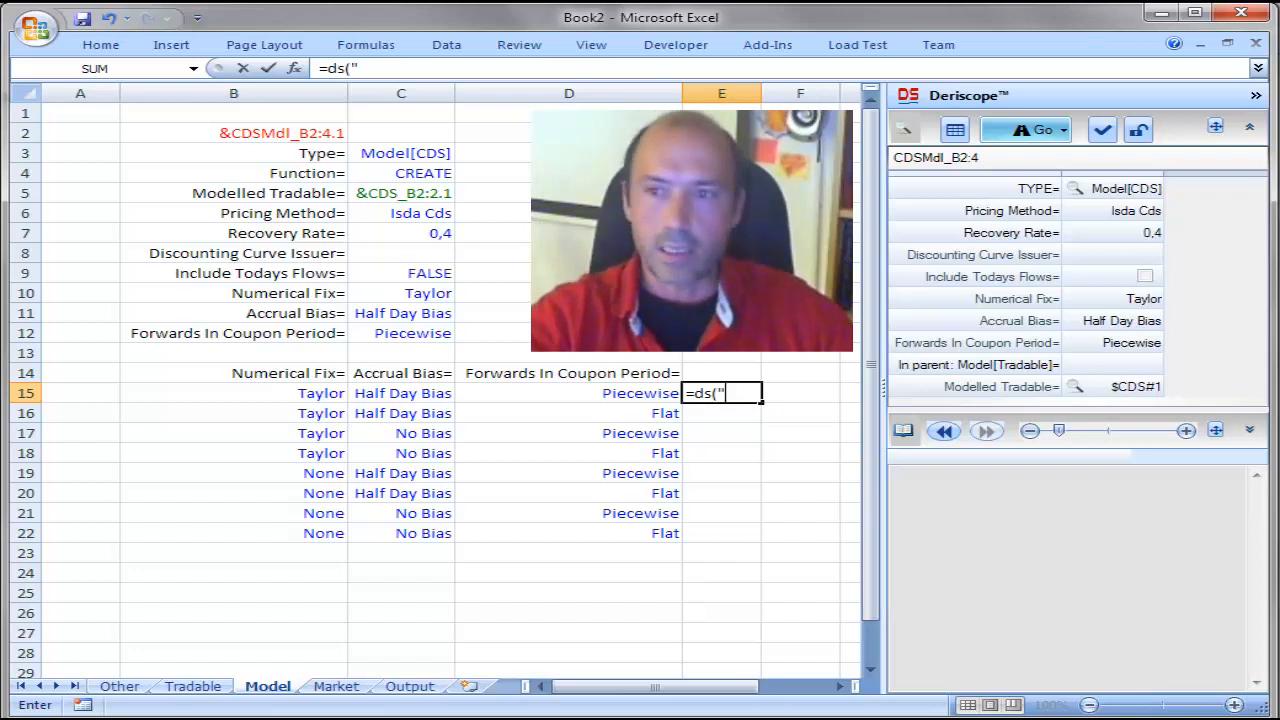
type("c")
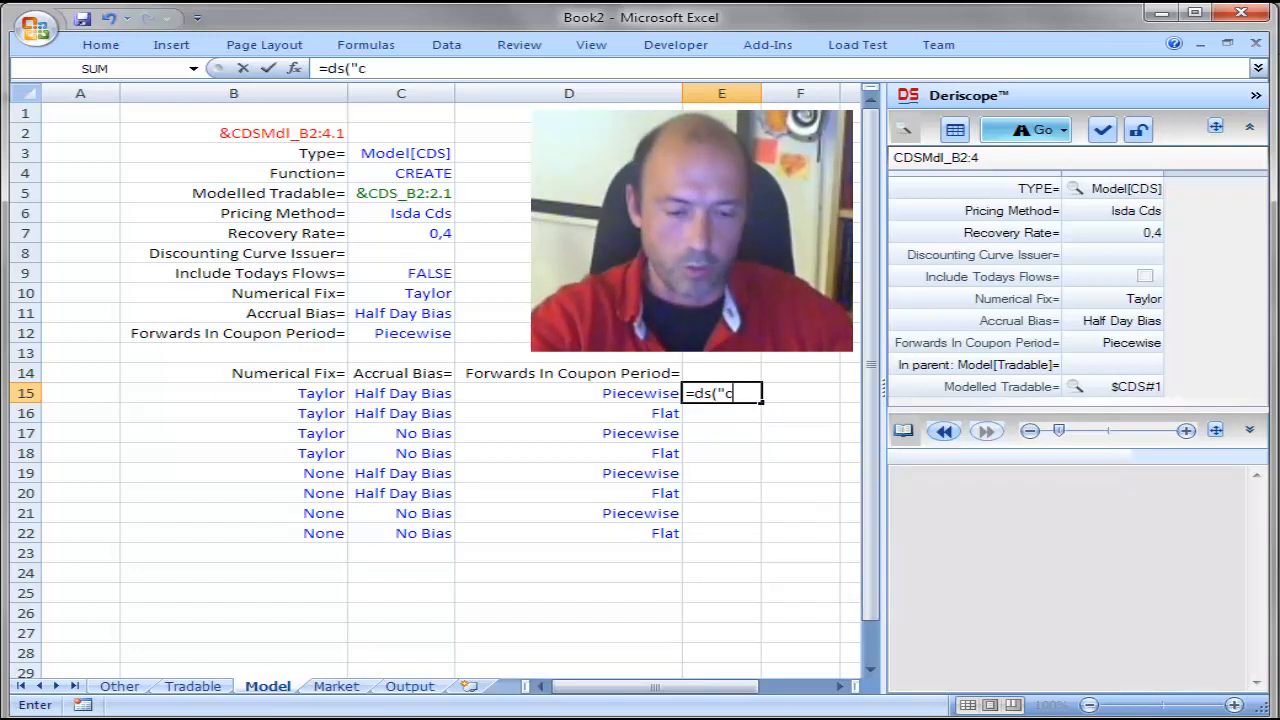
type("lone\"")
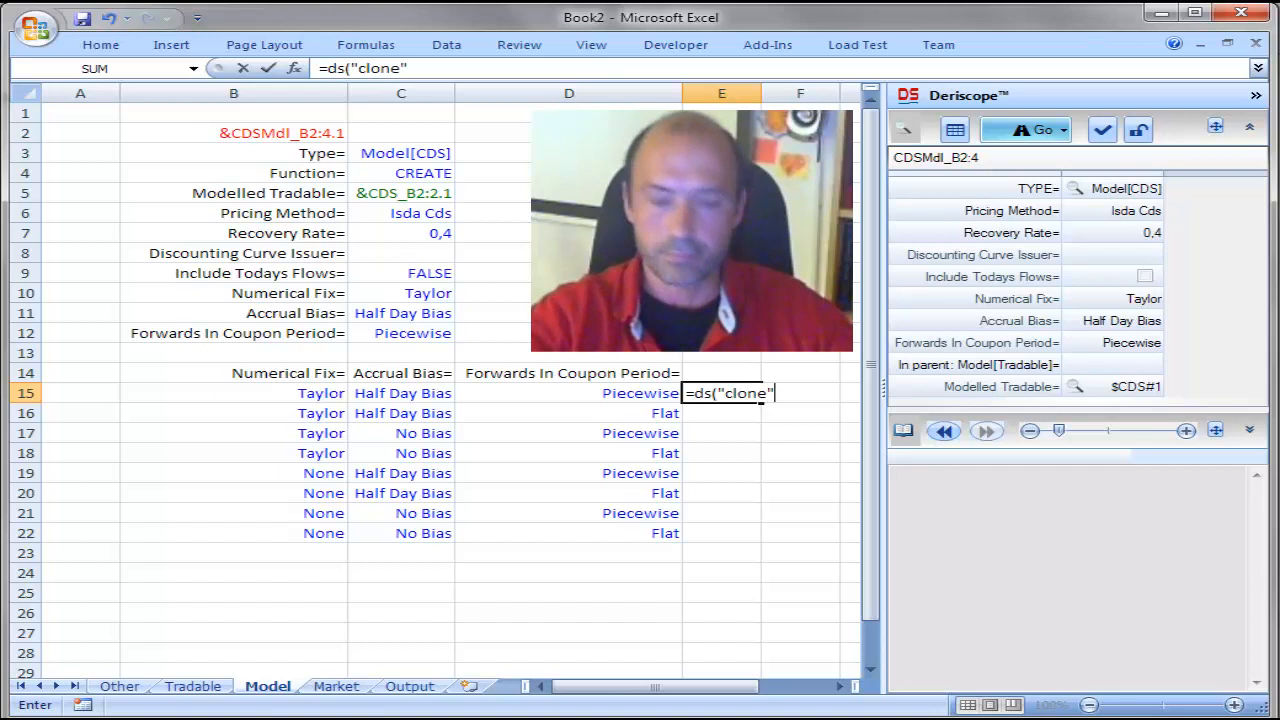
type(";")
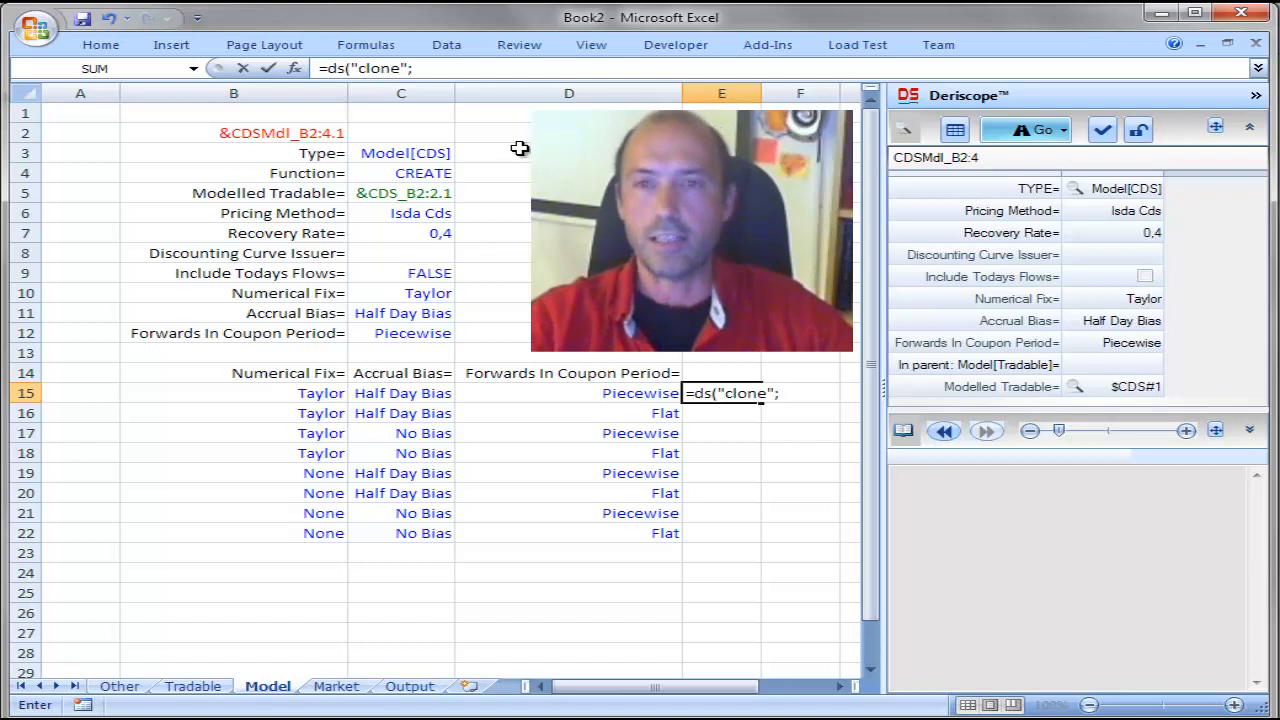
left_click(233, 133)
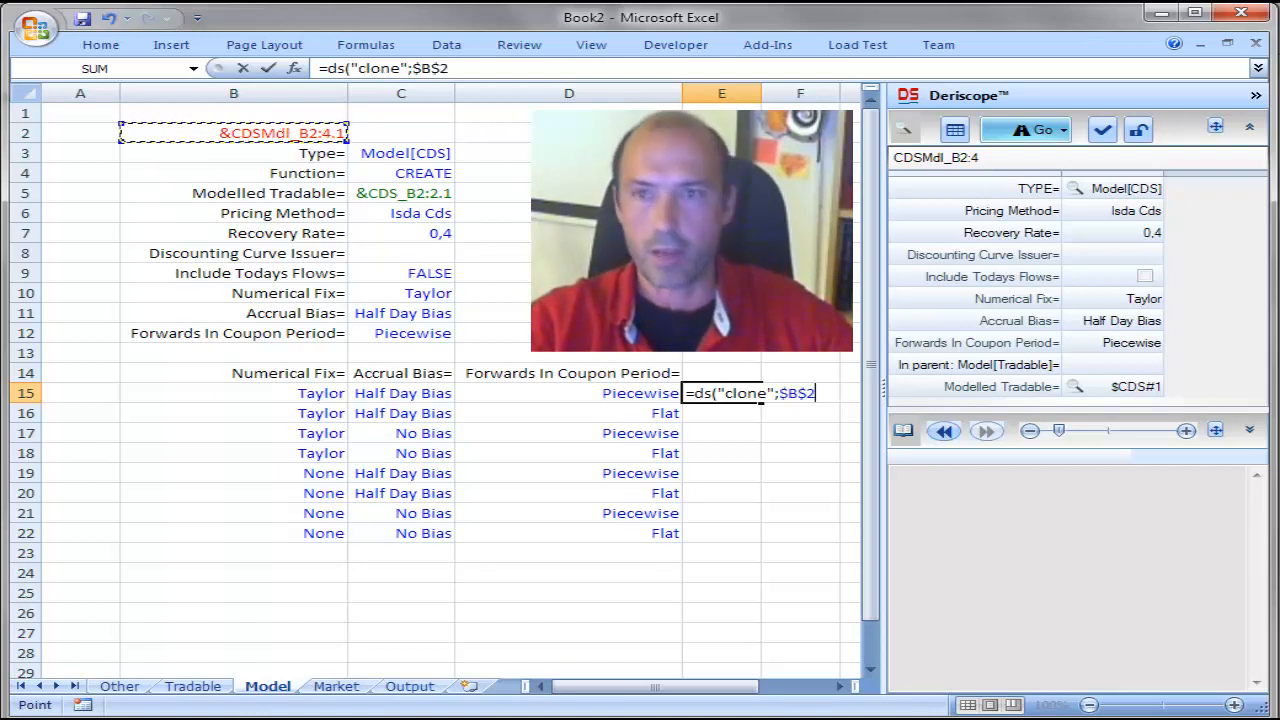
type(";")
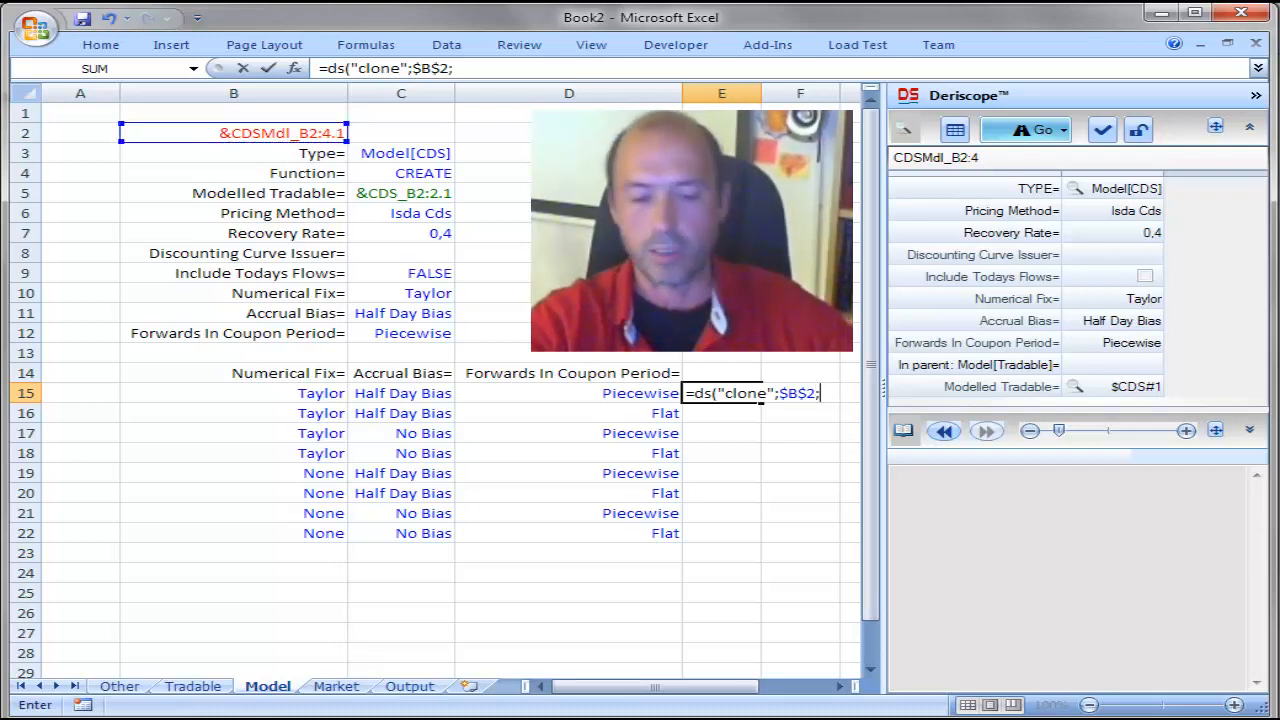
type(";")
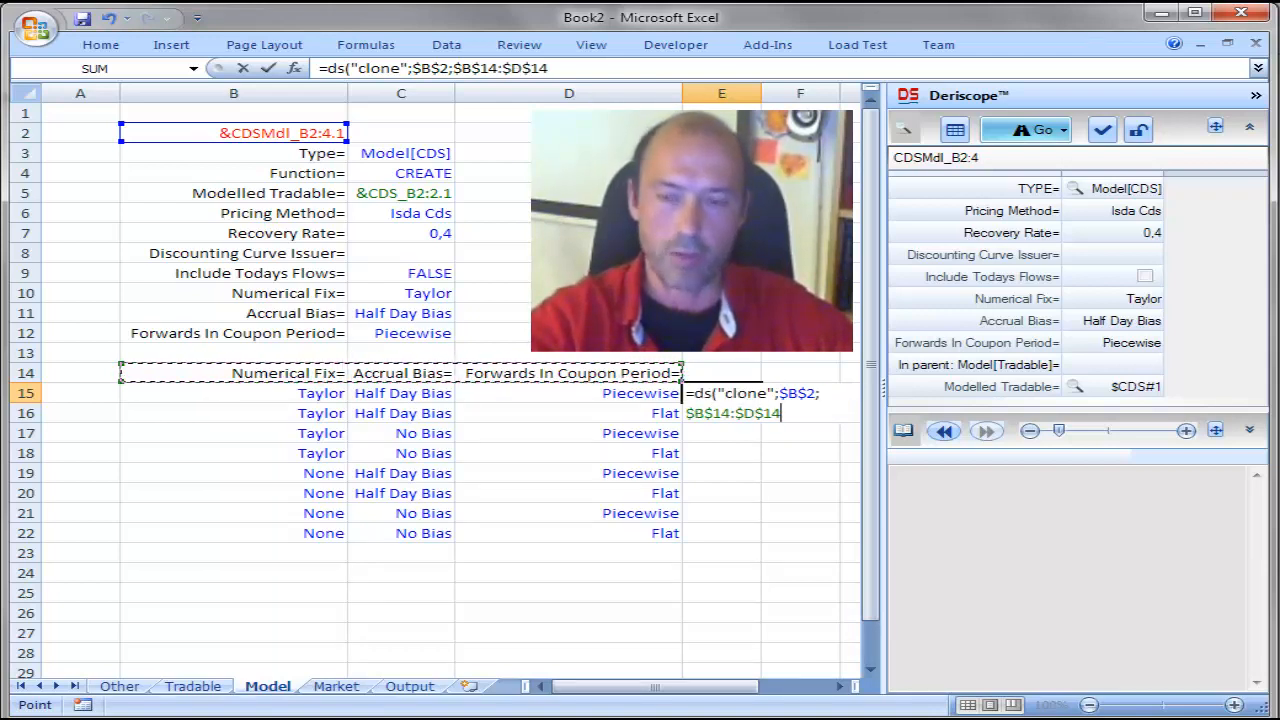
type(";")
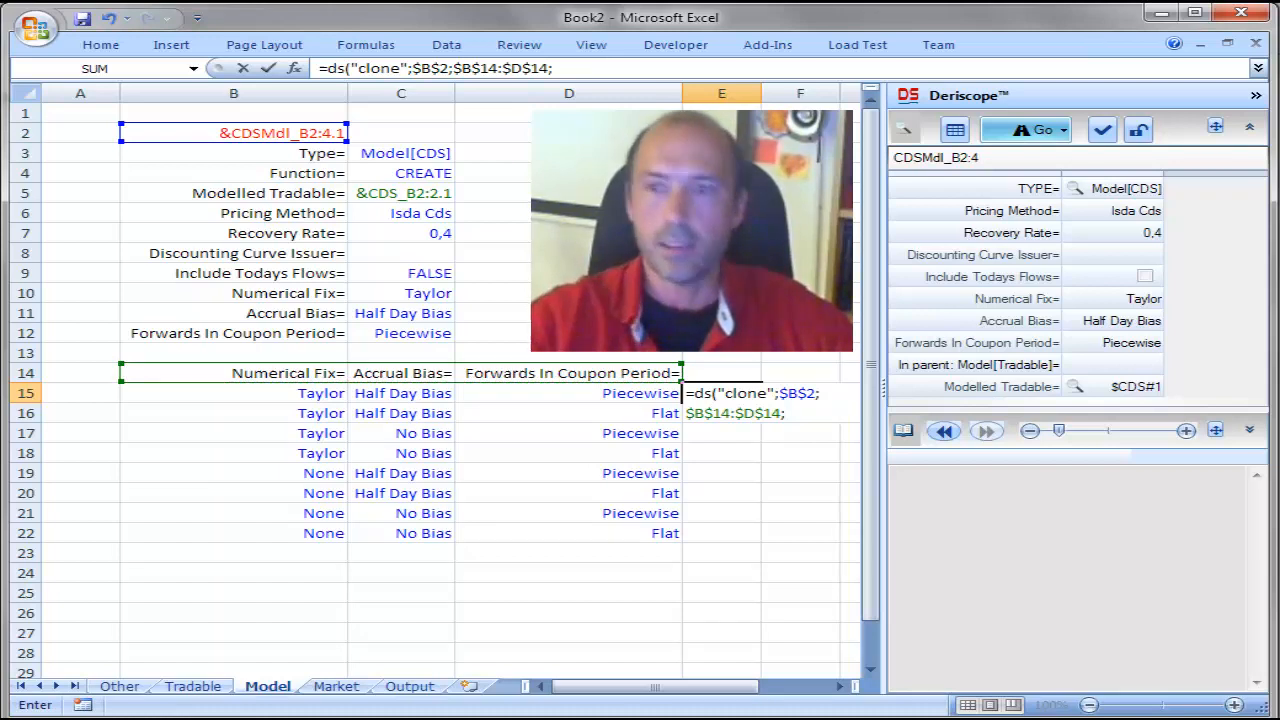
mouse_move(300, 398)
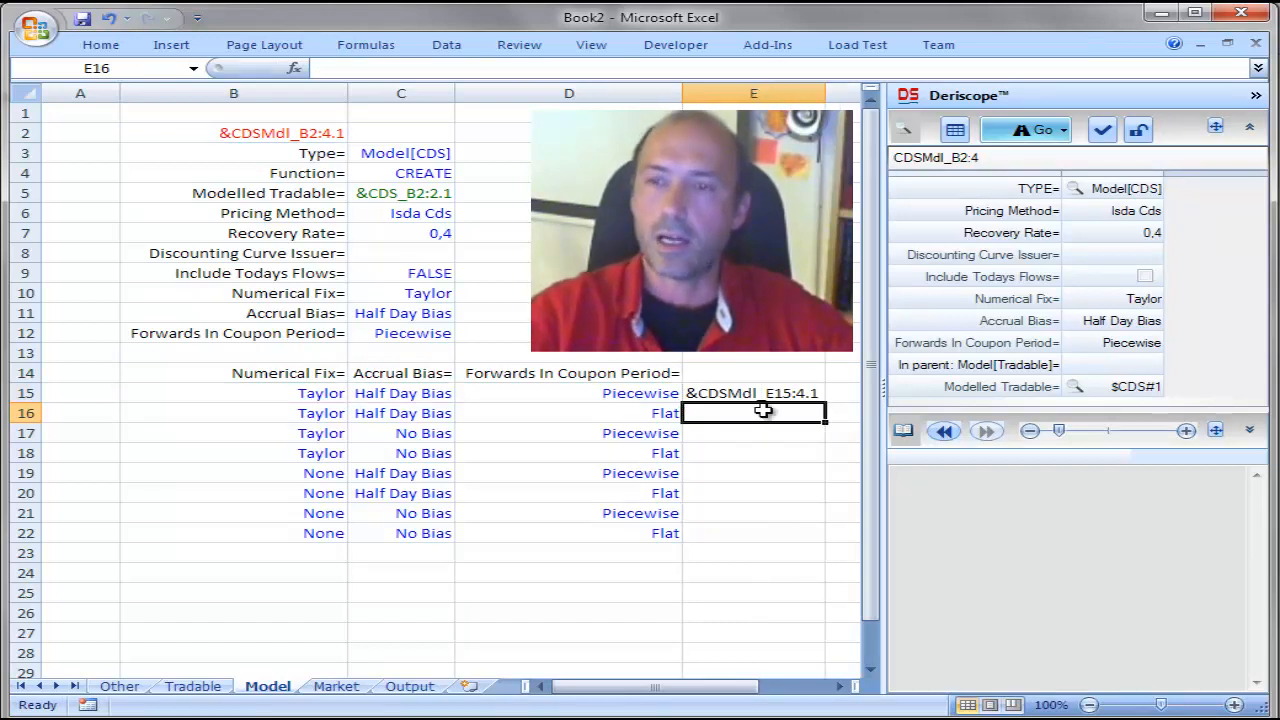
Step: Inspect the E15 clone and fill its formula down to E22
left_click(753, 392)
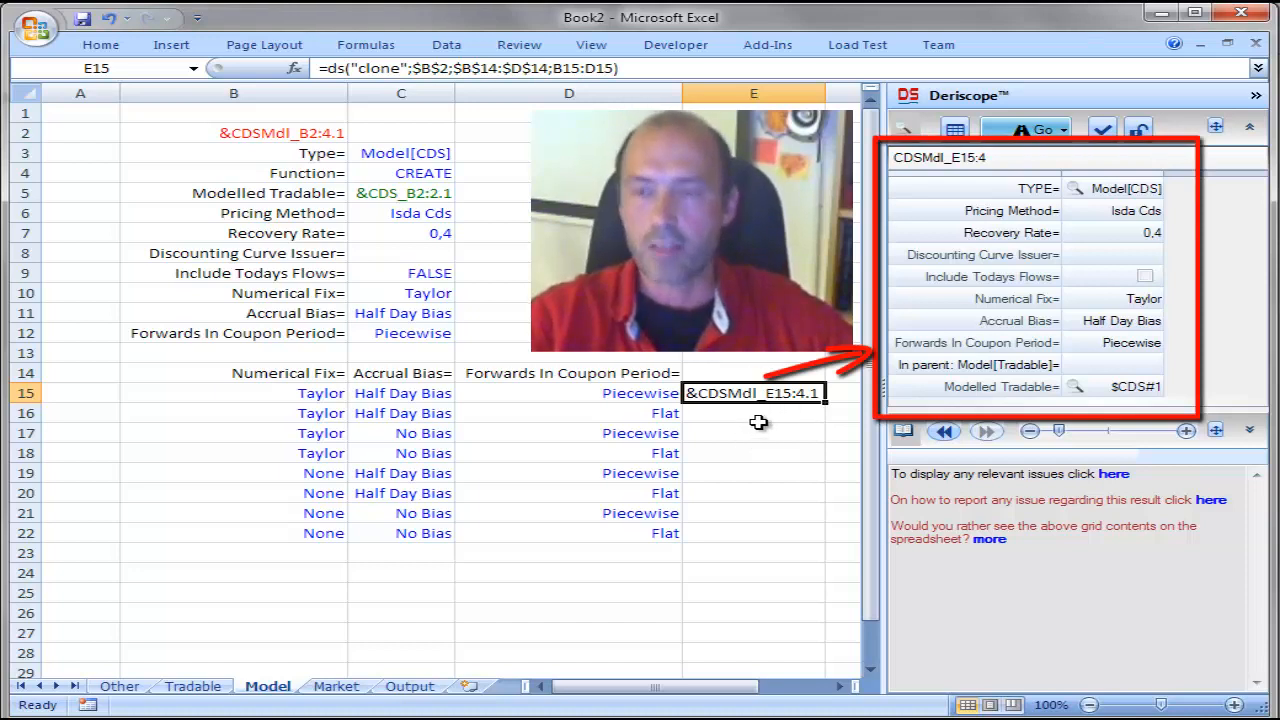
mouse_move(335, 393)
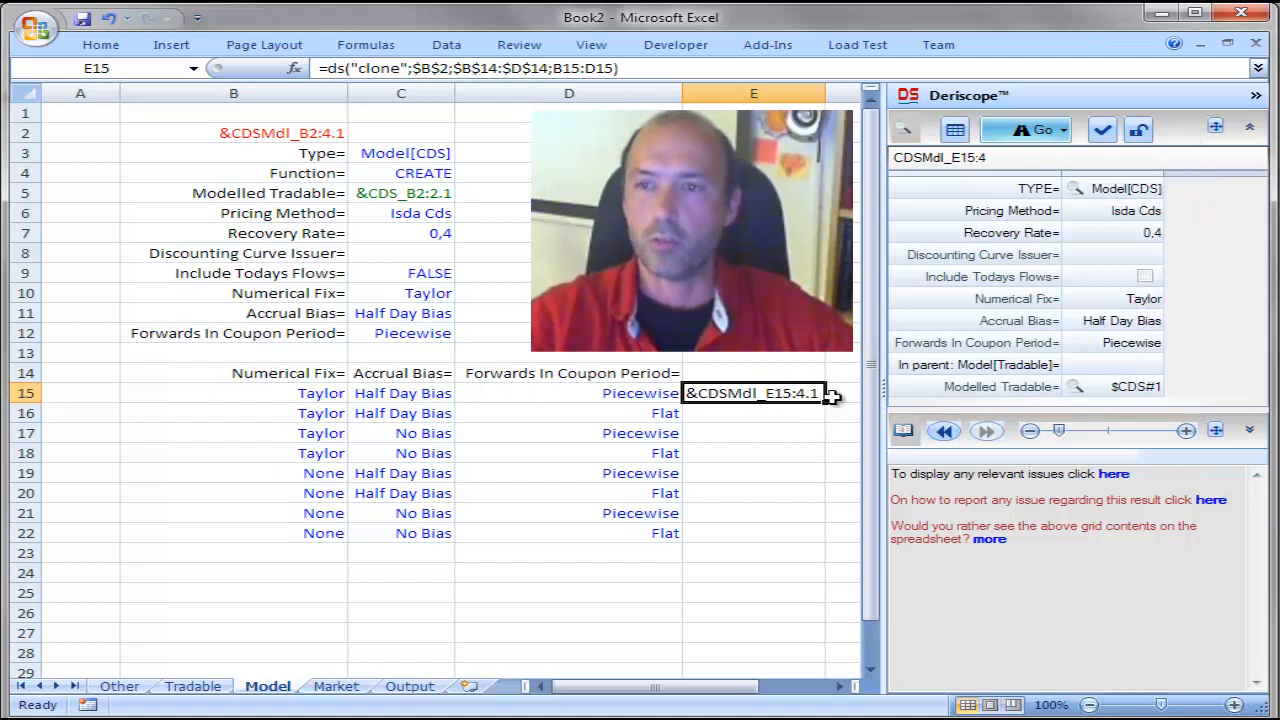
left_click_drag(830, 393, 800, 548)
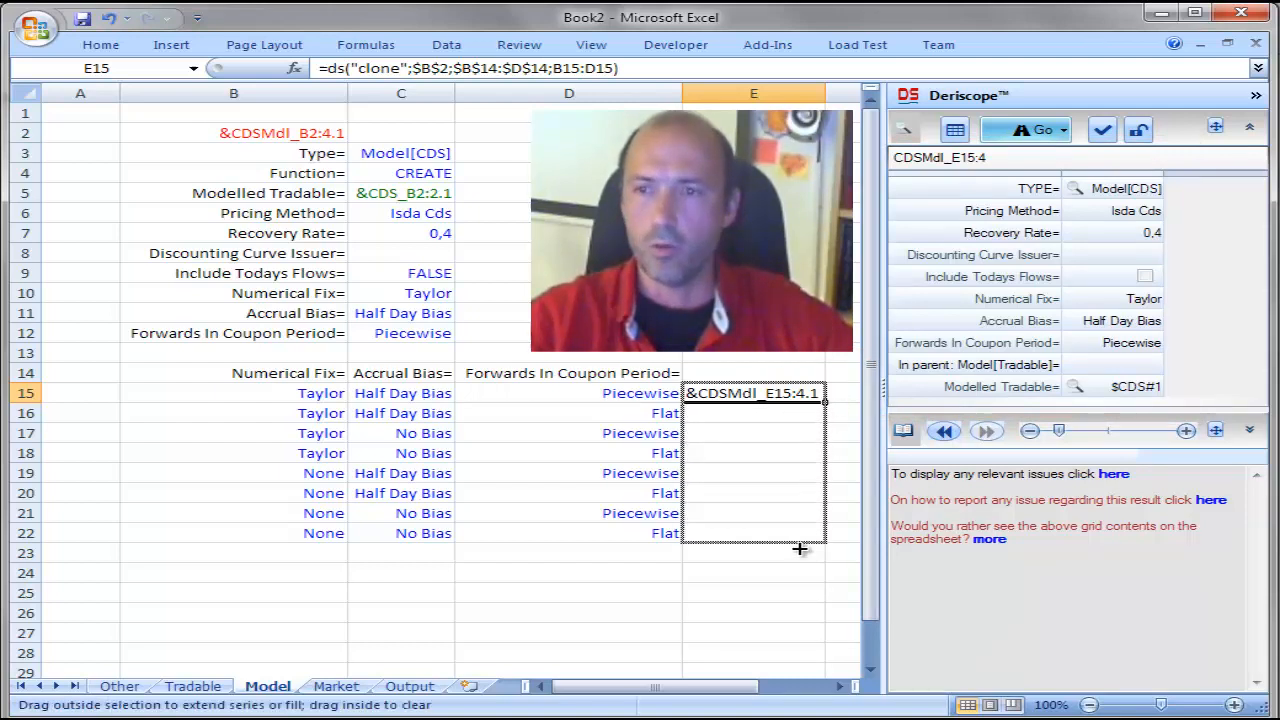
left_click_drag(800, 393, 800, 543)
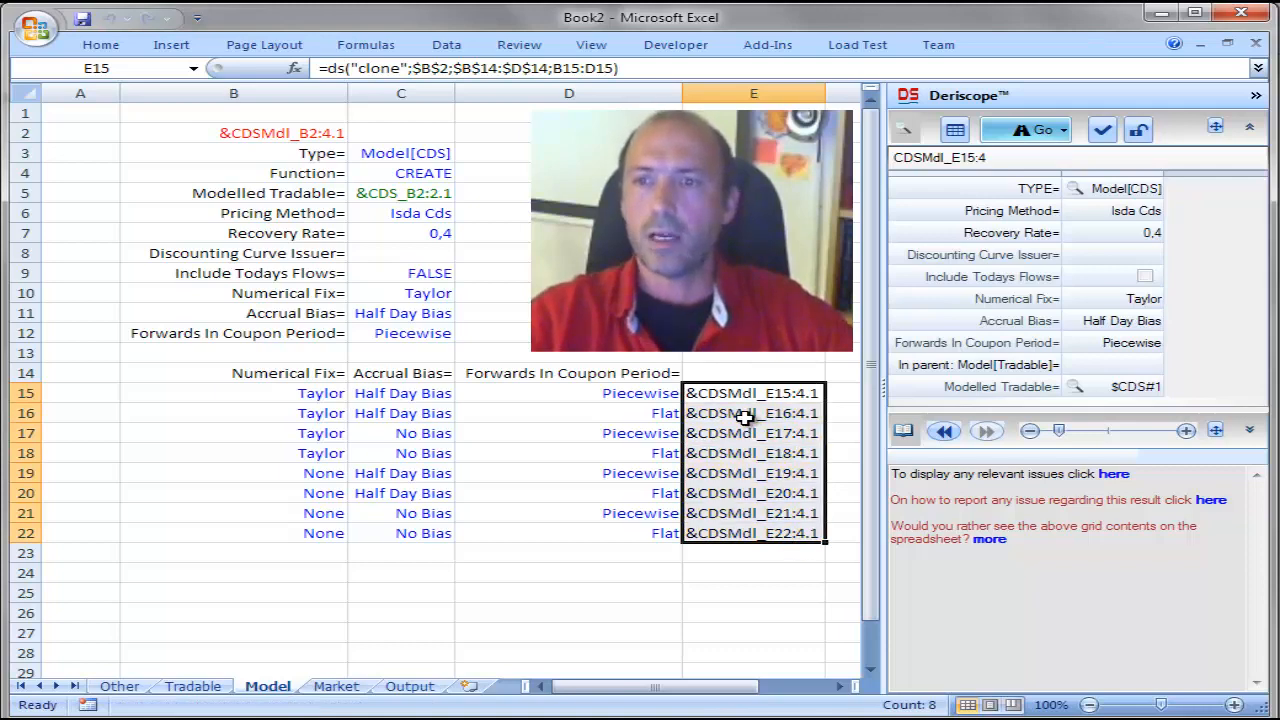
Step: Check the cloned models for rows 16, 18, 20 and 21, returning to Output
left_click(753, 413)
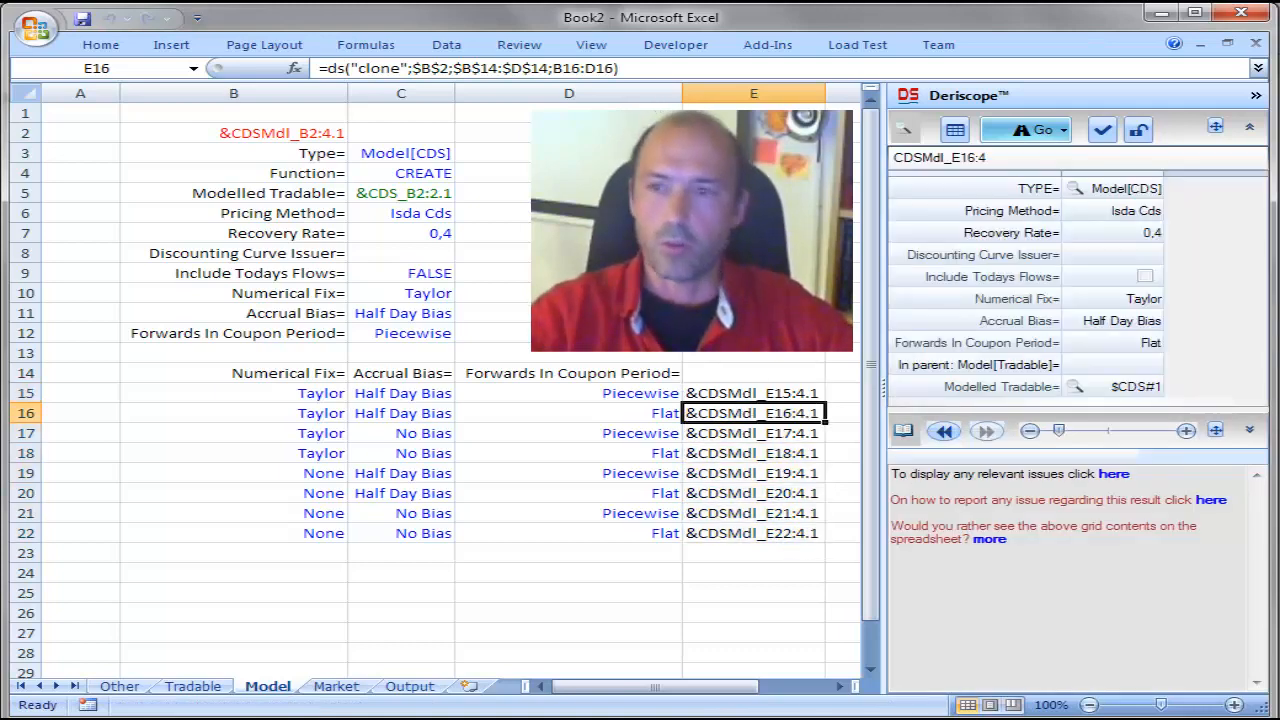
left_click(753, 453)
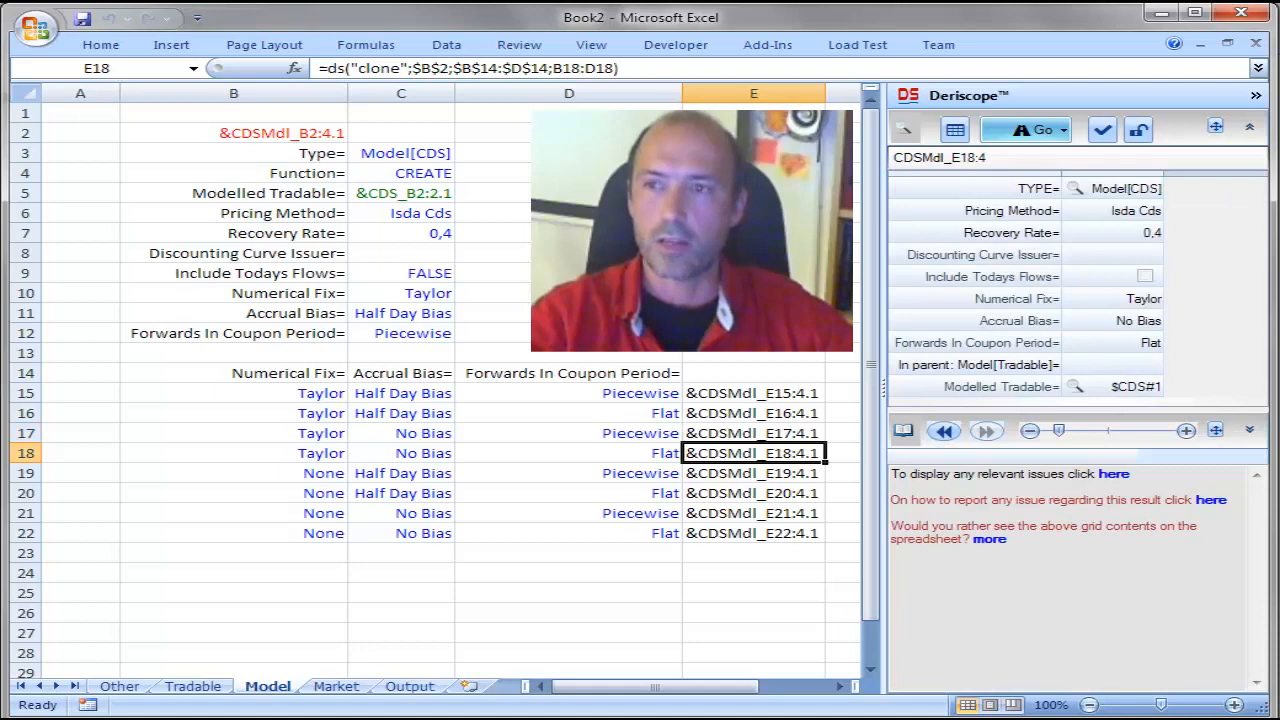
left_click(752, 492)
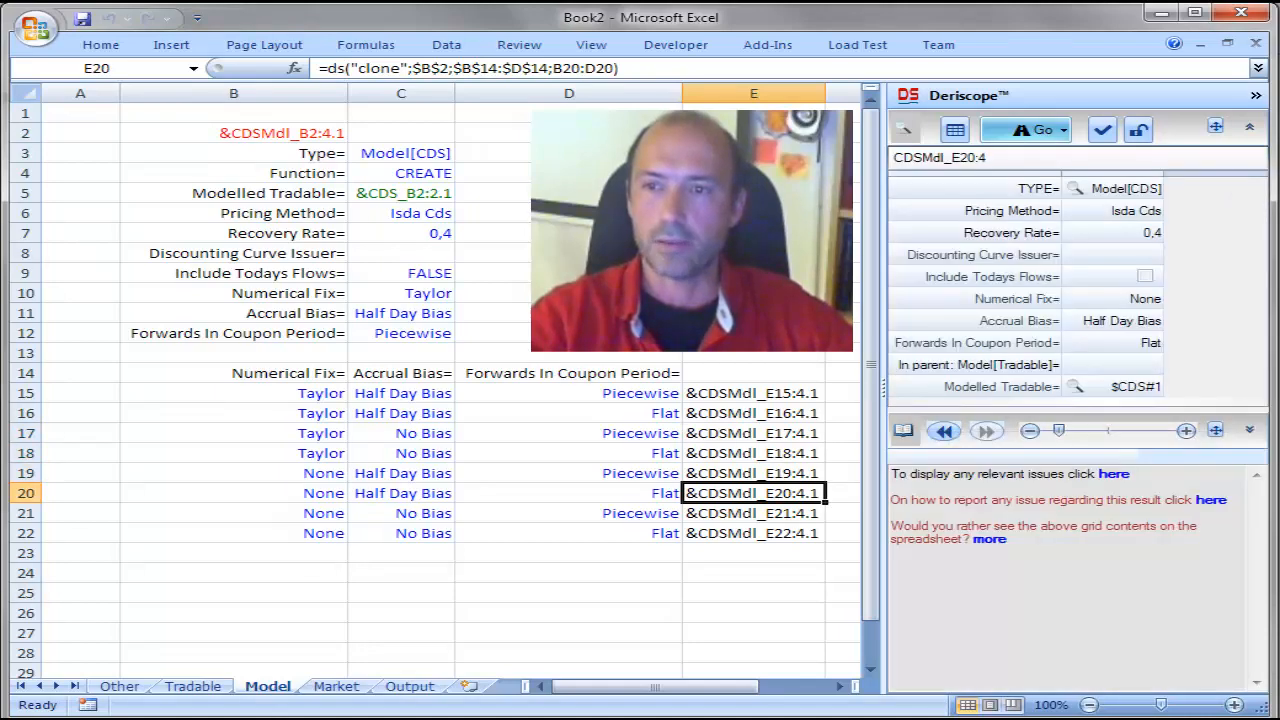
left_click(753, 513)
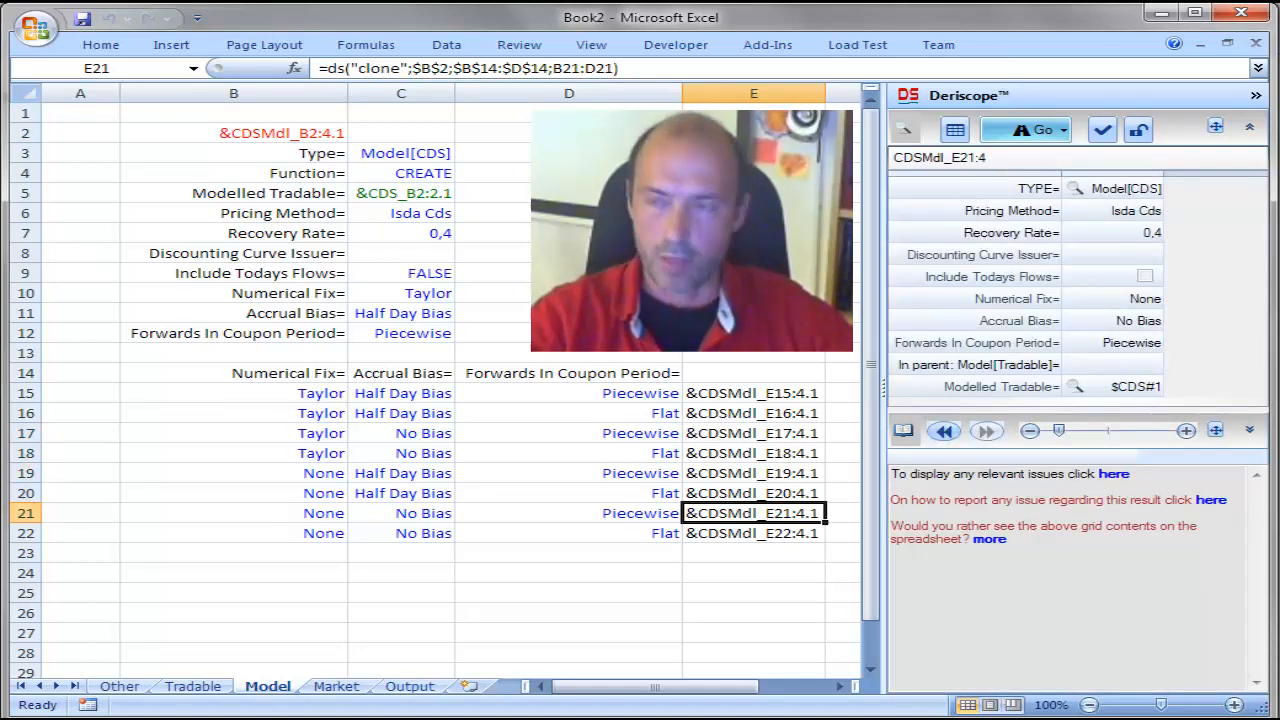
left_click(753, 533)
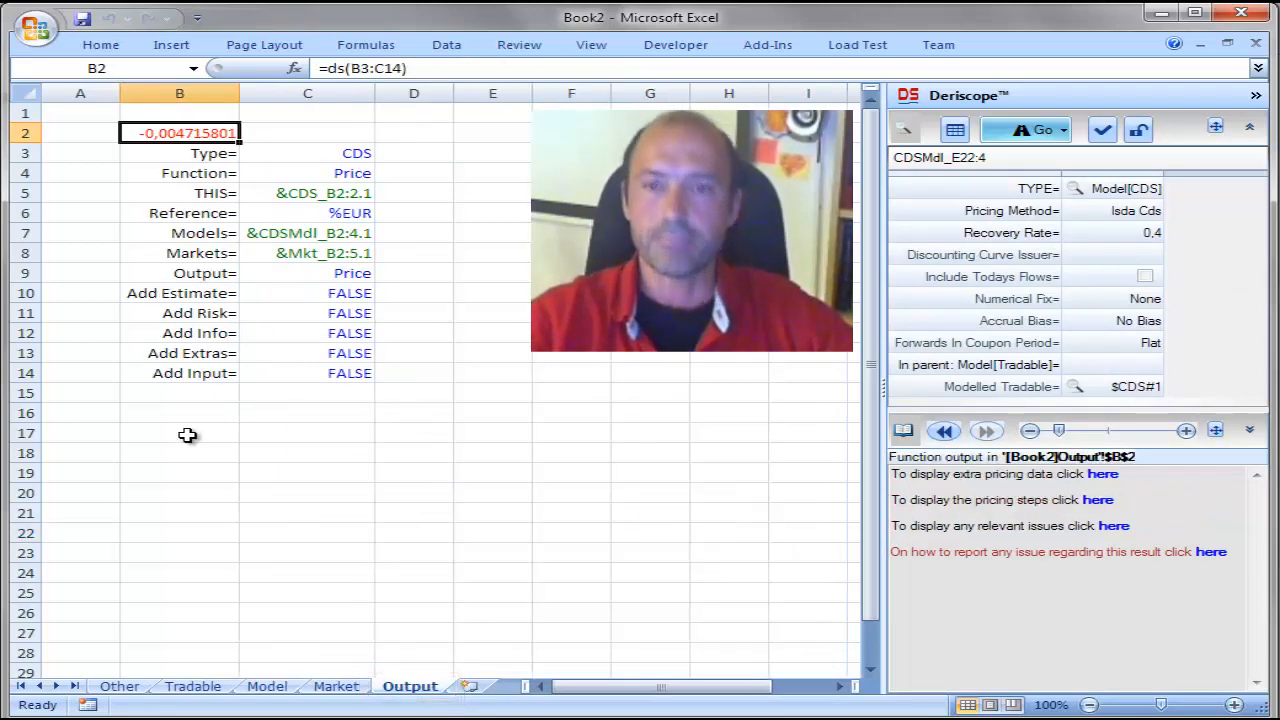
Step: Link Output cell B16 to Model!B14 and copy it across B16:E24
left_click(179, 413)
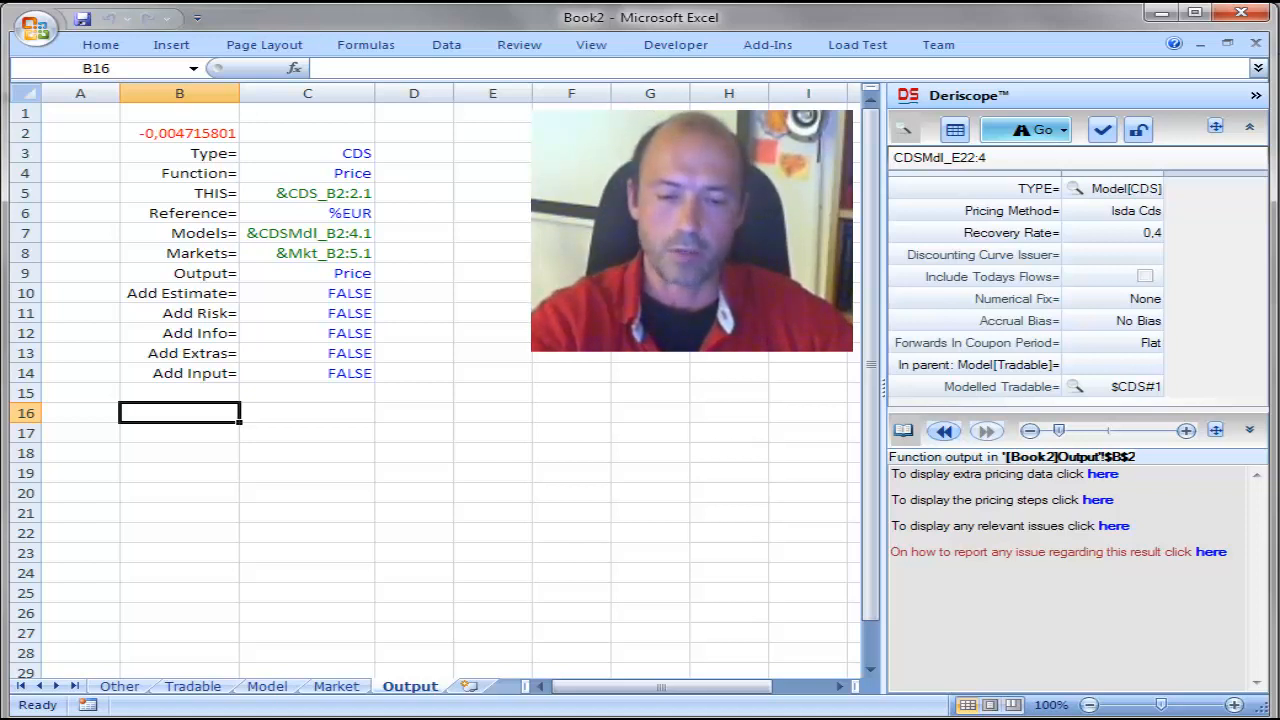
type("=")
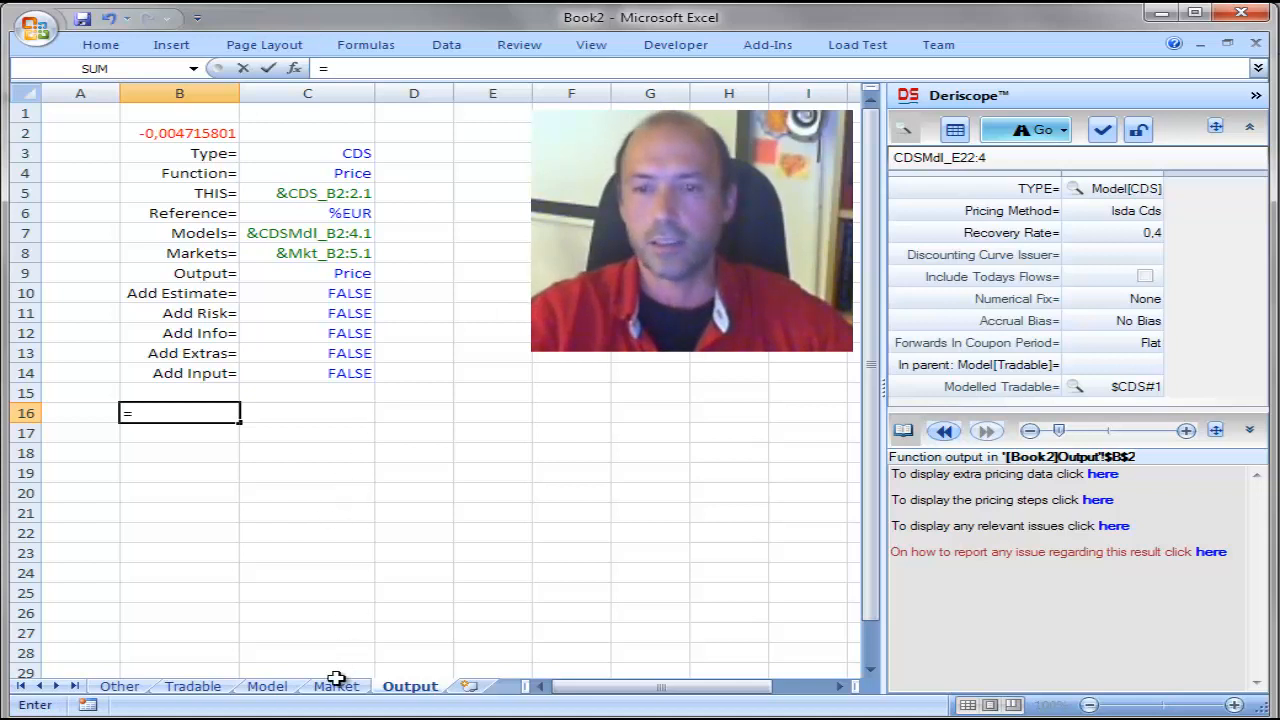
left_click(267, 686)
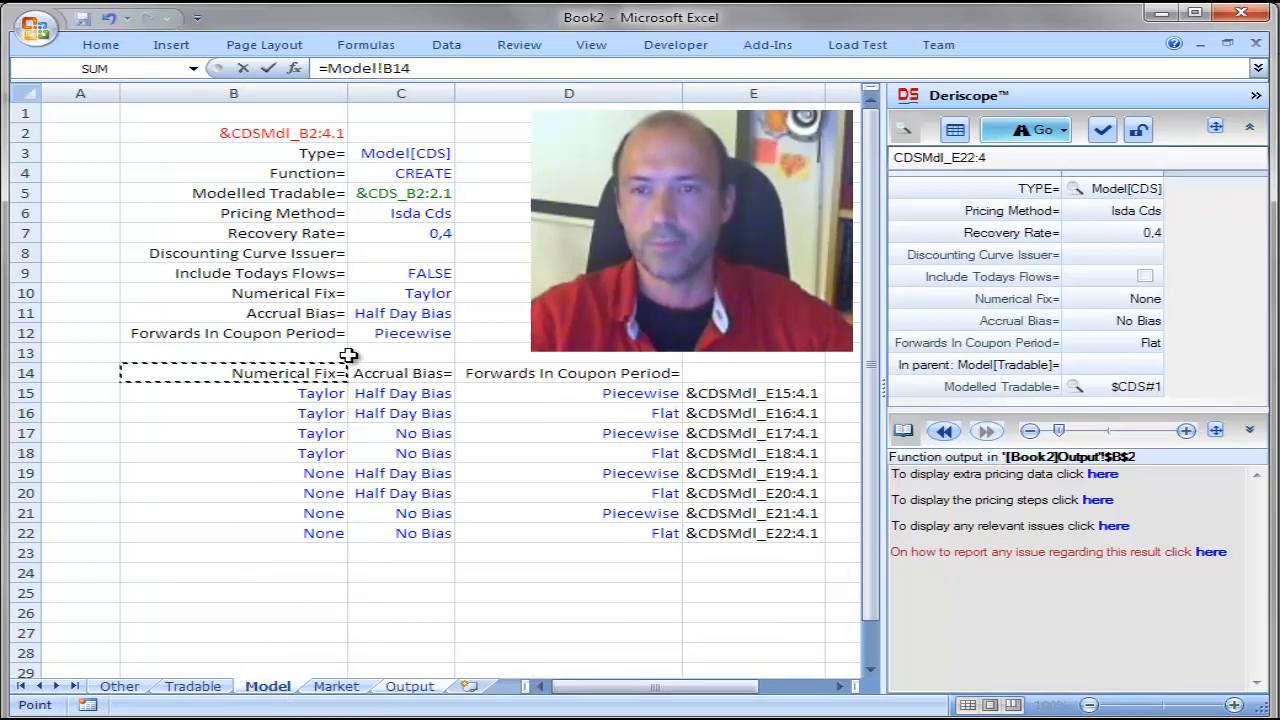
left_click(409, 686)
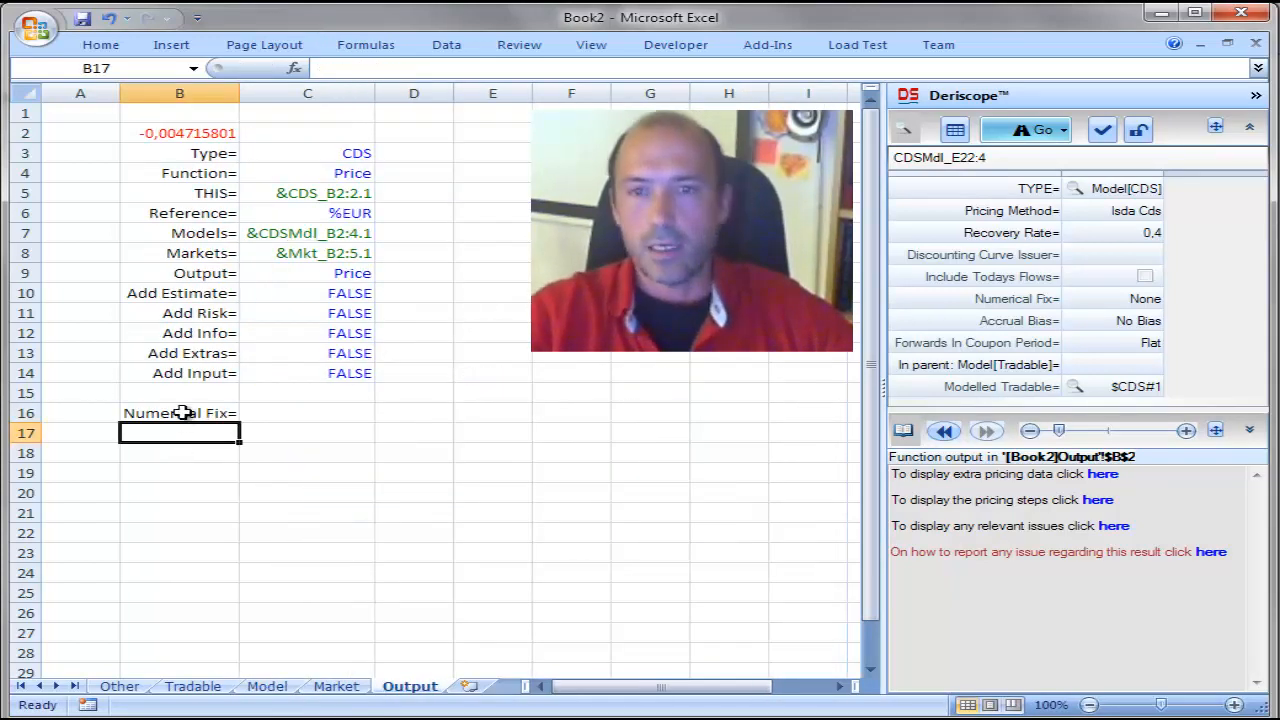
right_click(179, 413)
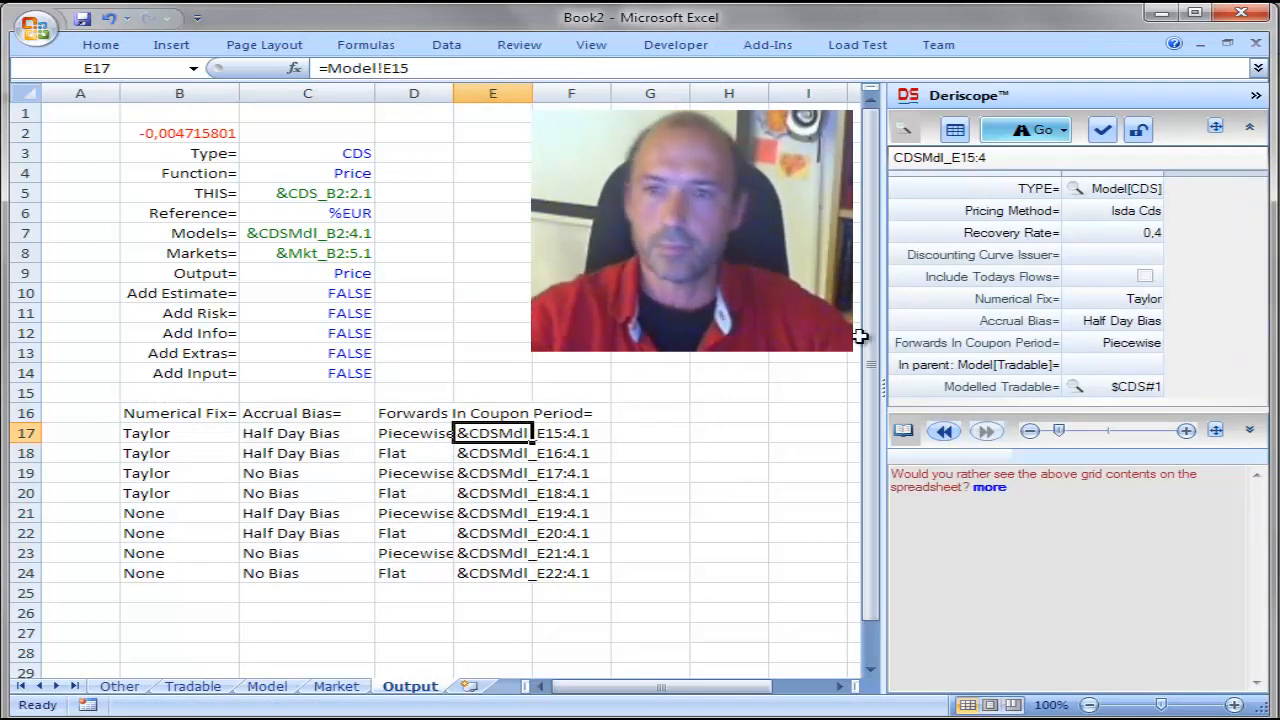
Step: Widen column D, verify the links in D17 and D18, and return to Model
left_click(307, 92)
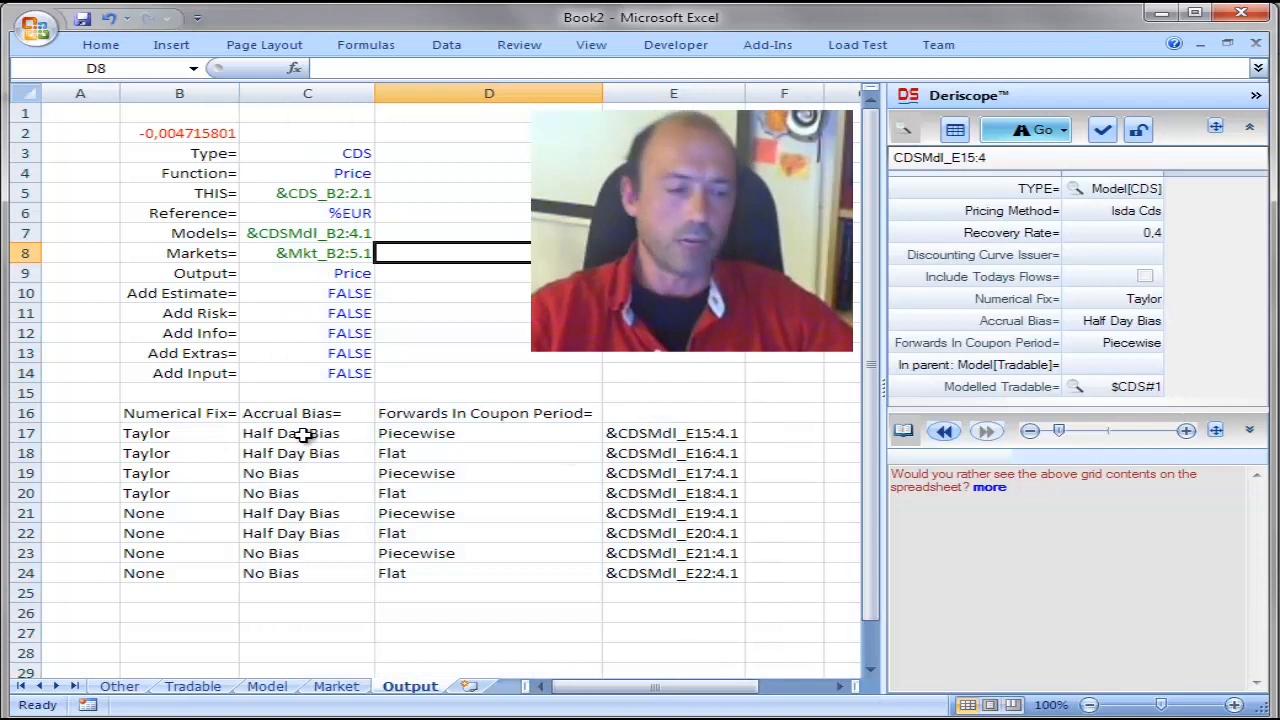
left_click(487, 433)
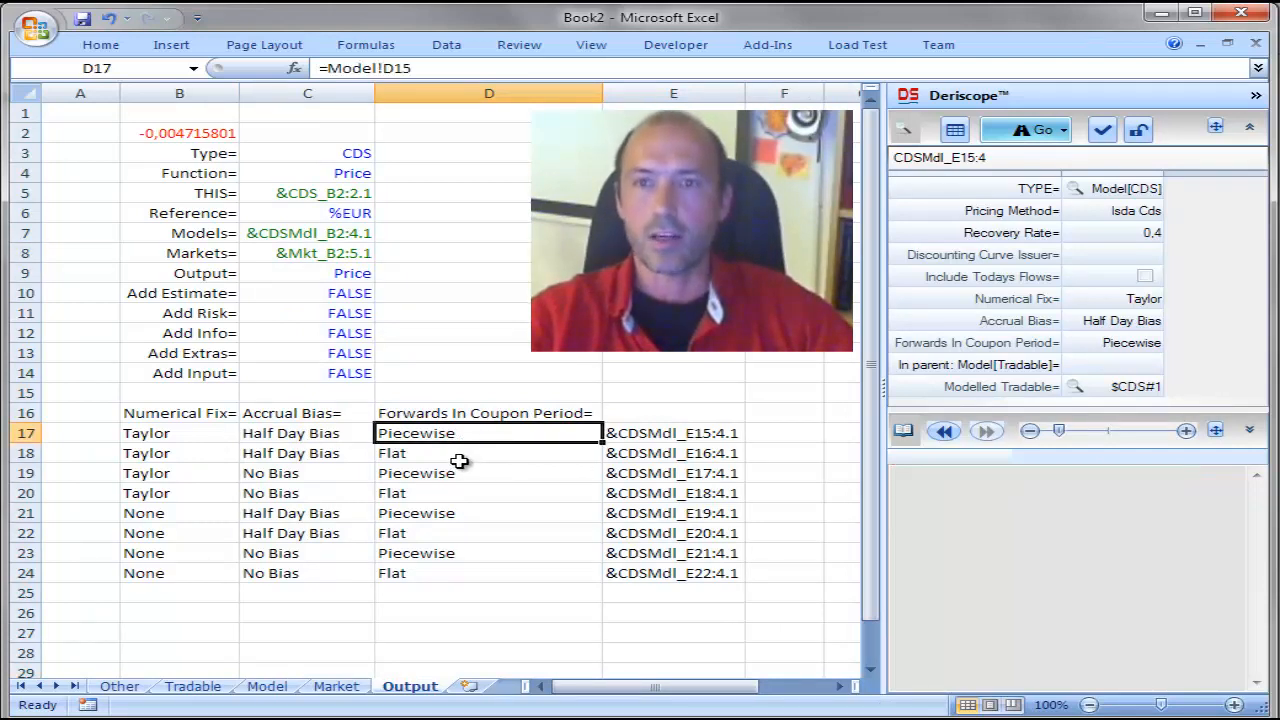
left_click(488, 453)
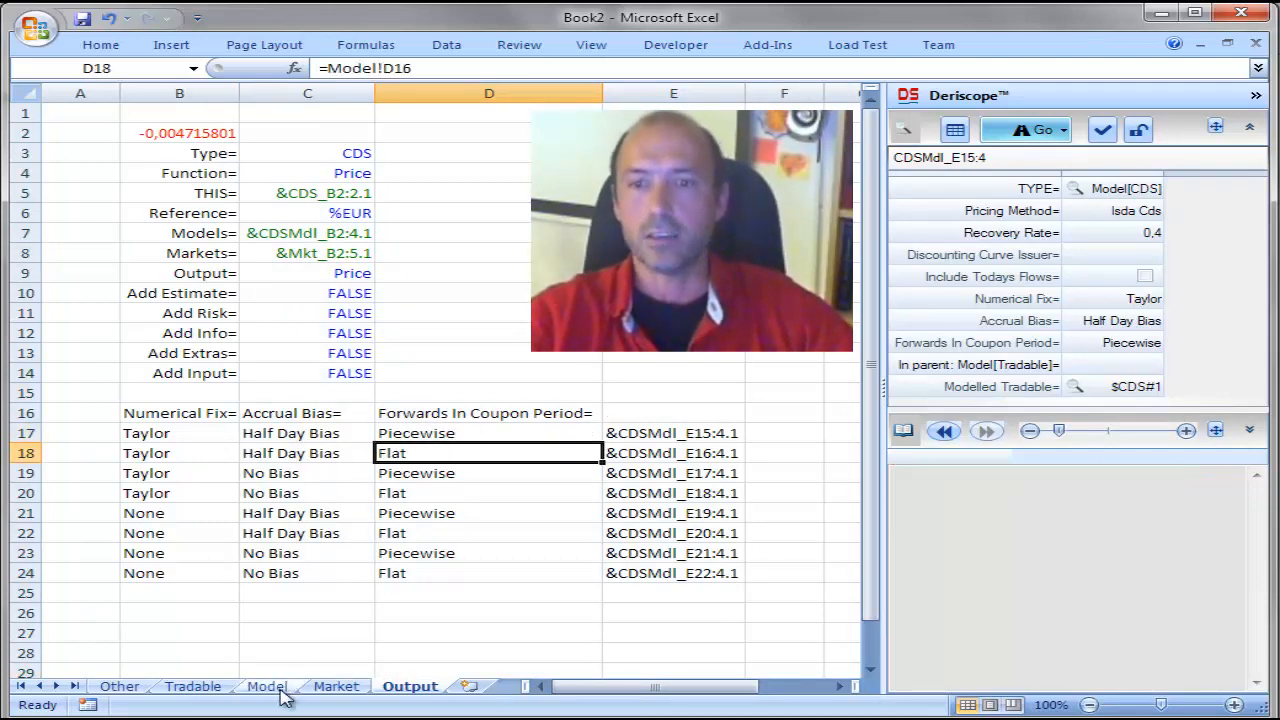
left_click(266, 686)
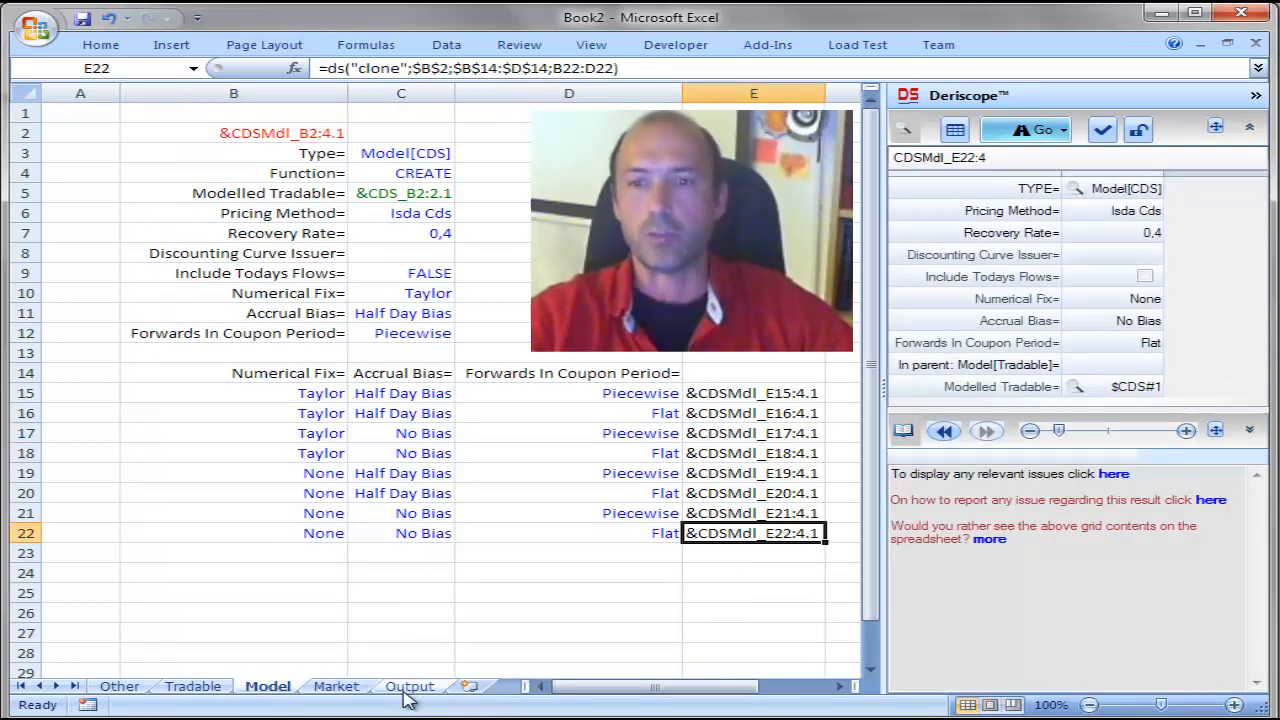
left_click(409, 686)
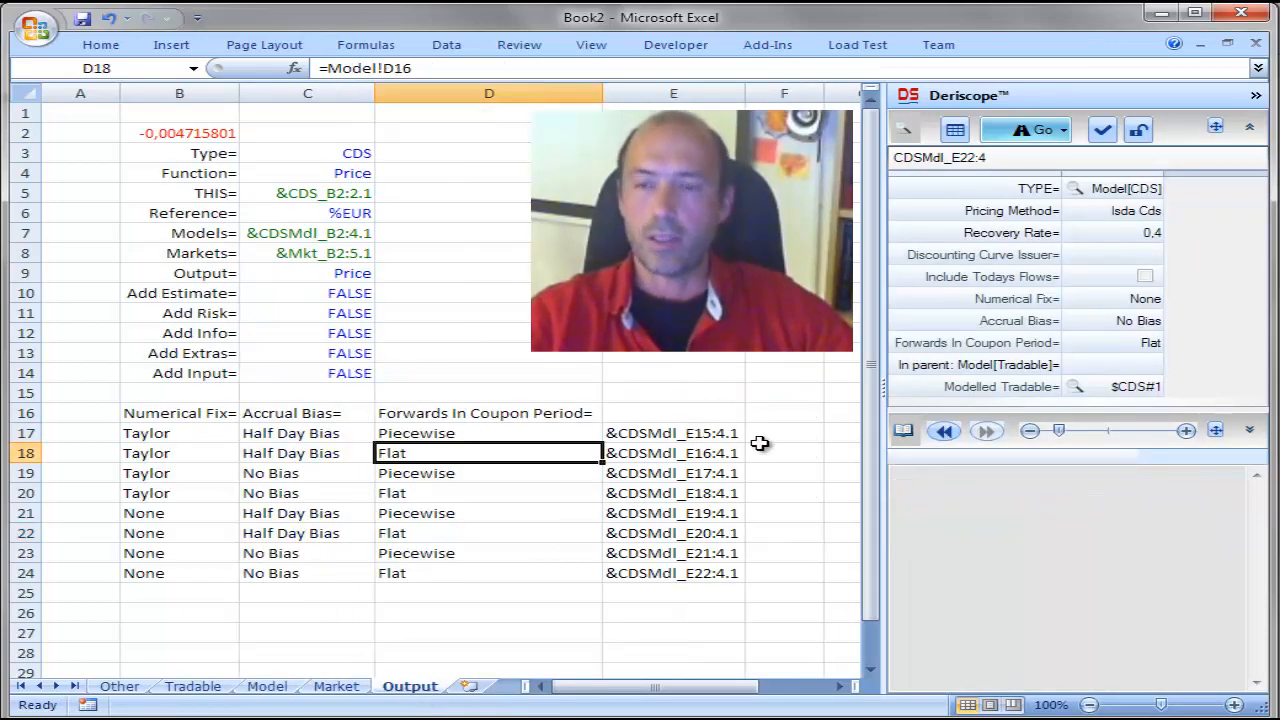
mouse_move(768, 441)
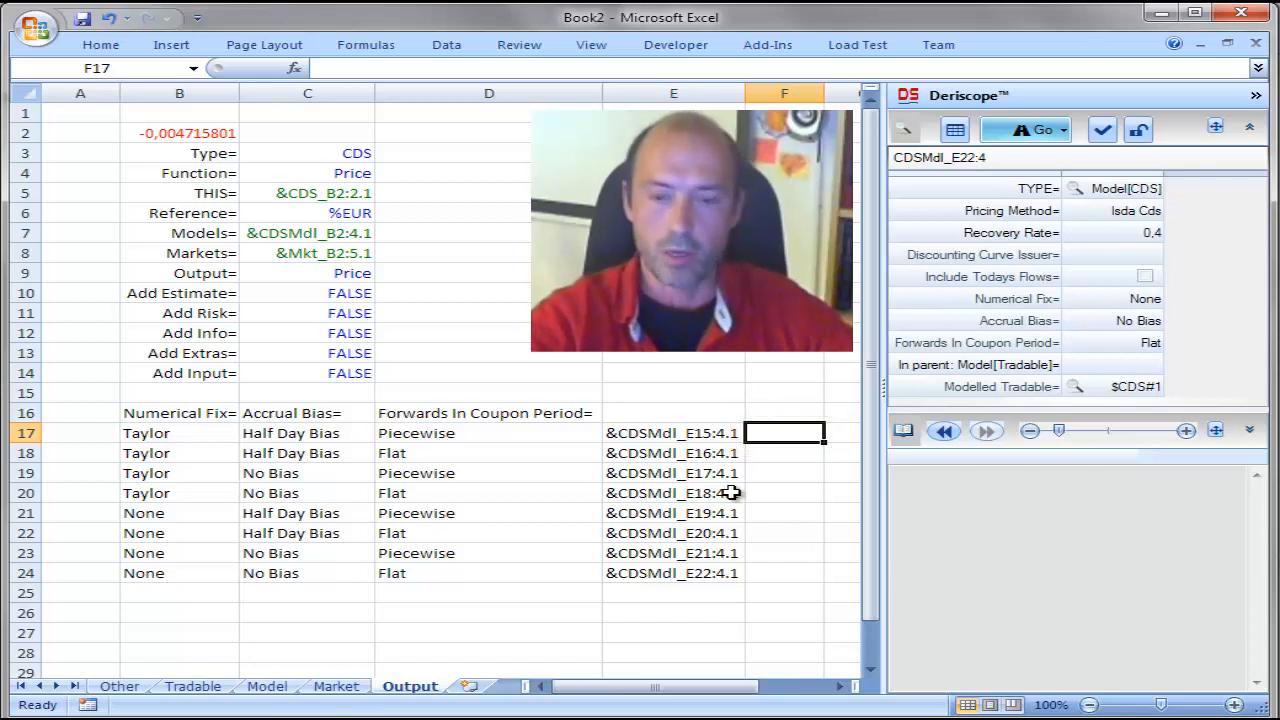
mouse_move(770, 474)
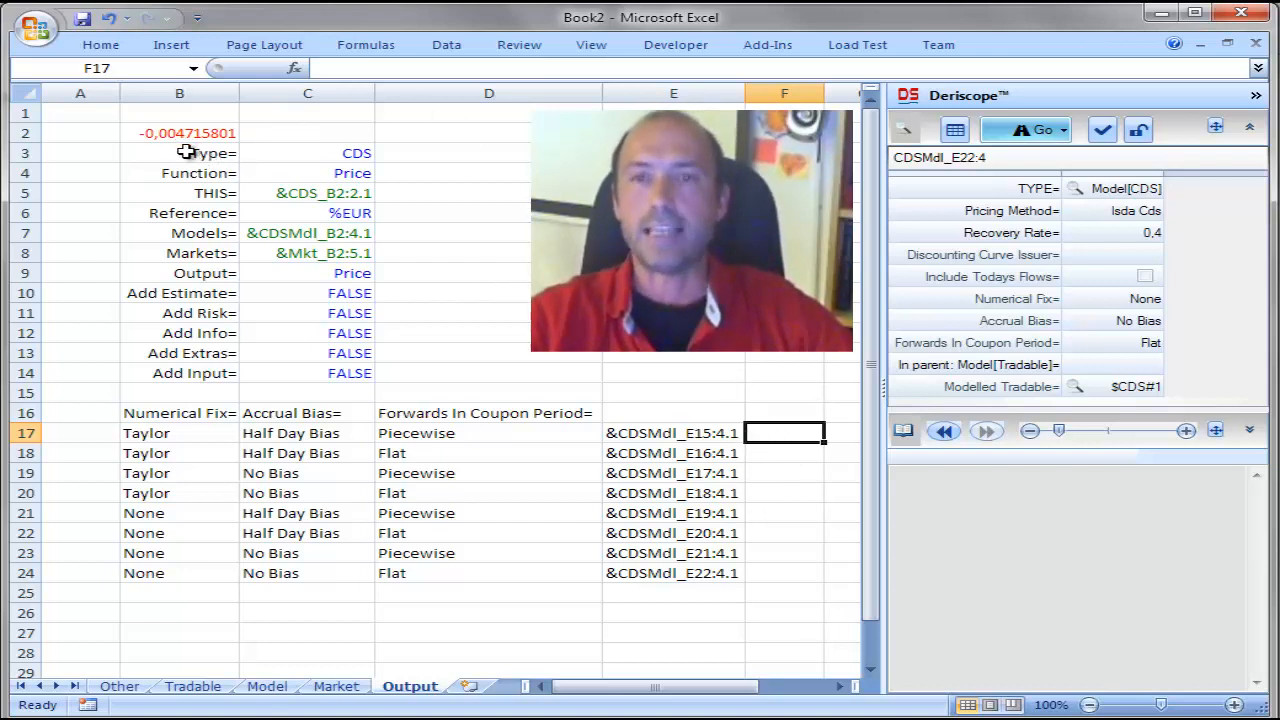
Step: Cut the Markets row and insert it above the Models row
left_click_drag(185, 153, 325, 233)
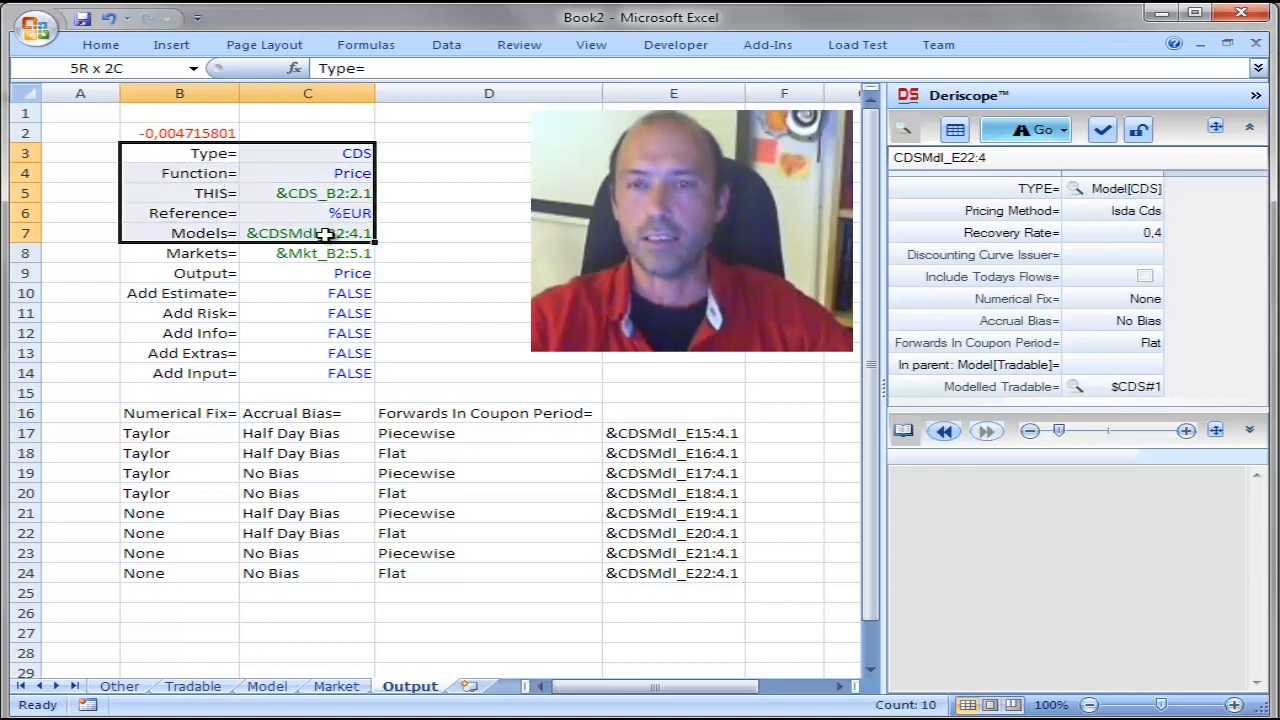
left_click(488, 213)
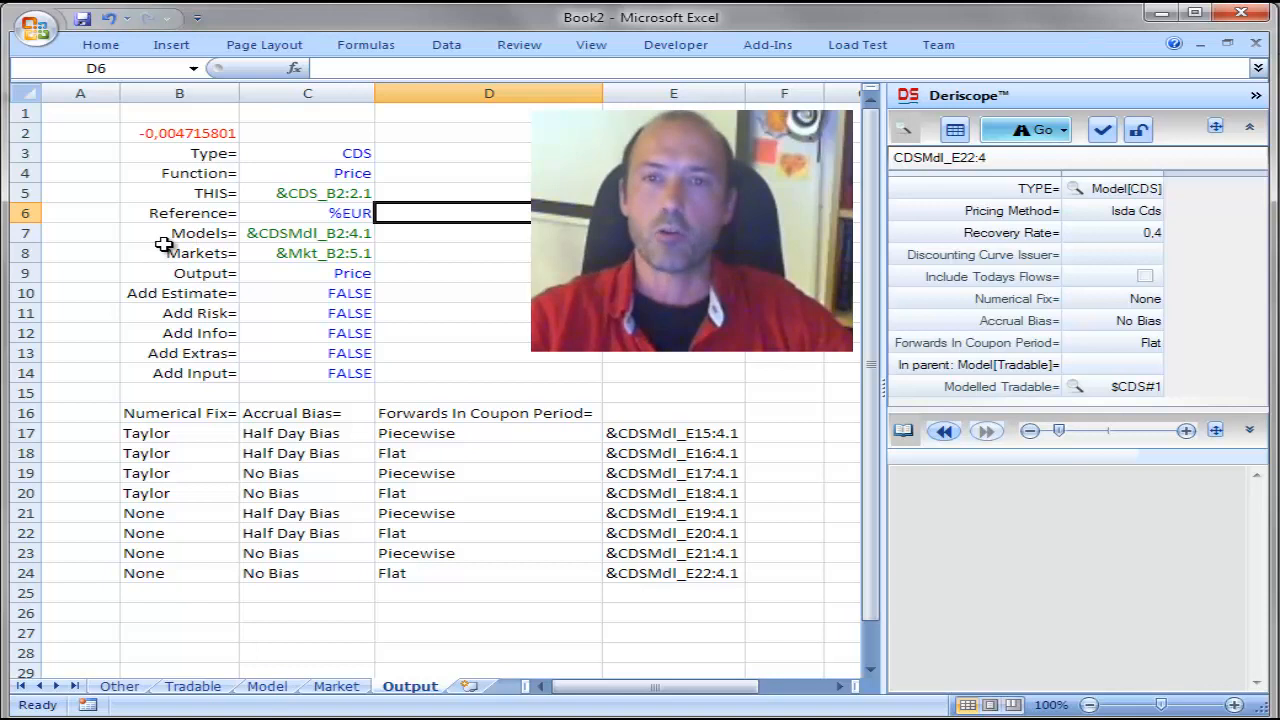
left_click_drag(213, 153, 321, 193)
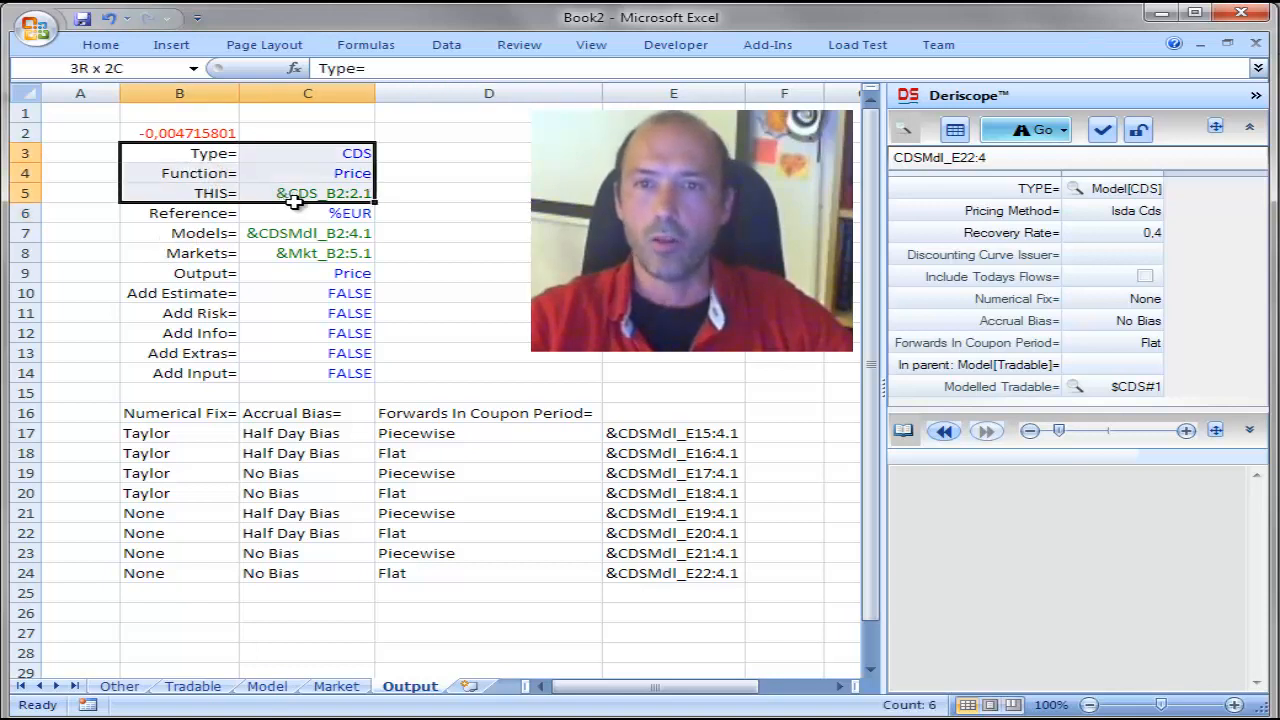
left_click(307, 253)
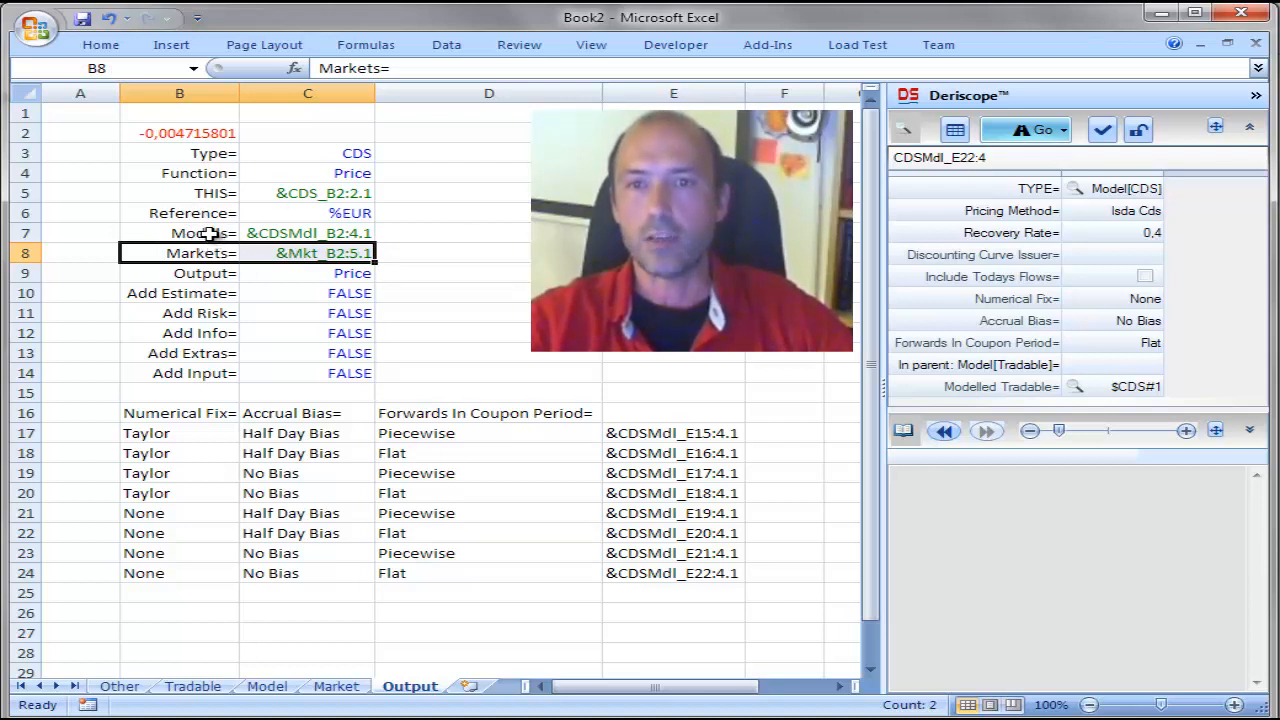
left_click(179, 232)
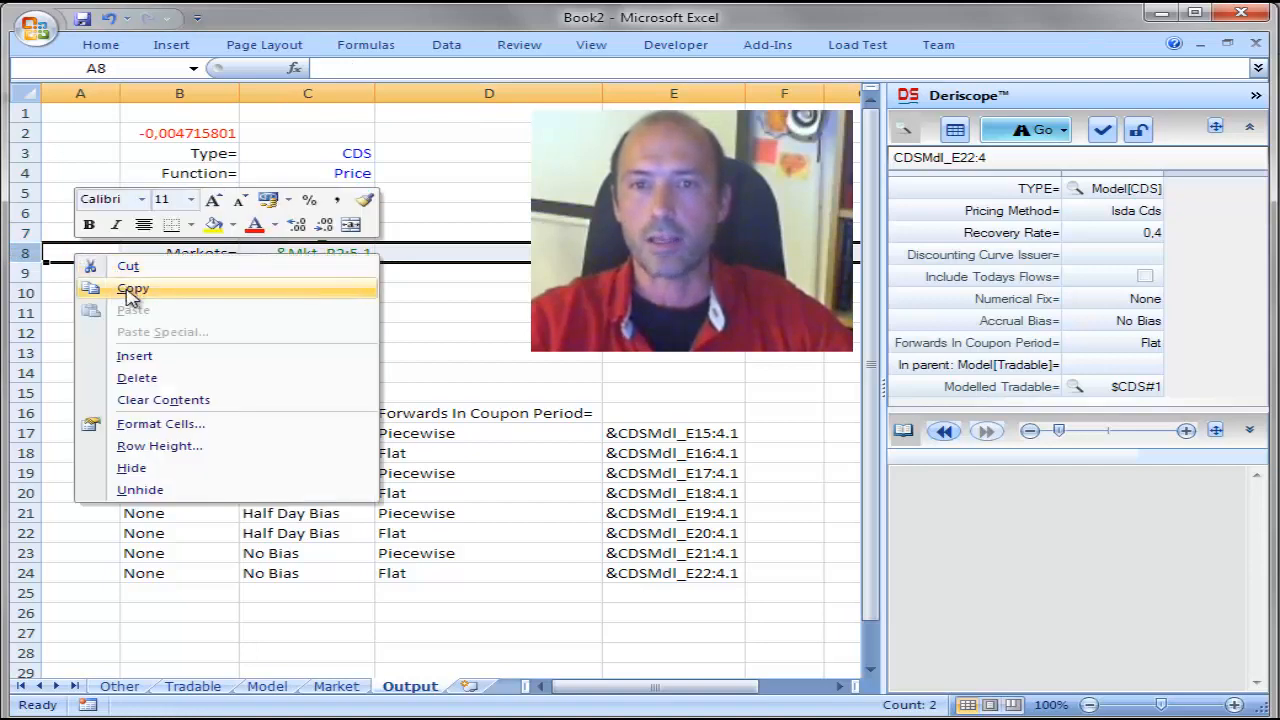
left_click(133, 289)
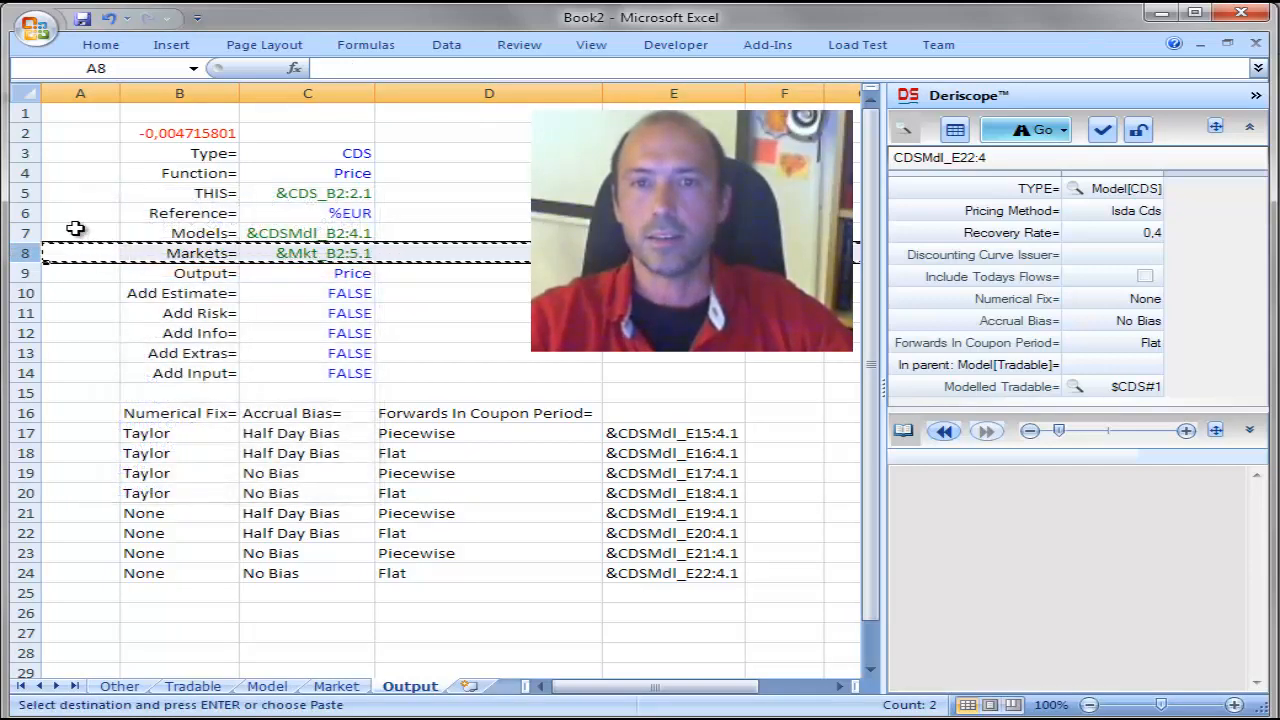
right_click(80, 233)
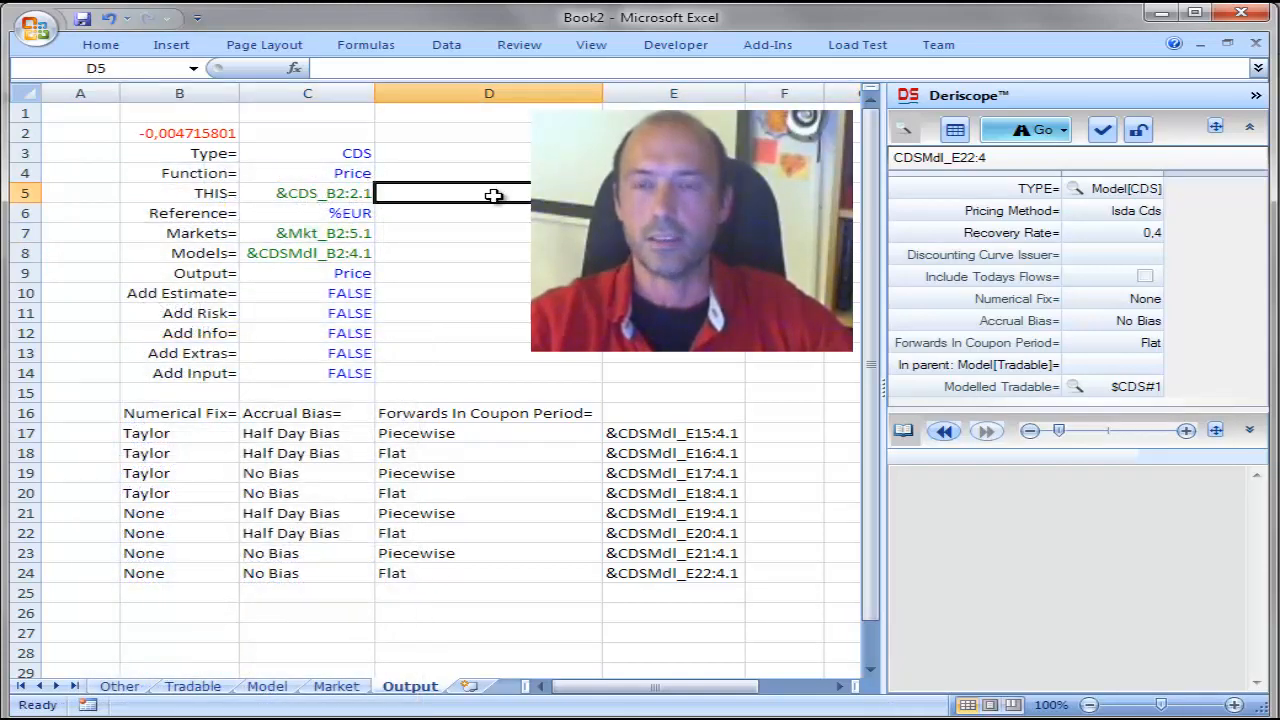
mouse_move(758, 442)
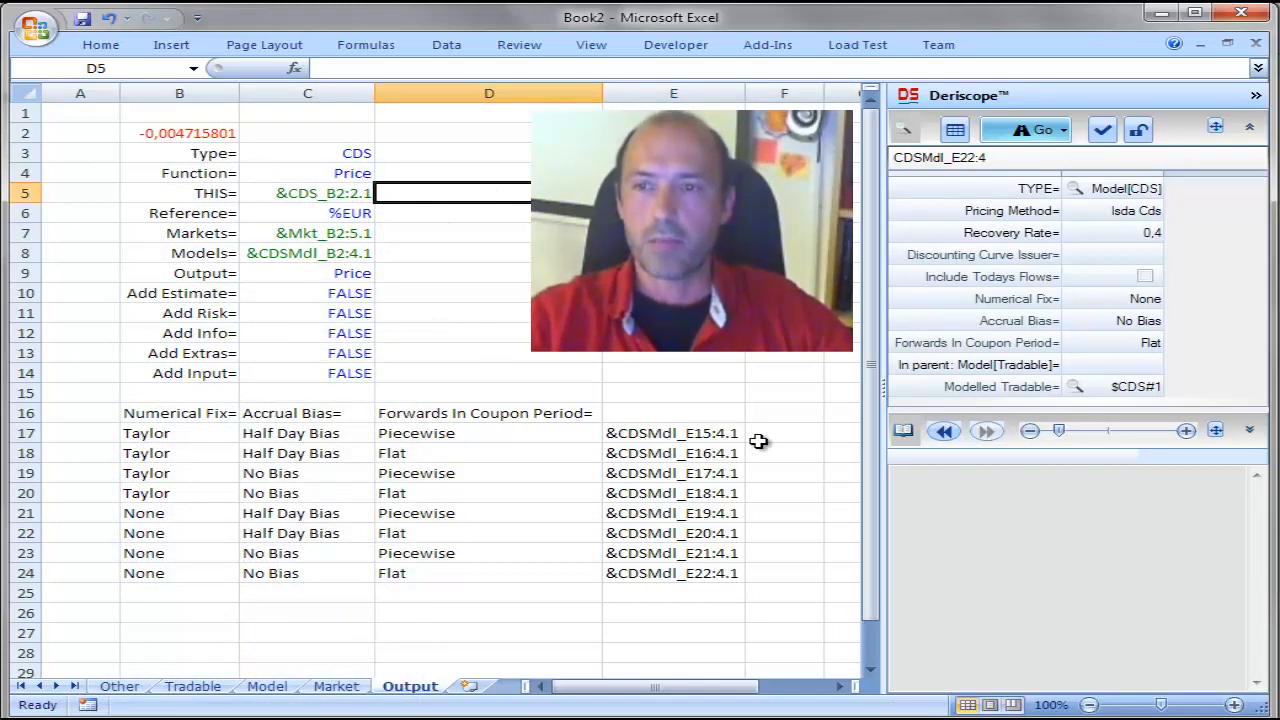
left_click(784, 433)
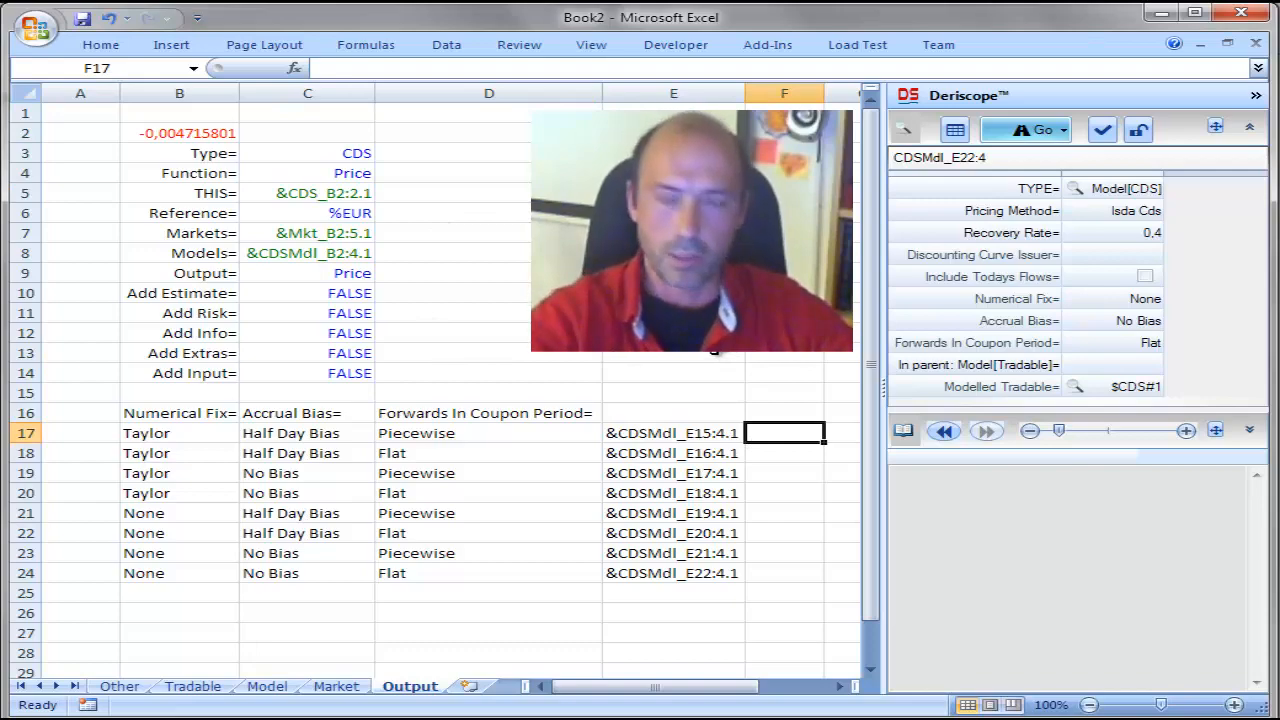
Step: Enter =ds($B$3:$C$7;$B$8;E17) in F17, pricing the first cloned model at -0.00472
type("=d")
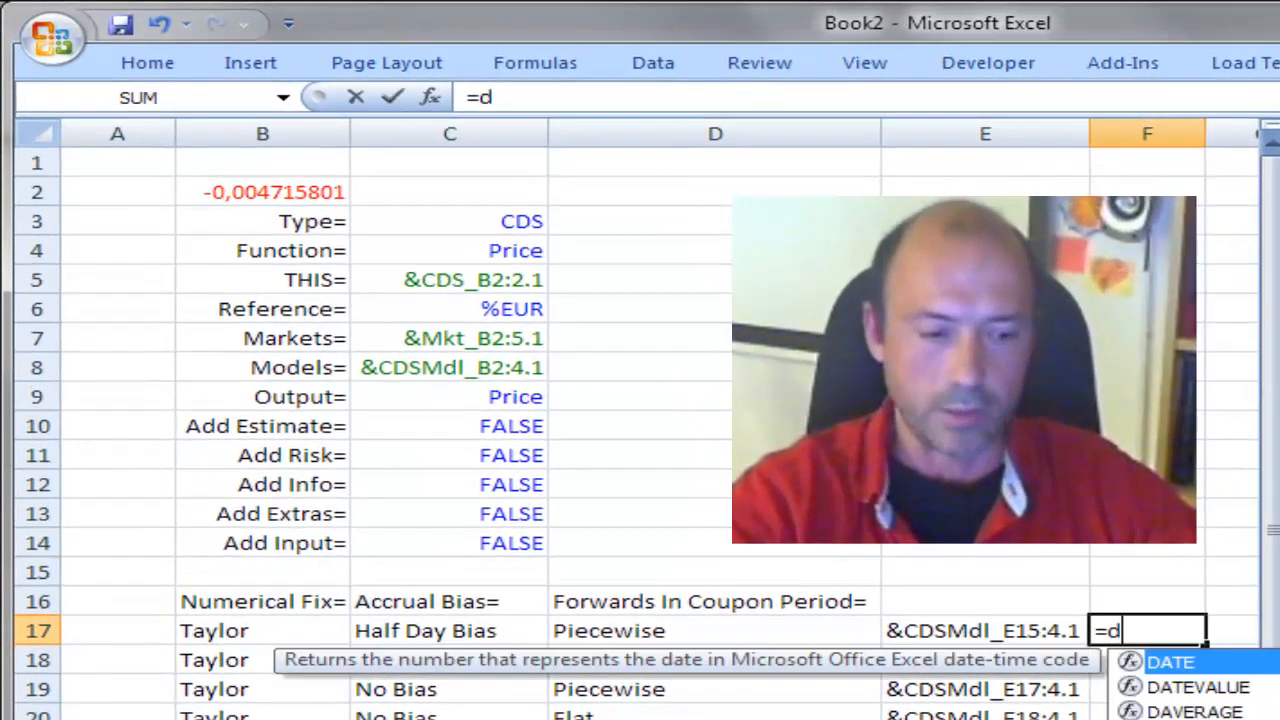
type("s(")
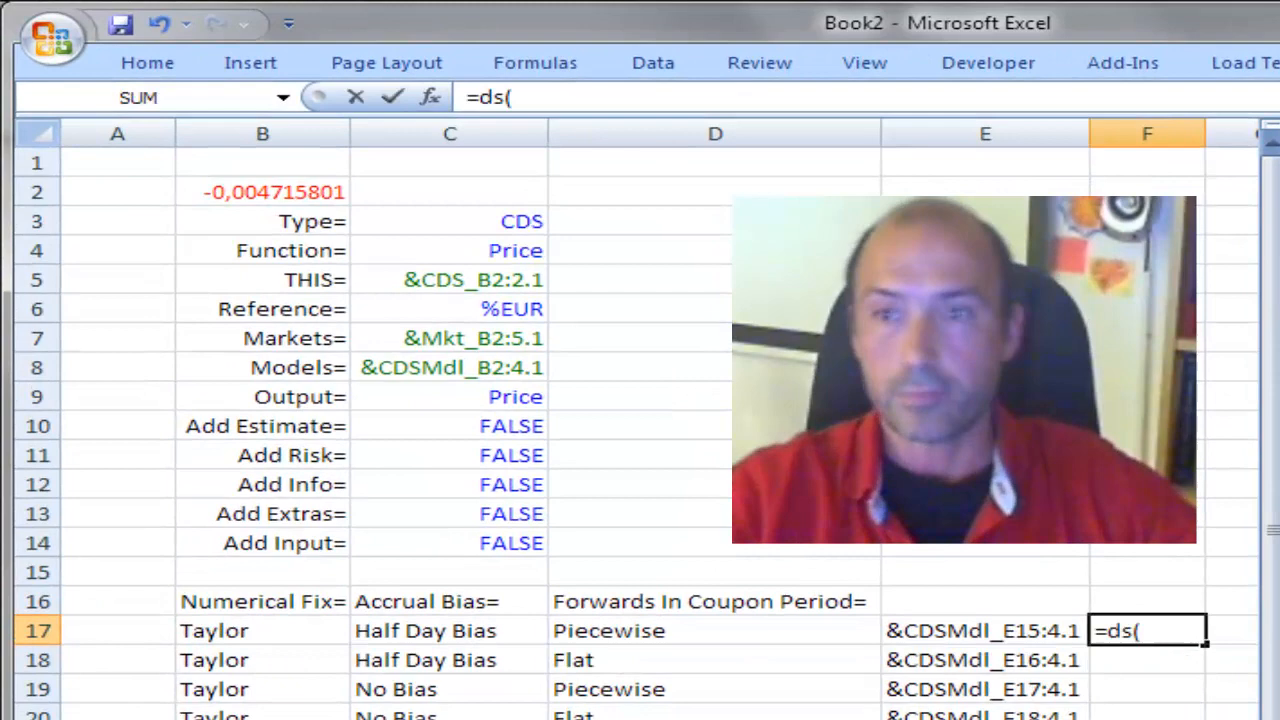
mouse_move(310, 221)
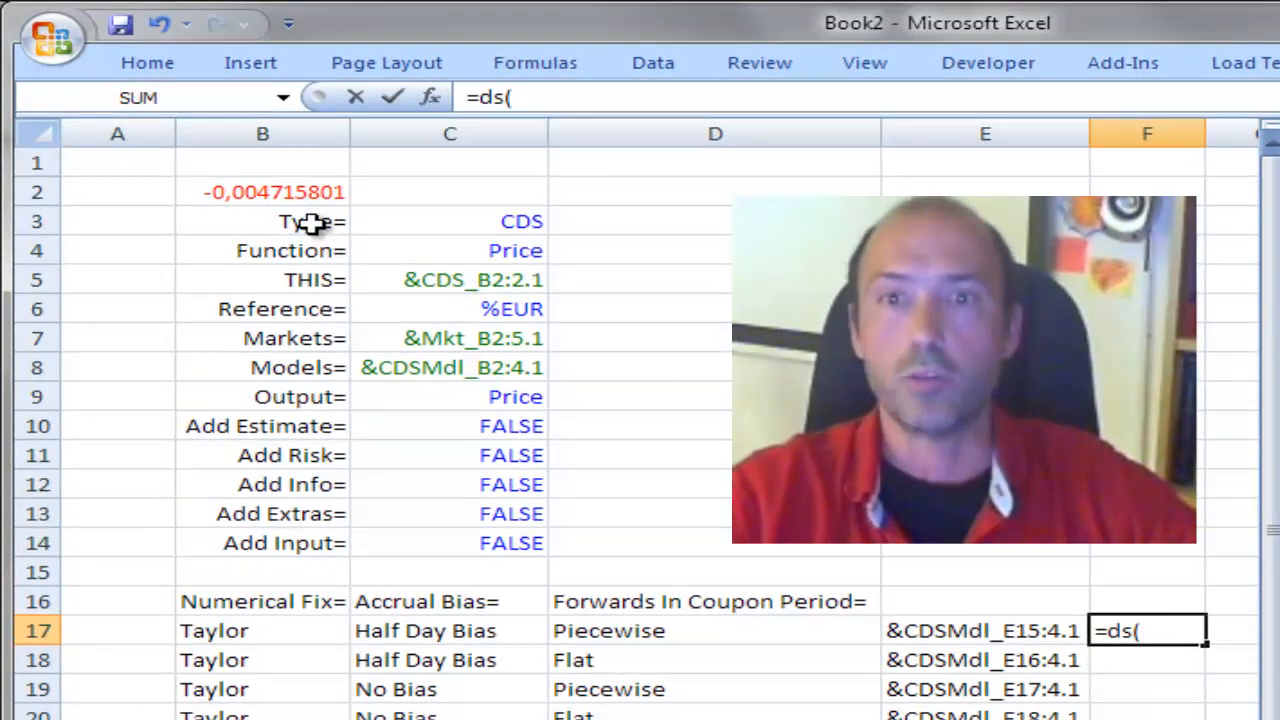
left_click_drag(262, 221, 449, 338)
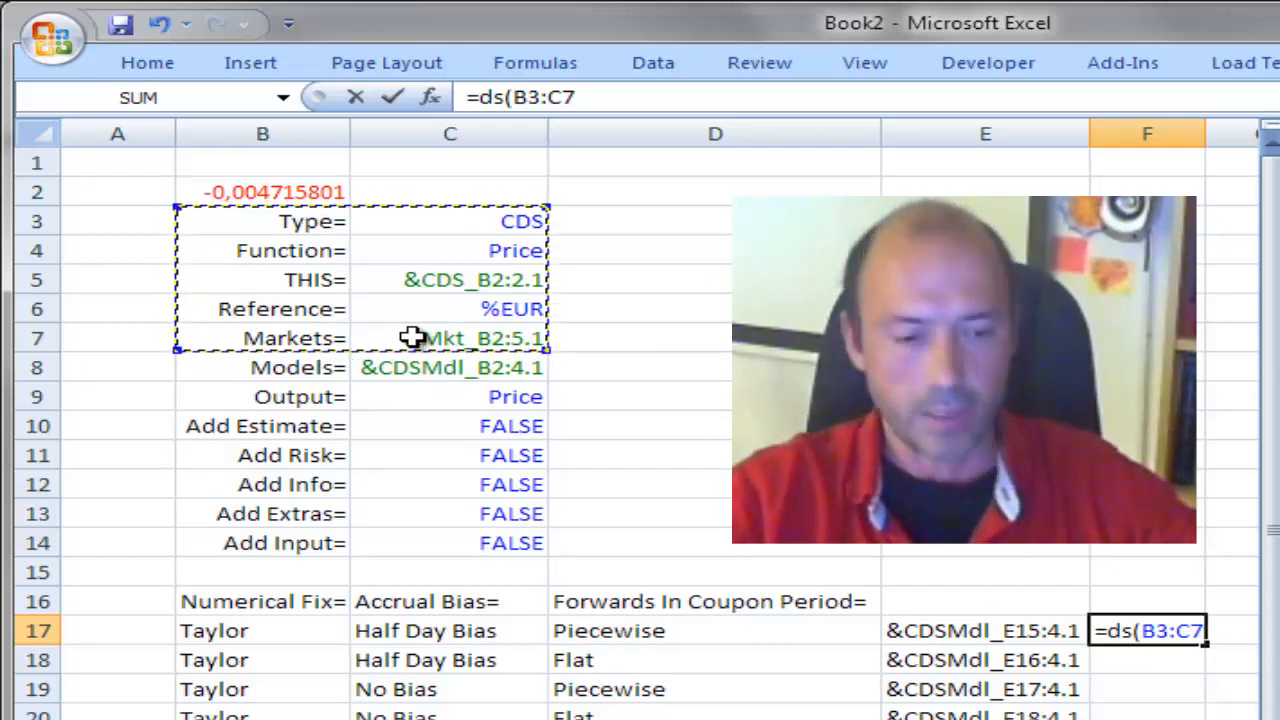
key("f4")
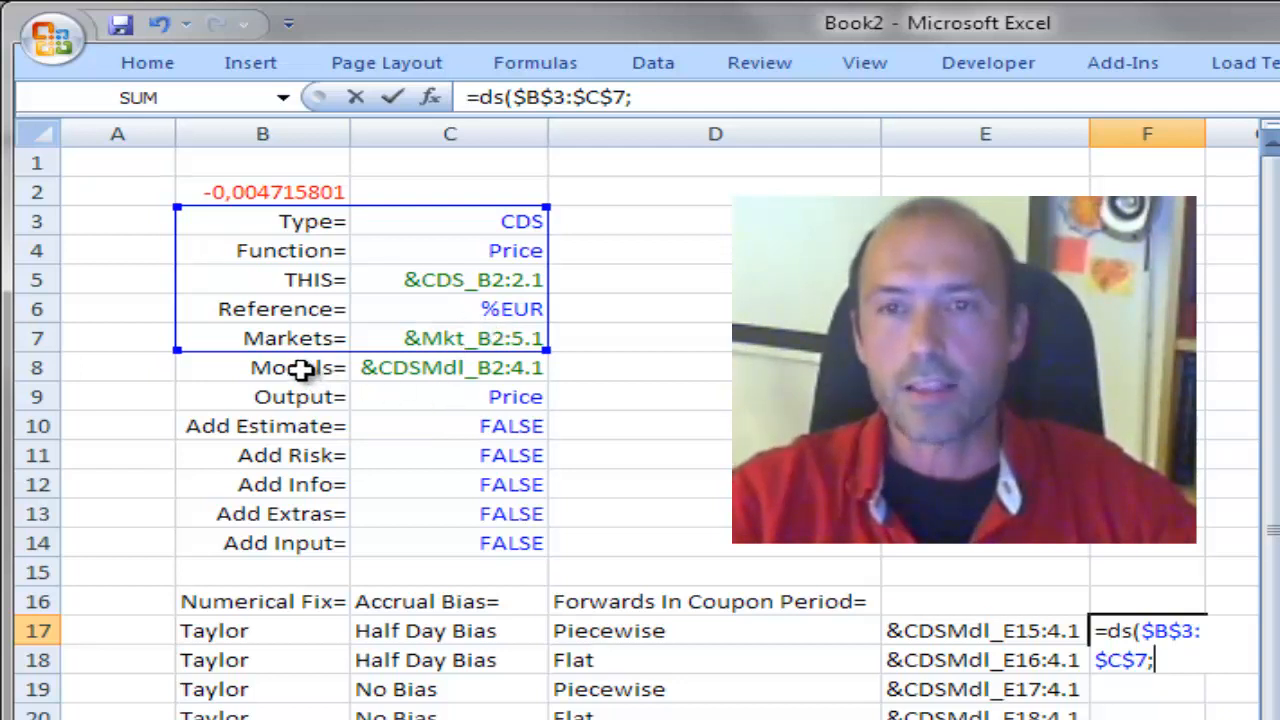
left_click(262, 367)
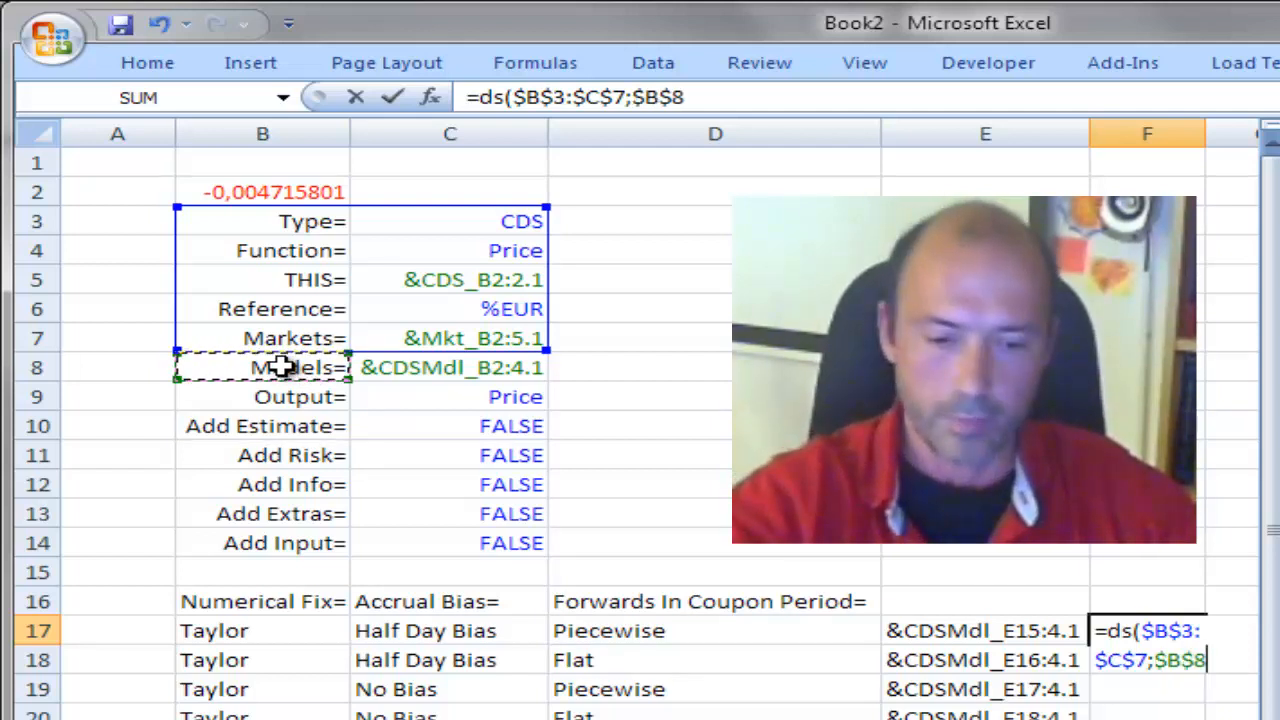
type(";")
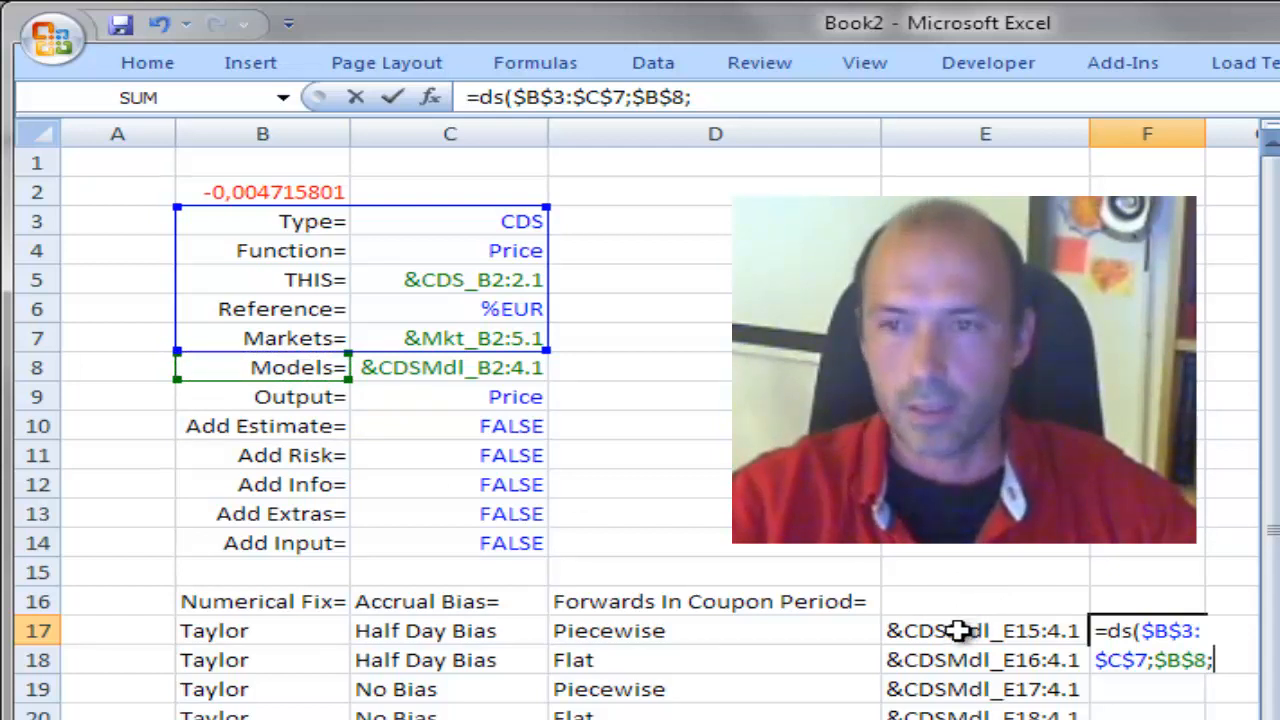
left_click(983, 630)
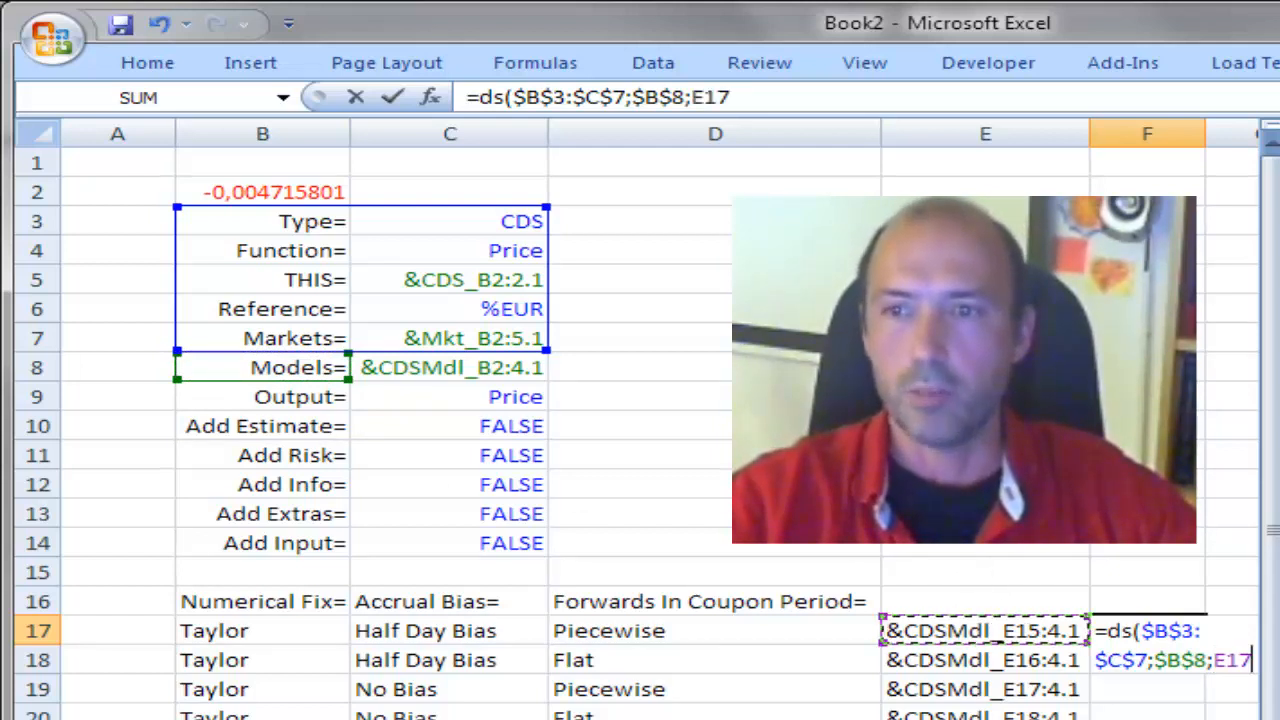
type(")")
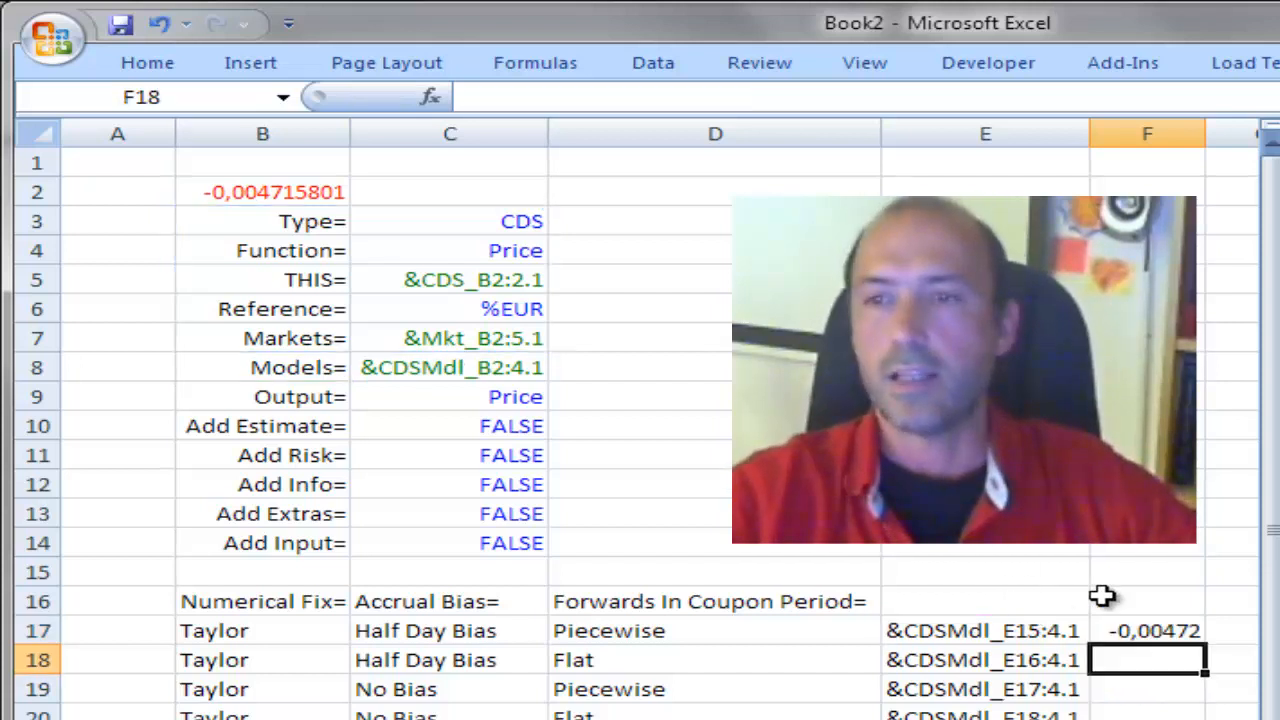
Step: Extend the F17 price formula down to F24 and display eight decimal places
left_click(1147, 630)
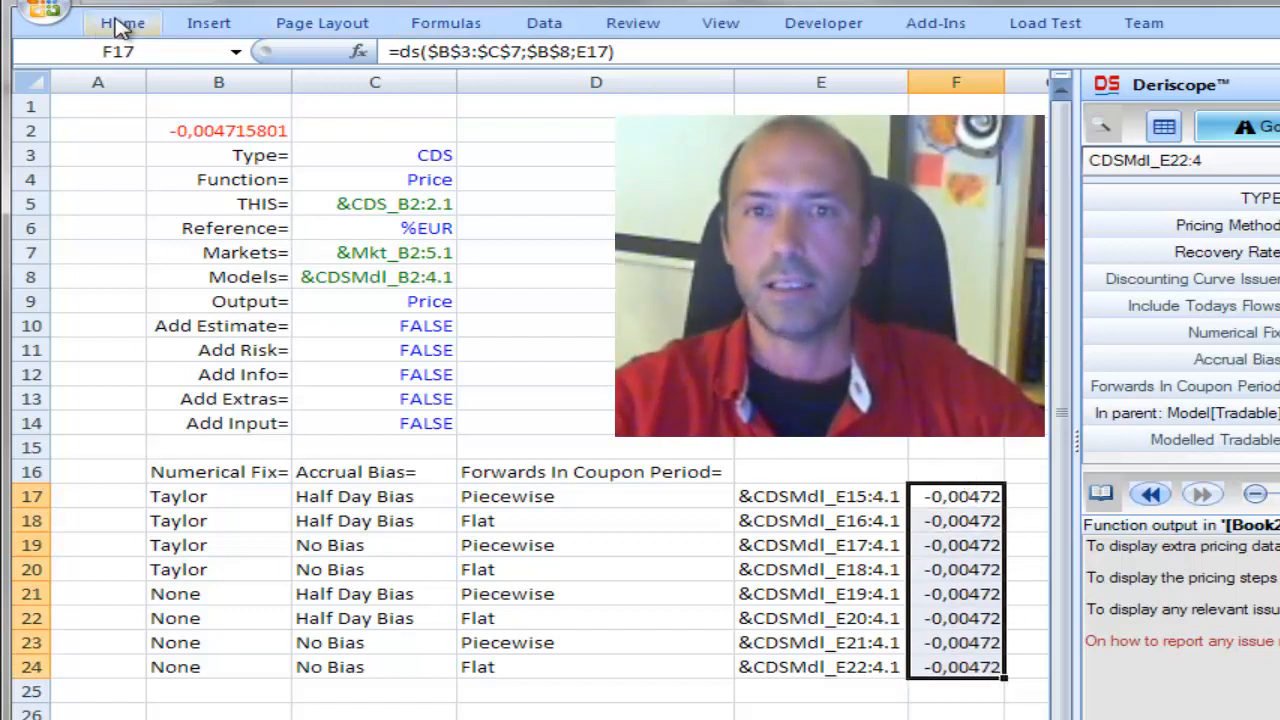
left_click(122, 22)
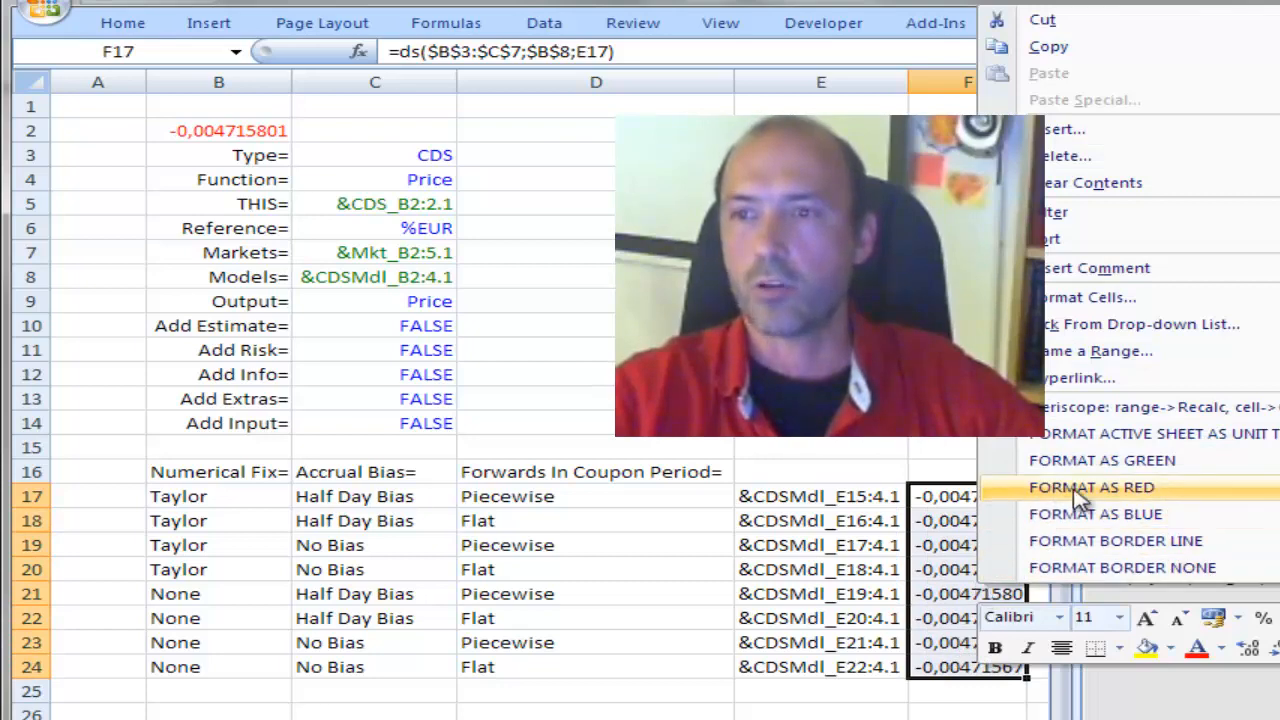
Step: Format the F17:F24 prices red via the Deriscope FORMAT AS RED command
left_click(1092, 487)
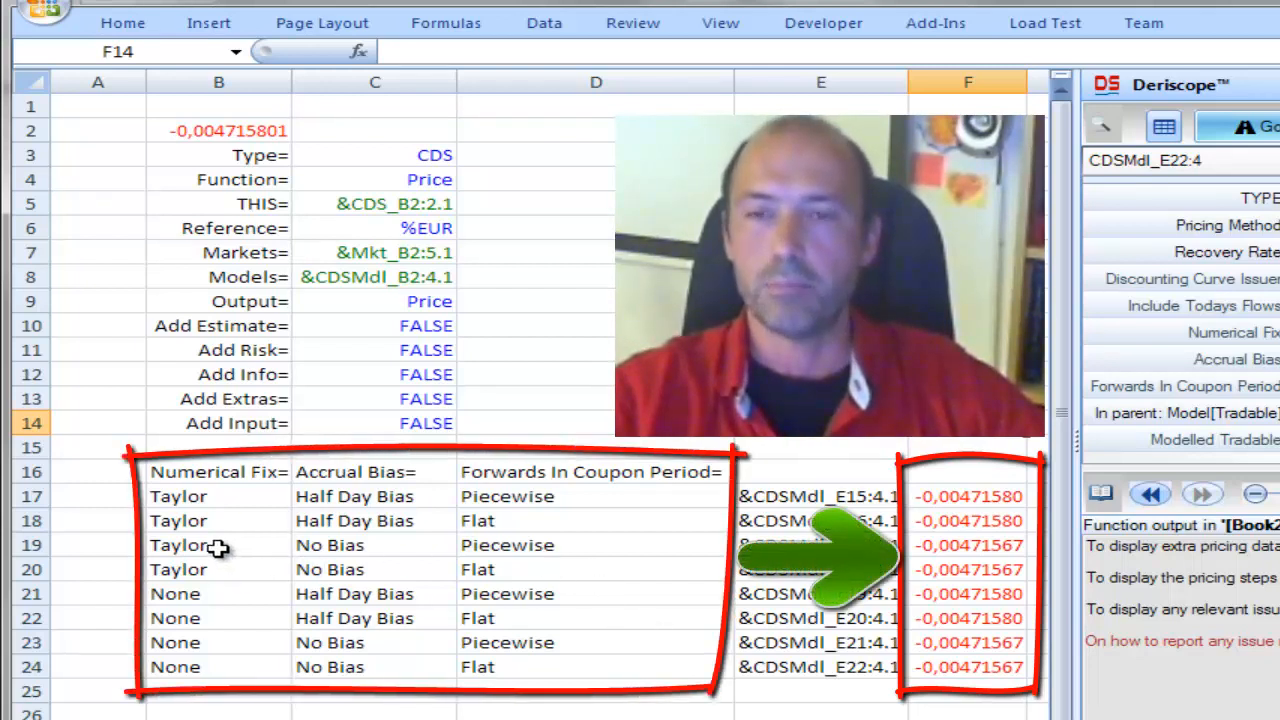
mouse_move(573, 551)
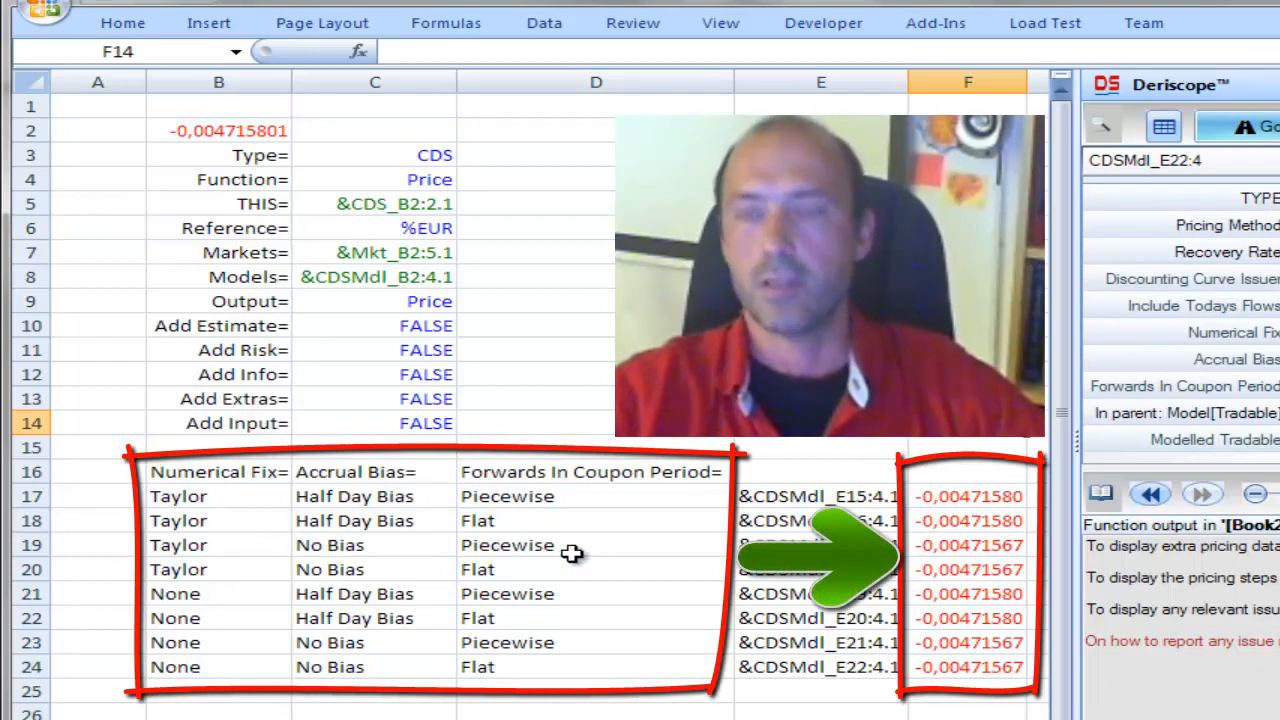